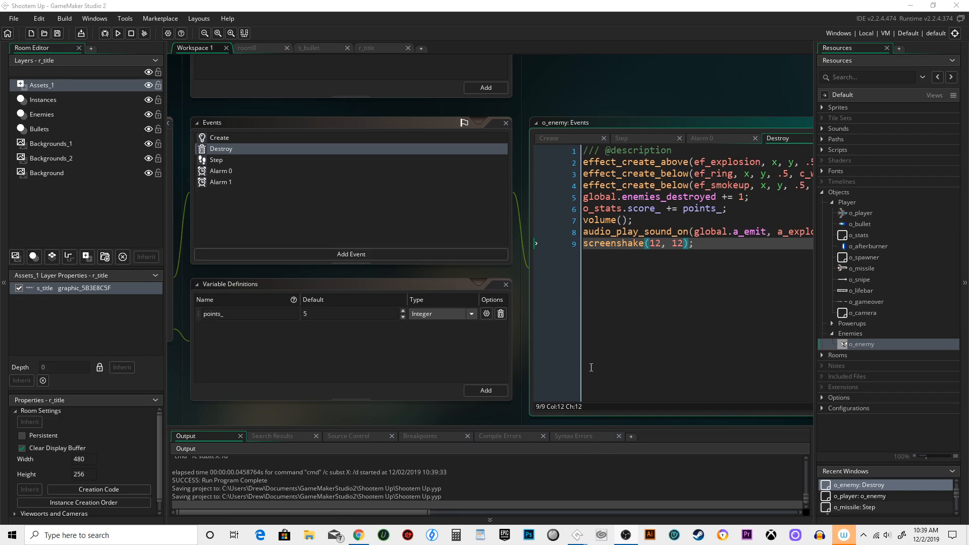
{"action": "mouse_move", "coordinate": [593, 364]}
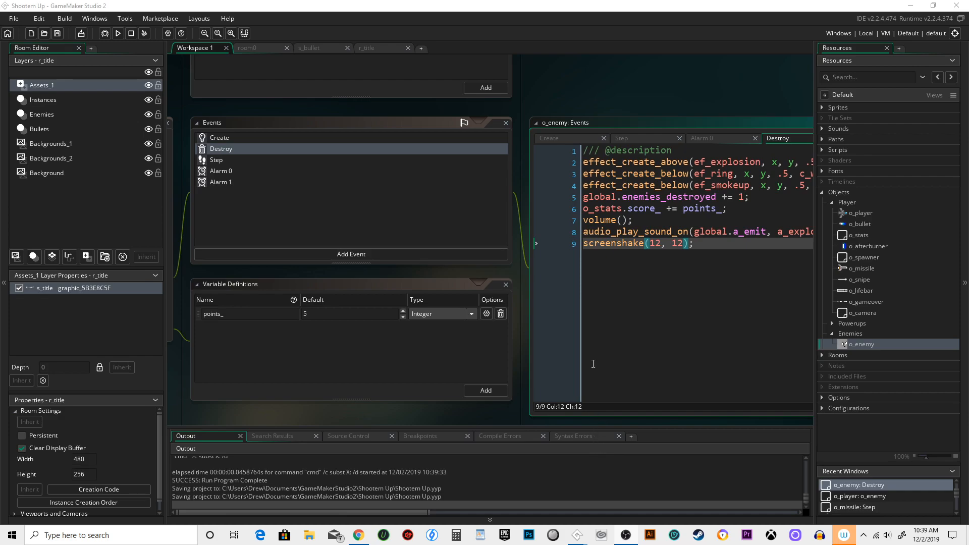
{"action": "mouse_move", "coordinate": [466, 241]}
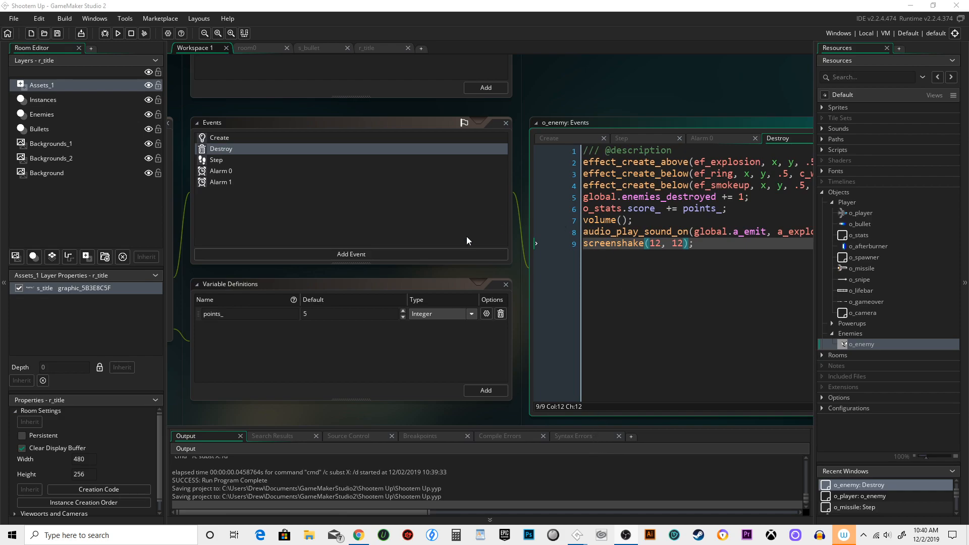
{"action": "mouse_move", "coordinate": [357, 535]}
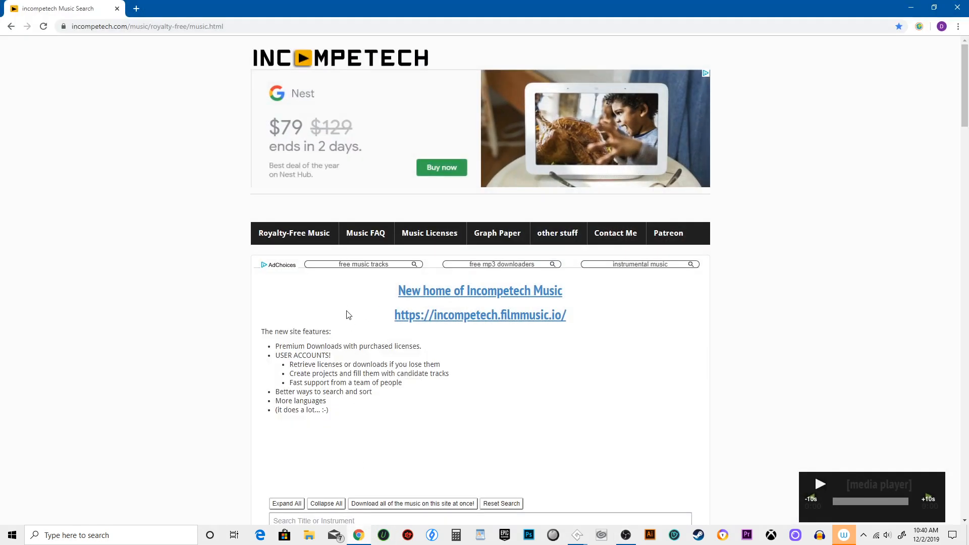
{"action": "mouse_move", "coordinate": [247, 67]}
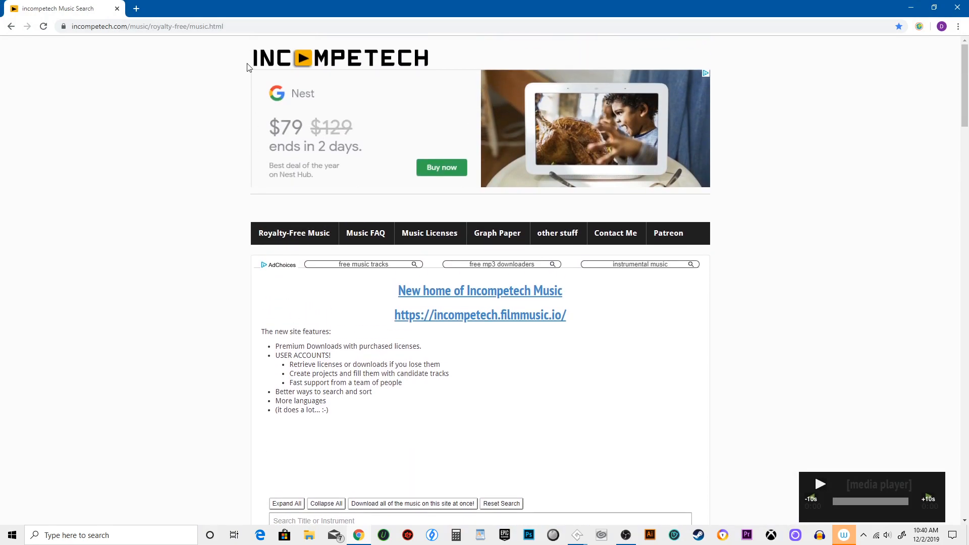
{"action": "mouse_move", "coordinate": [123, 37]}
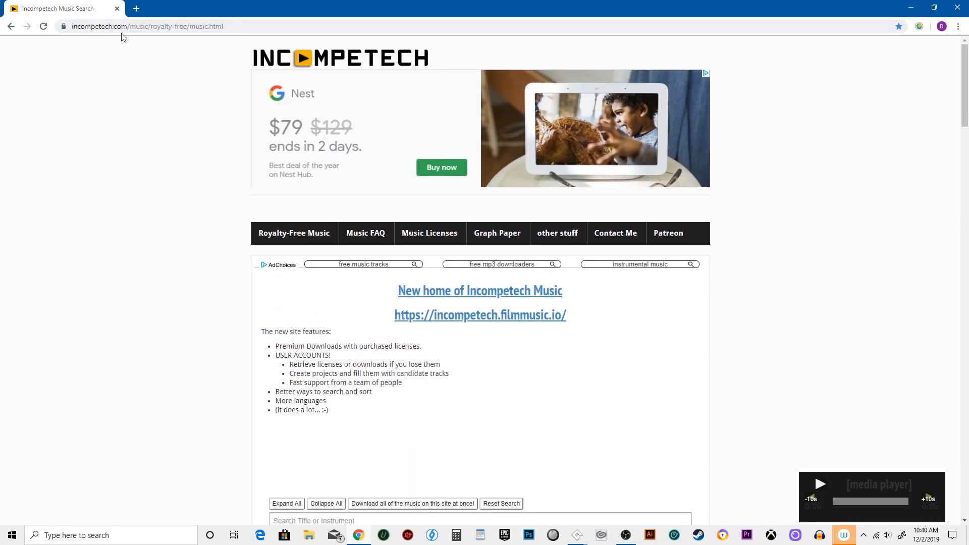
- Bring incompetech's royalty-free track list into view from the music page address
{"action": "double_click", "coordinate": [145, 26]}
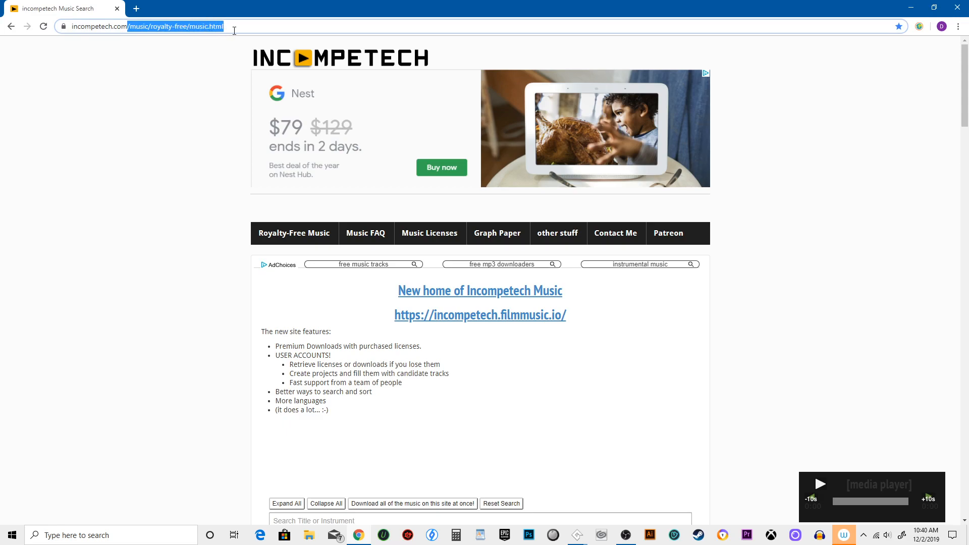
{"action": "scroll", "scroll_direction": "down", "scroll_amount": 3}
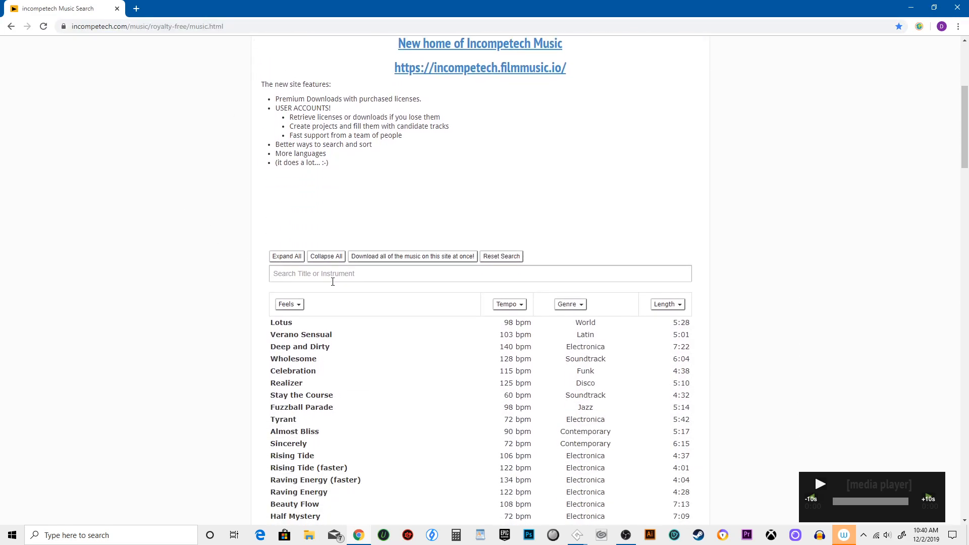
{"action": "scroll", "scroll_direction": "down", "scroll_amount": 3}
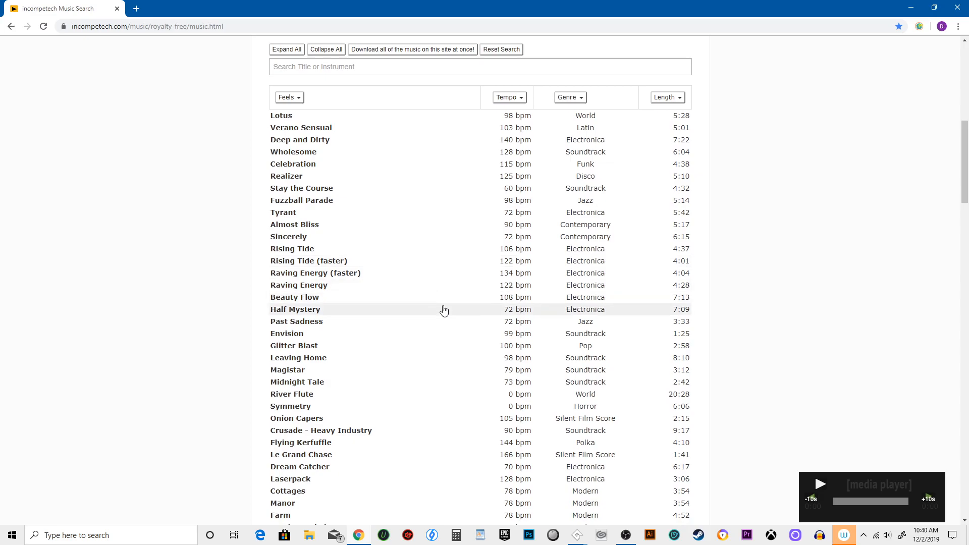
{"action": "scroll", "scroll_direction": "down", "scroll_amount": 3}
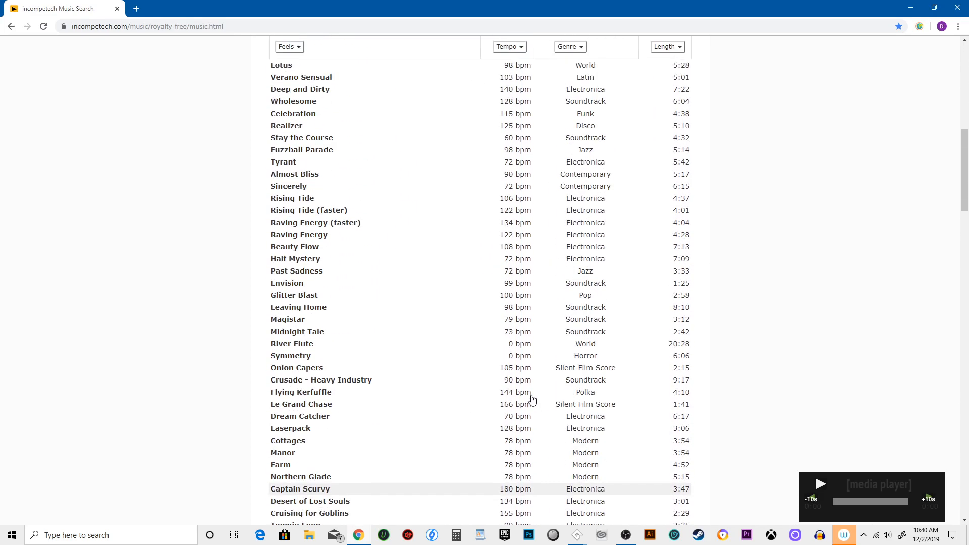
- Filter the track list to the Aggressive feel
{"action": "left_click", "coordinate": [288, 299]}
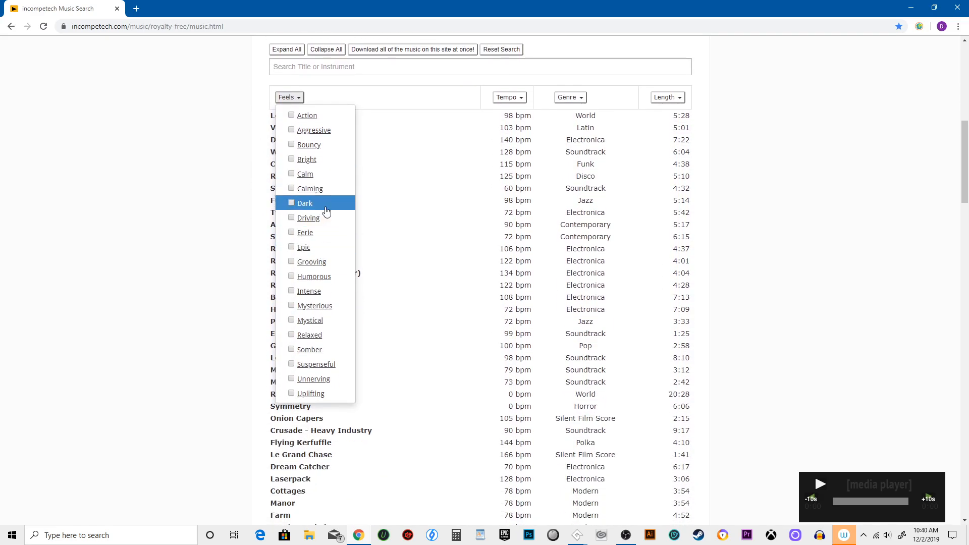
{"action": "left_click", "coordinate": [290, 131]}
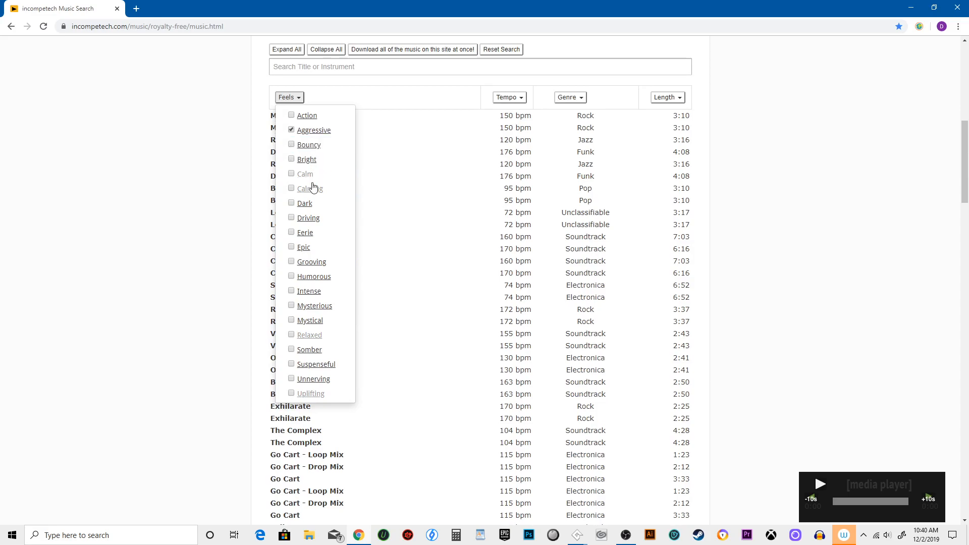
{"action": "mouse_move", "coordinate": [314, 378]}
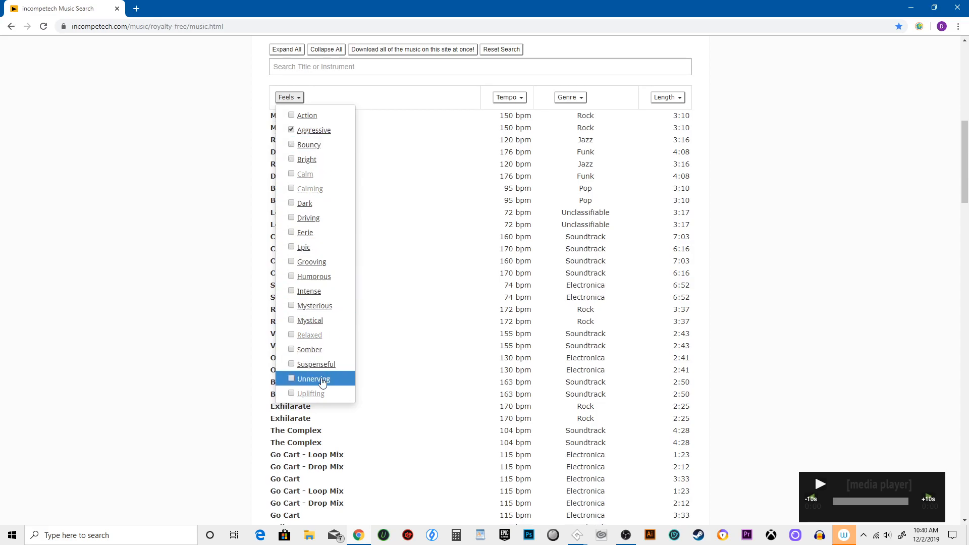
{"action": "mouse_move", "coordinate": [303, 246]}
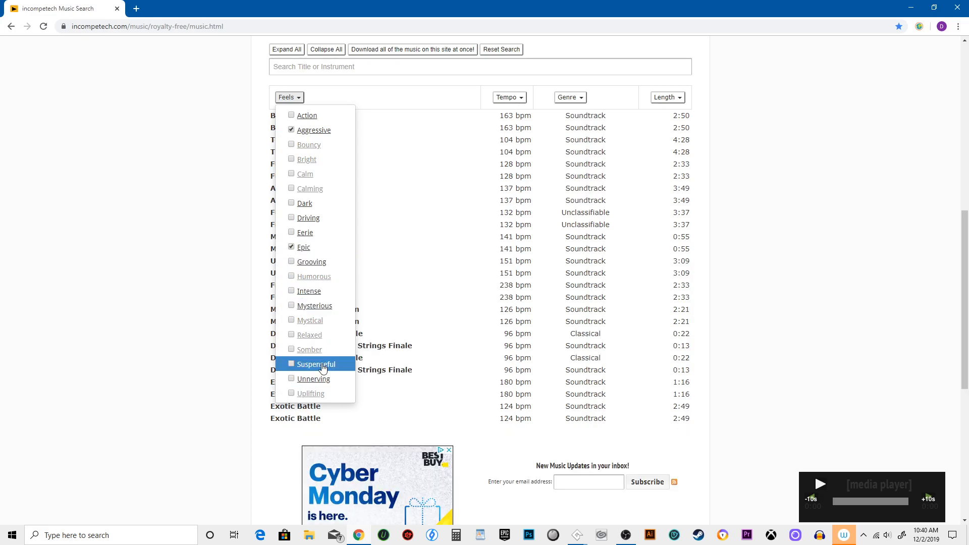
{"action": "mouse_move", "coordinate": [315, 304]}
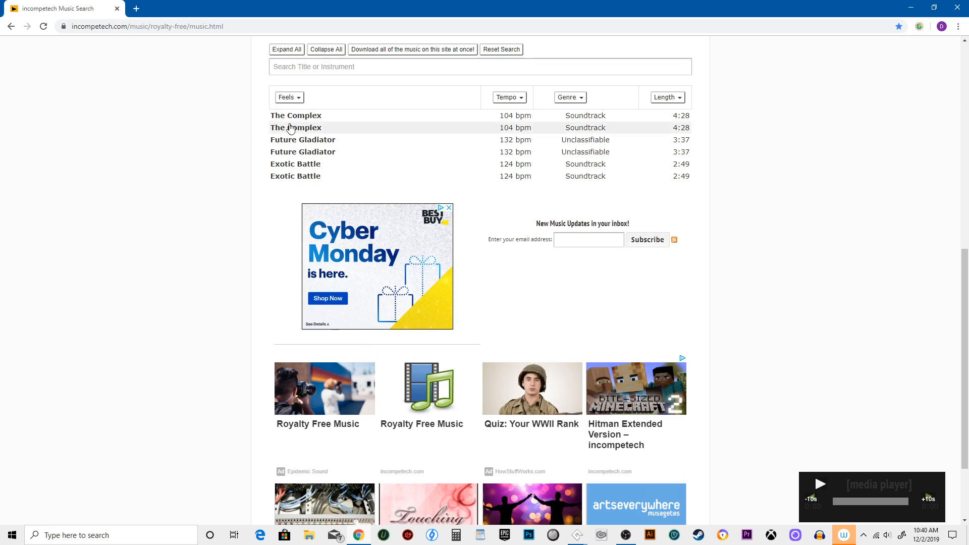
- Expand The Complex, start its preview, then pause the player
{"action": "left_click", "coordinate": [296, 115]}
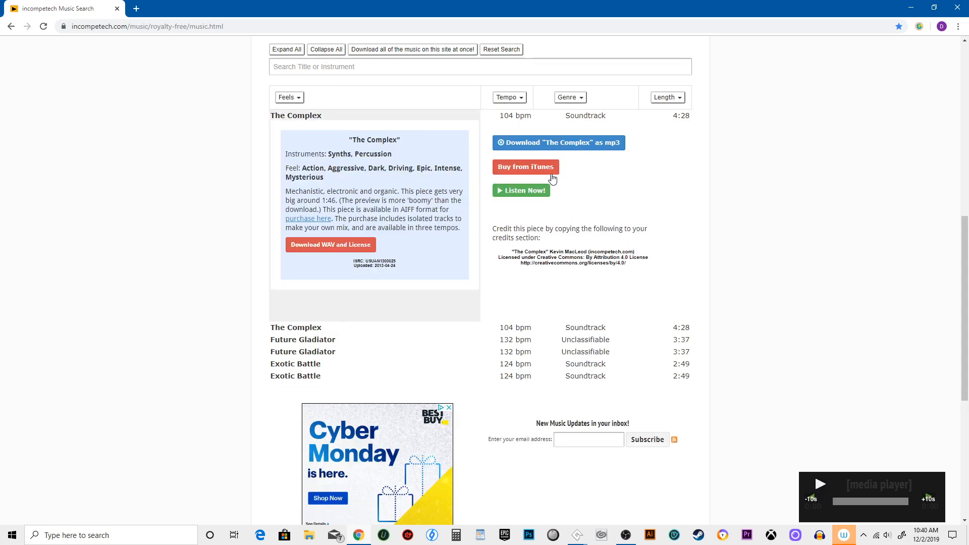
{"action": "left_click", "coordinate": [521, 191]}
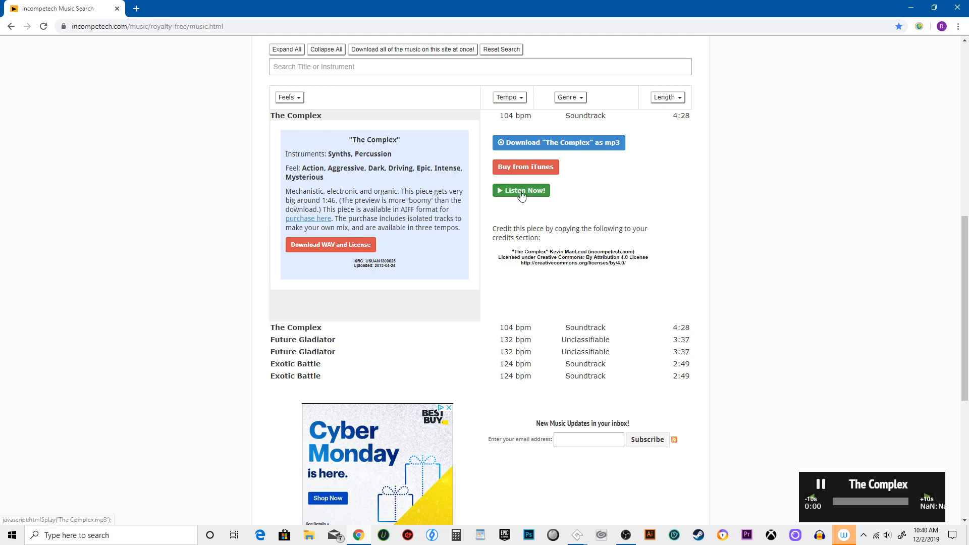
{"action": "left_click", "coordinate": [843, 535]}
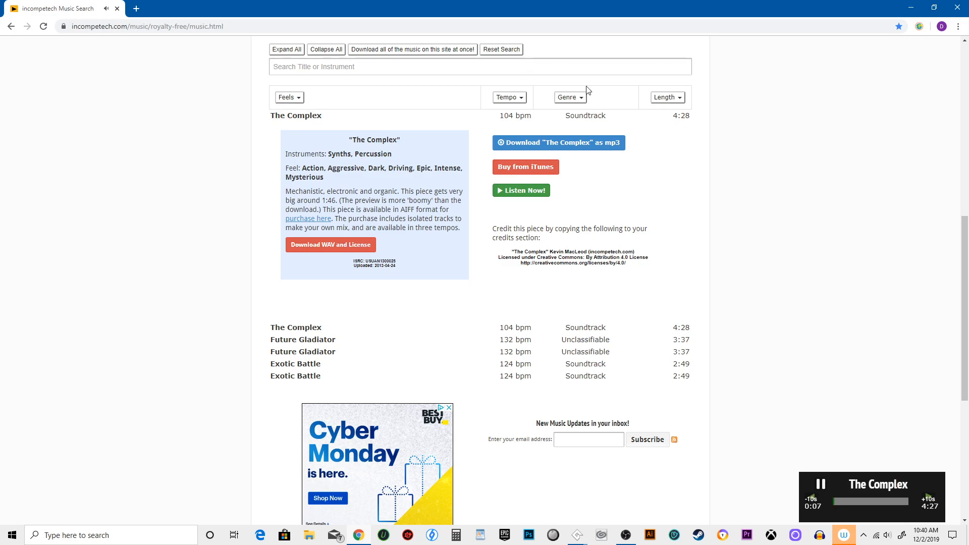
{"action": "mouse_move", "coordinate": [569, 97]}
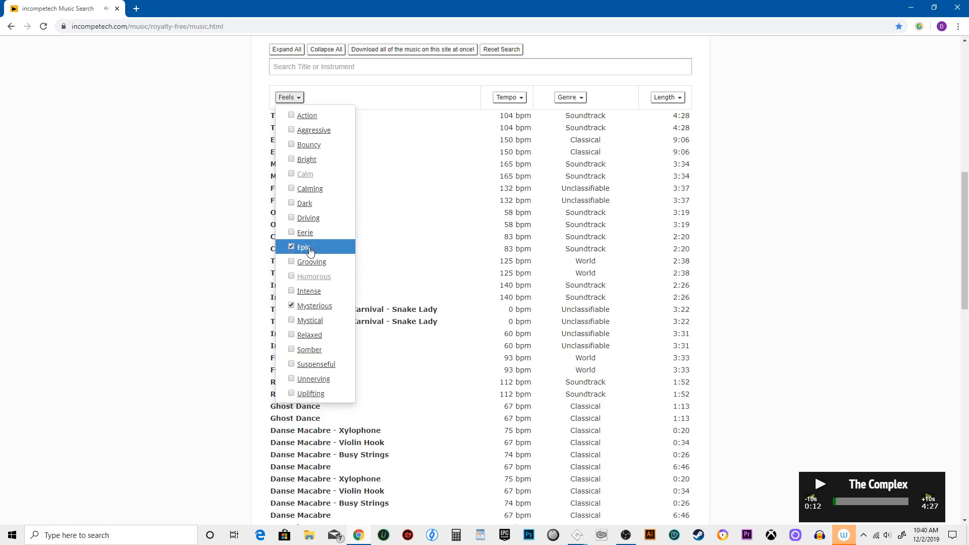
- Filter the list to the Electronica genre and reopen the feel filters
{"action": "left_click", "coordinate": [567, 97]}
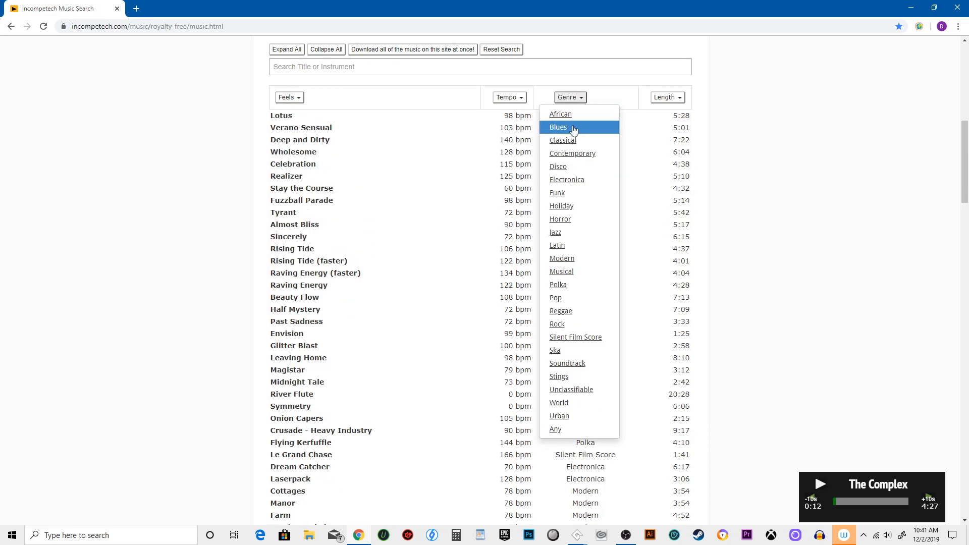
{"action": "mouse_move", "coordinate": [566, 179]}
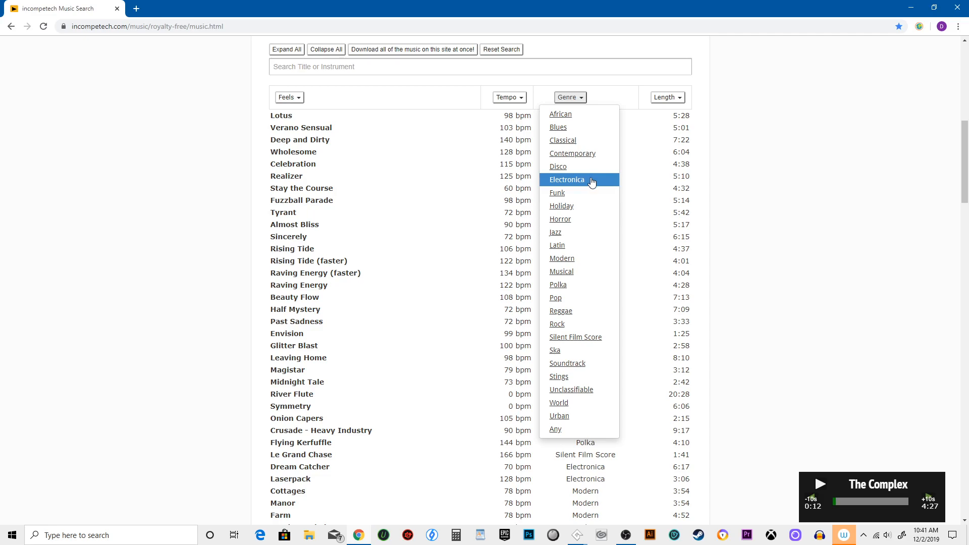
{"action": "left_click", "coordinate": [566, 180]}
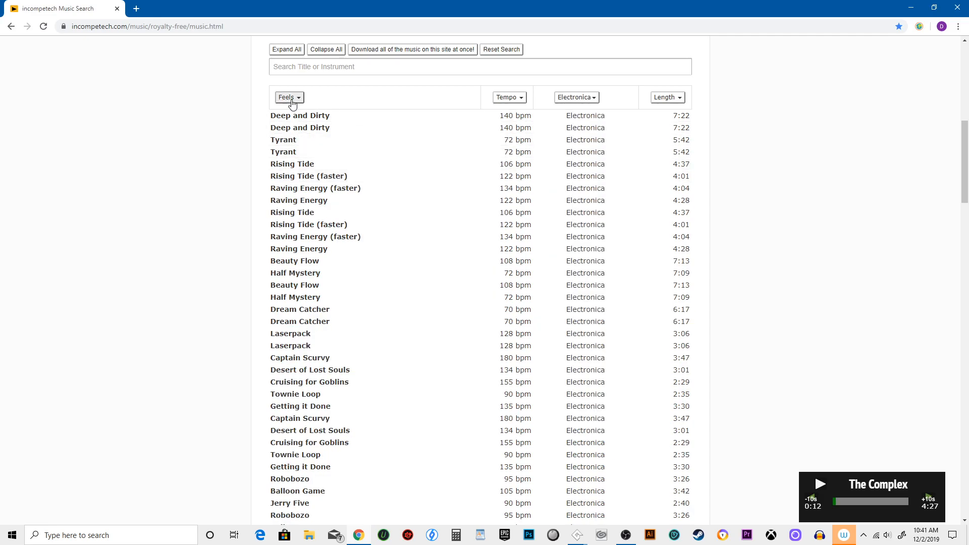
{"action": "left_click", "coordinate": [288, 98]}
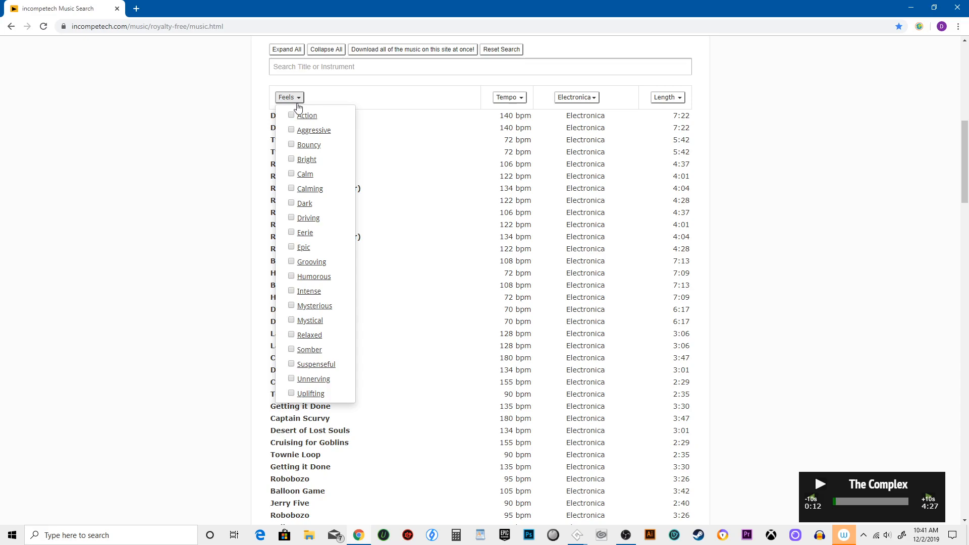
{"action": "mouse_move", "coordinate": [315, 202]}
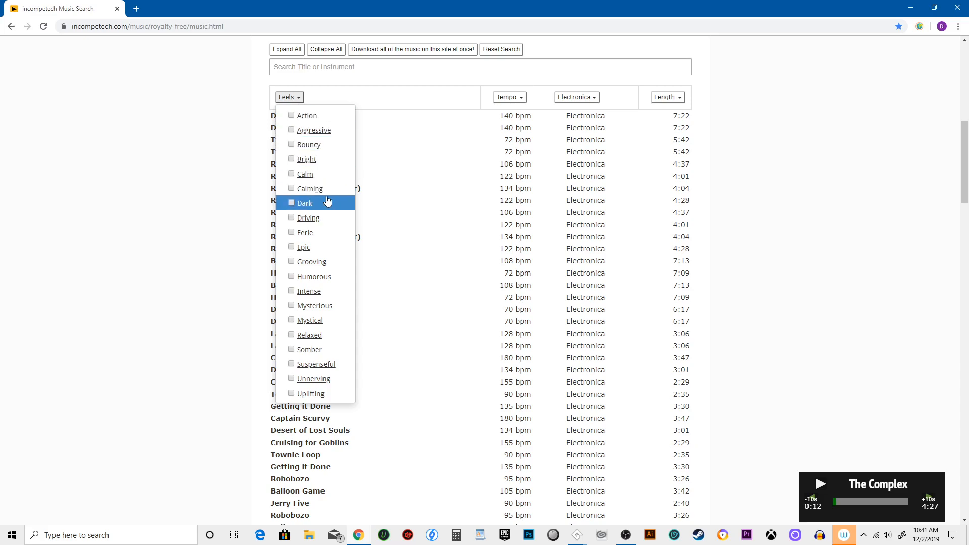
{"action": "mouse_move", "coordinate": [324, 246]}
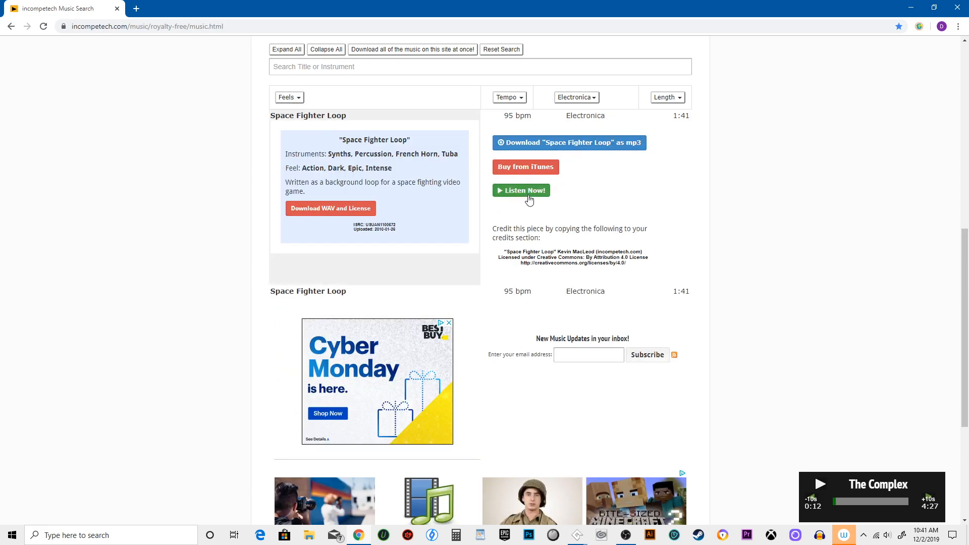
- Play the Space Fighter Loop preview
{"action": "left_click", "coordinate": [521, 191]}
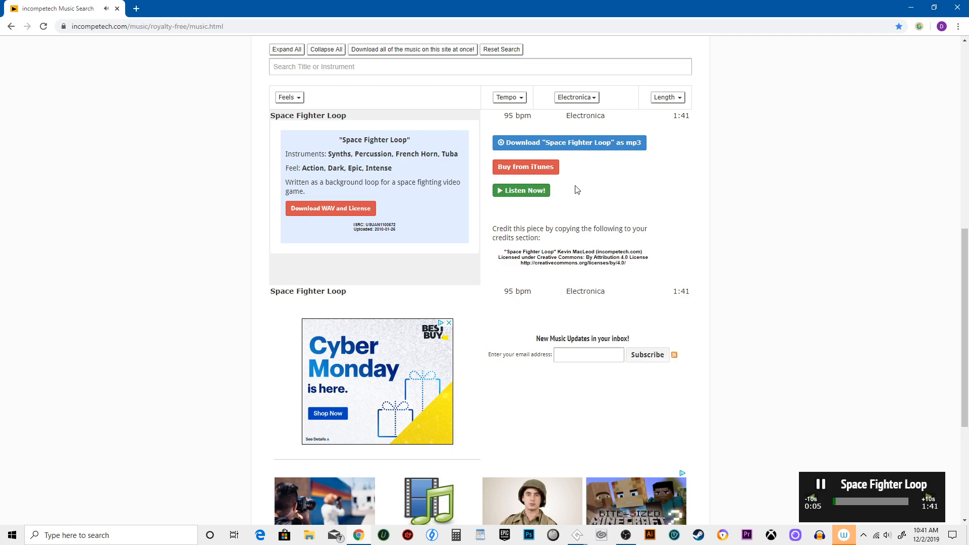
{"action": "mouse_move", "coordinate": [593, 199]}
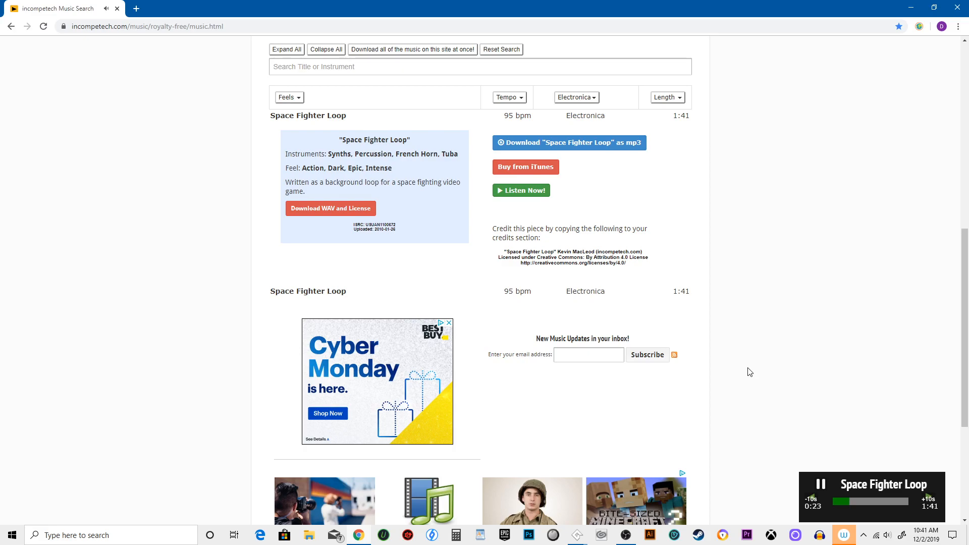
{"action": "mouse_move", "coordinate": [723, 308]}
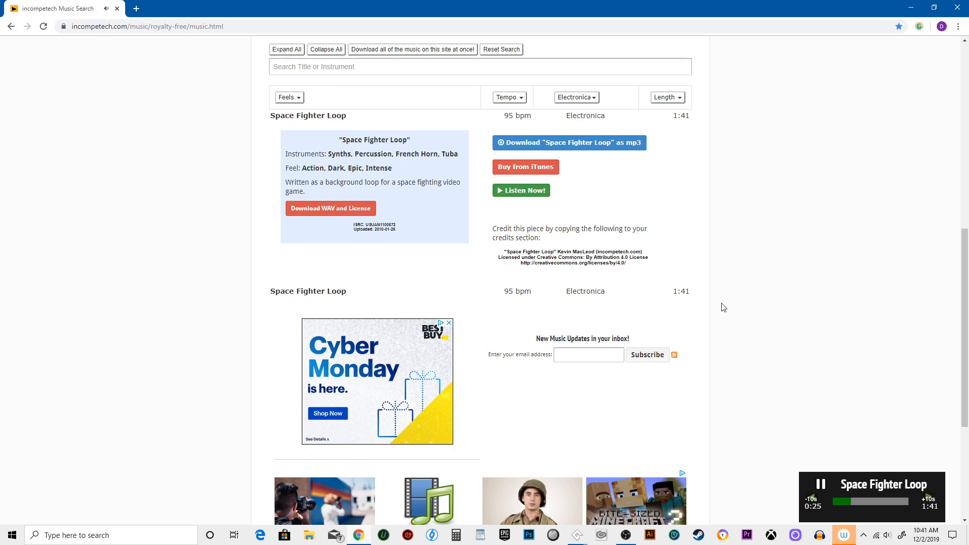
{"action": "mouse_move", "coordinate": [698, 259]}
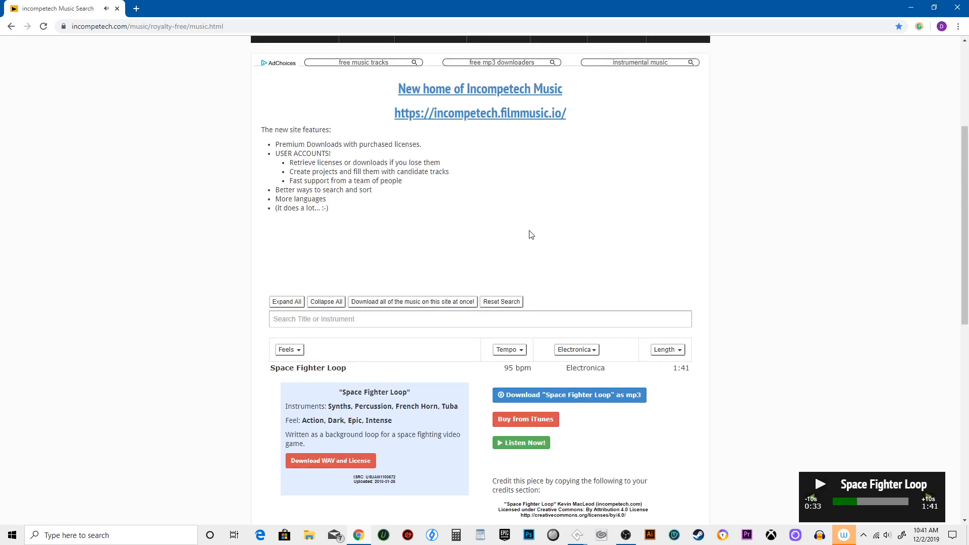
- Narrow the Electronica tracks to the Intense and Aggressive feels
{"action": "scroll", "scroll_direction": "down", "scroll_amount": 3}
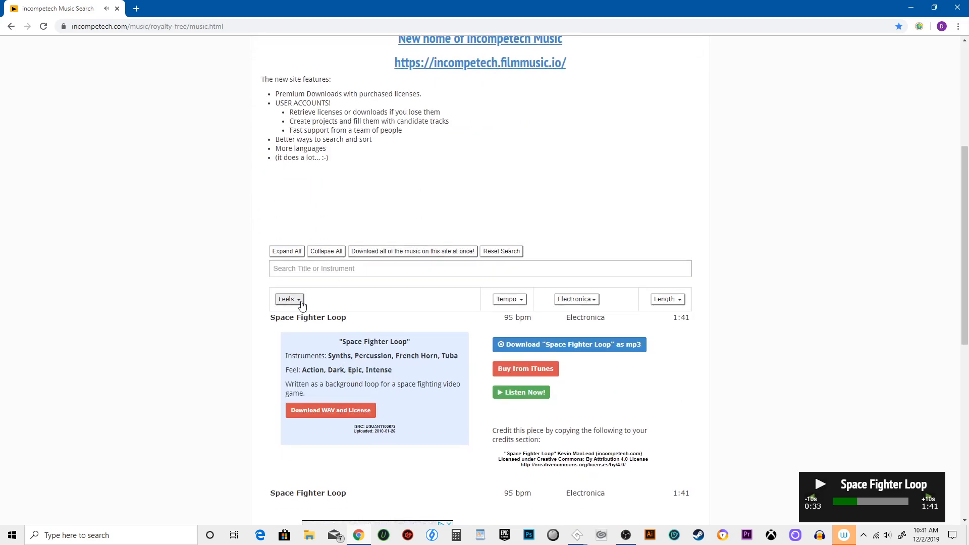
{"action": "left_click", "coordinate": [288, 299]}
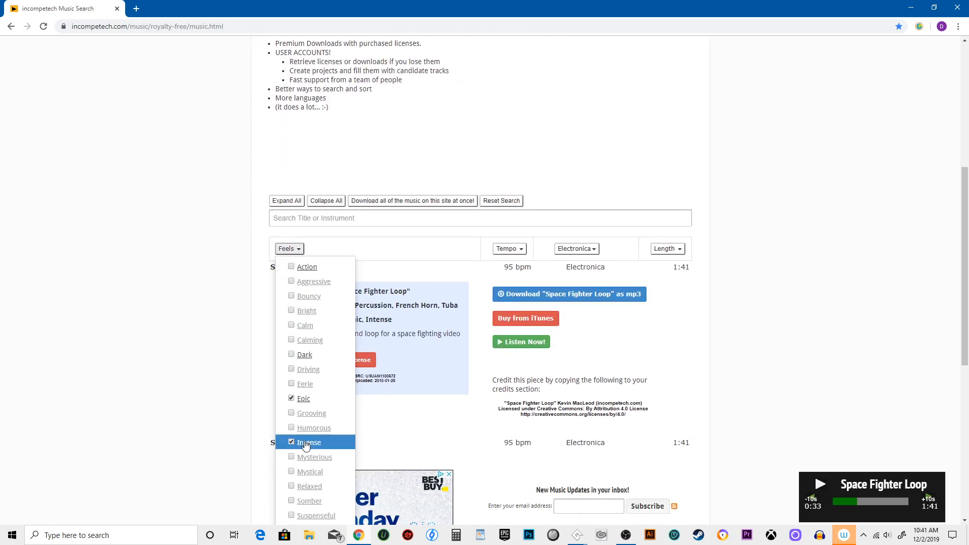
{"action": "left_click", "coordinate": [287, 248]}
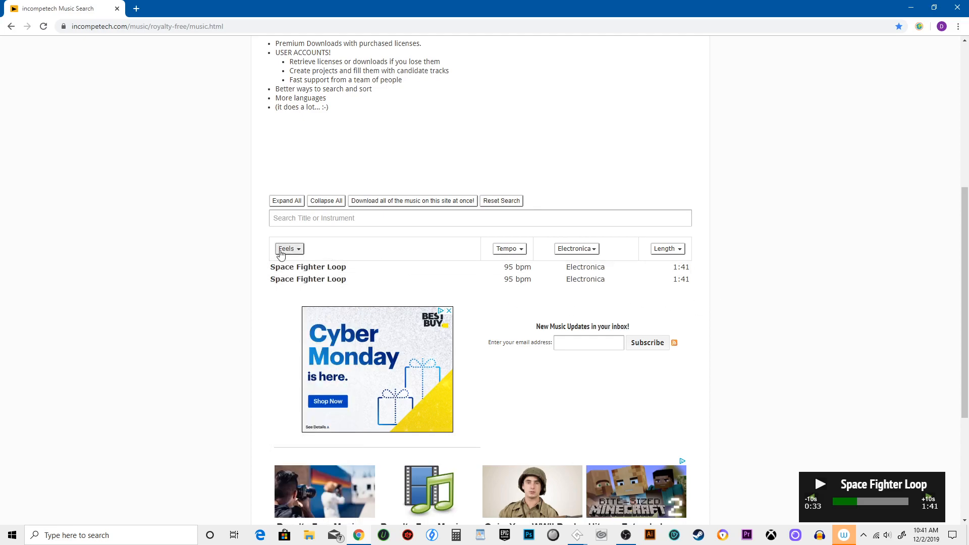
{"action": "left_click", "coordinate": [289, 248]}
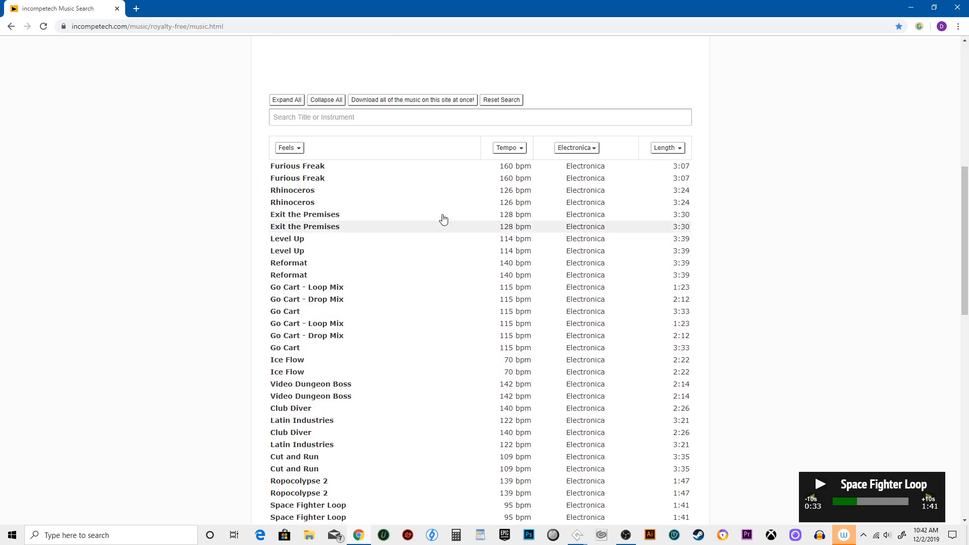
{"action": "left_click", "coordinate": [288, 147]}
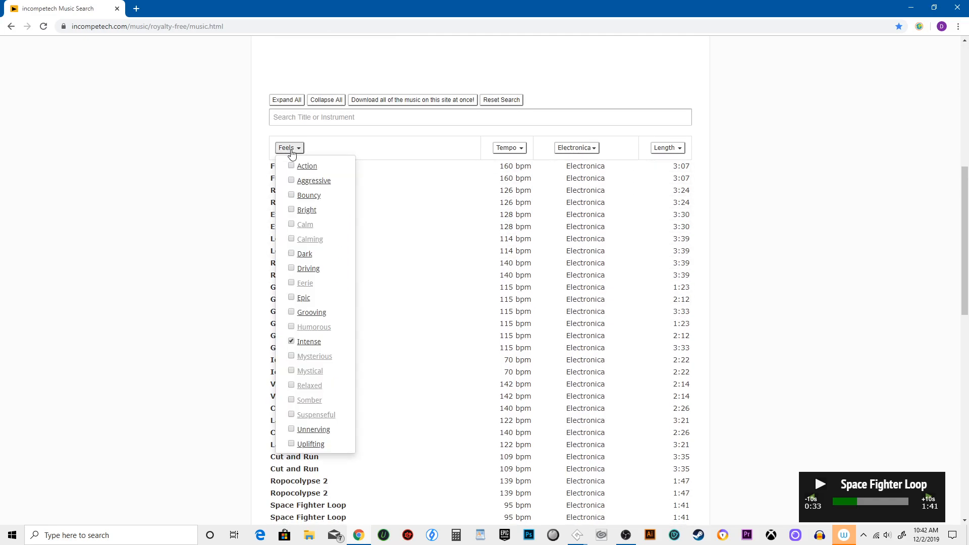
{"action": "left_click", "coordinate": [291, 179]}
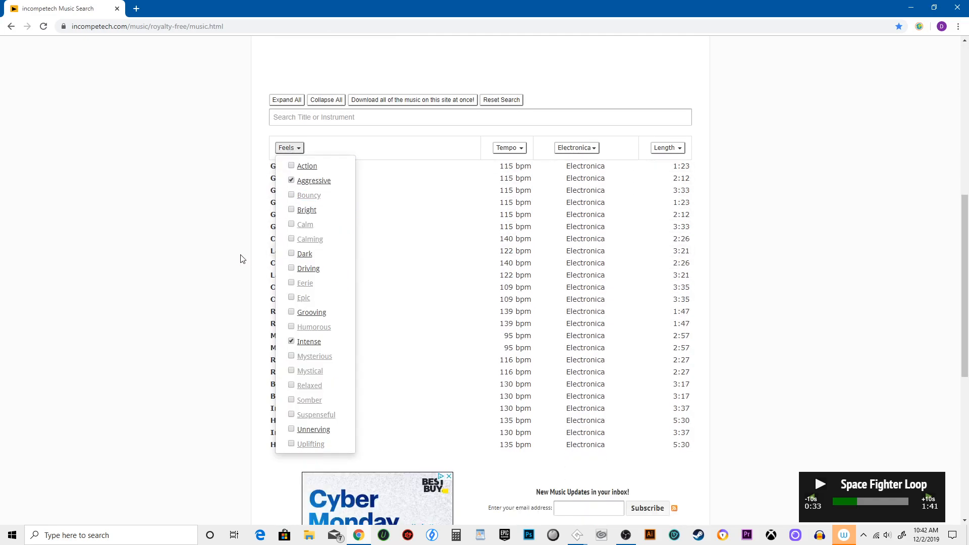
{"action": "mouse_move", "coordinate": [309, 400]}
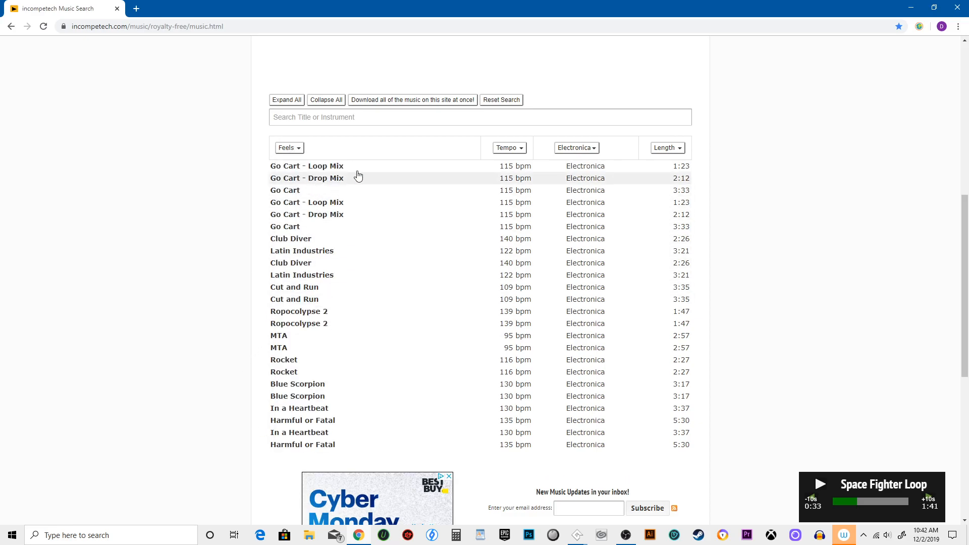
{"action": "mouse_move", "coordinate": [354, 293]}
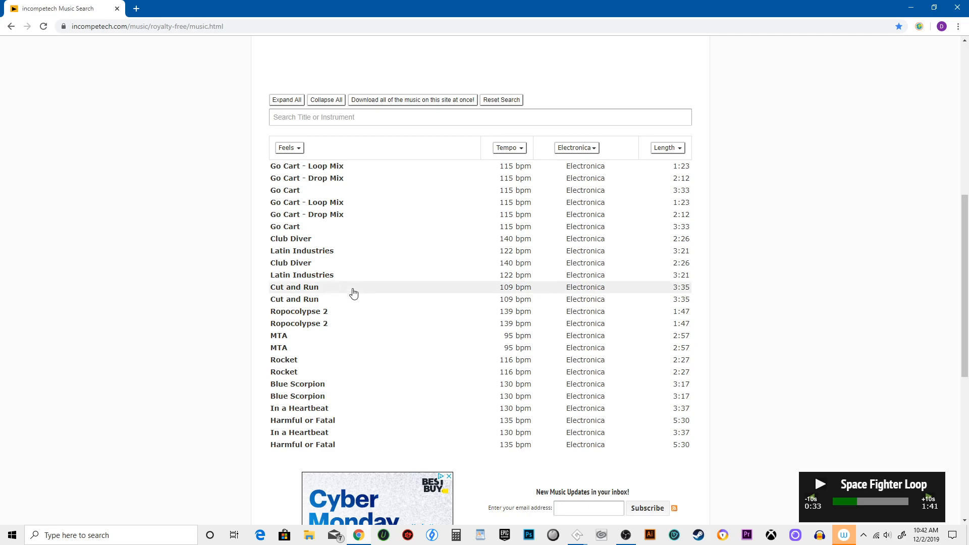
{"action": "mouse_move", "coordinate": [350, 312]}
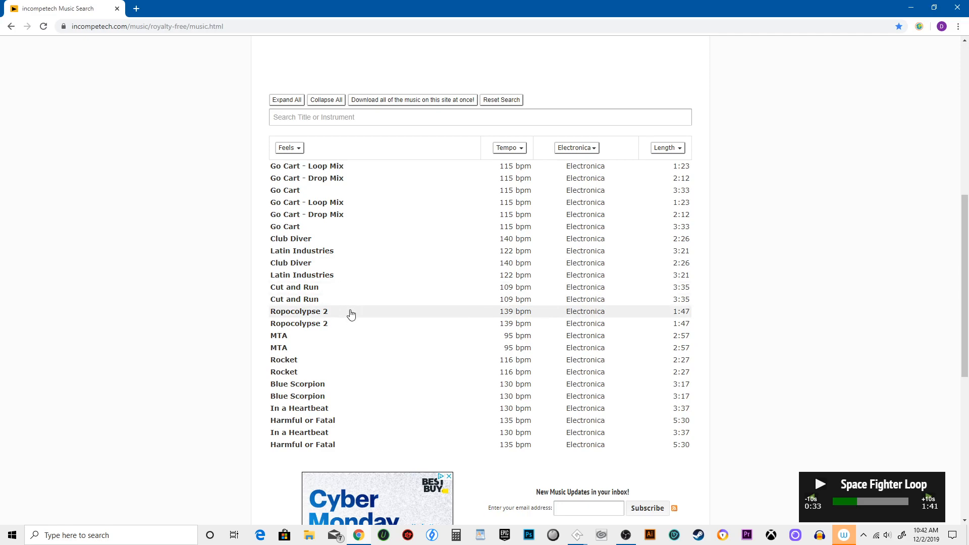
- Expand Ropocolypse 2, preview it, and pause partway through
{"action": "left_click", "coordinate": [298, 311]}
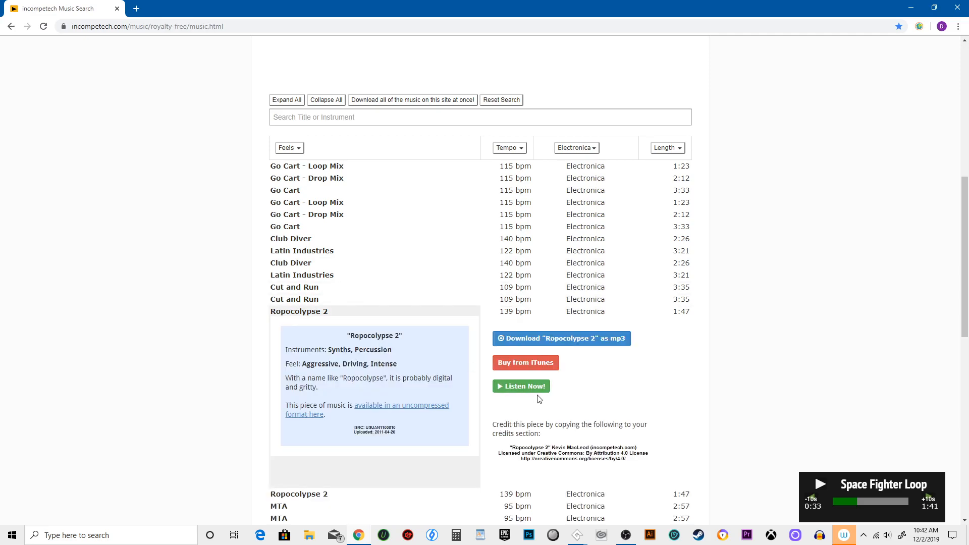
{"action": "left_click", "coordinate": [519, 385]}
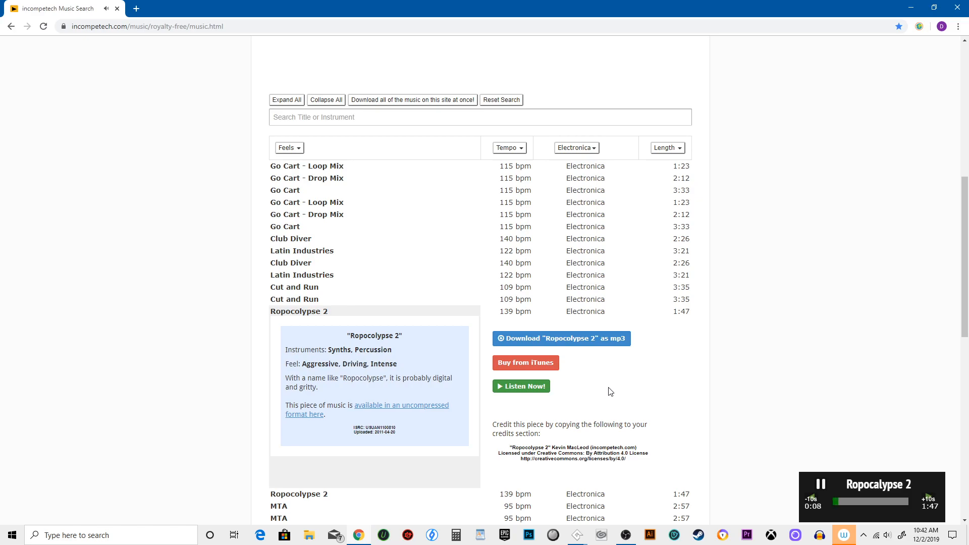
{"action": "scroll", "scroll_direction": "down", "scroll_amount": 3}
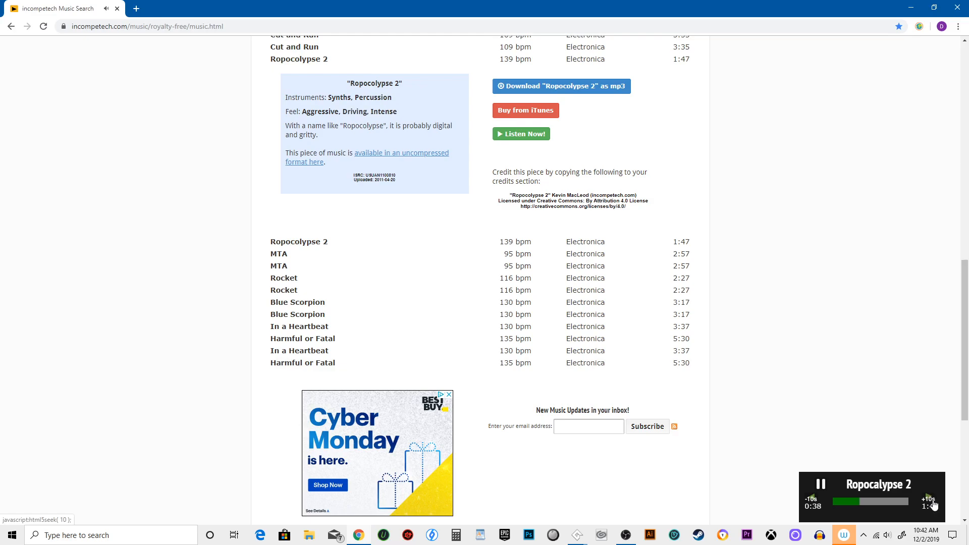
{"action": "scroll", "scroll_direction": "down", "scroll_amount": 3}
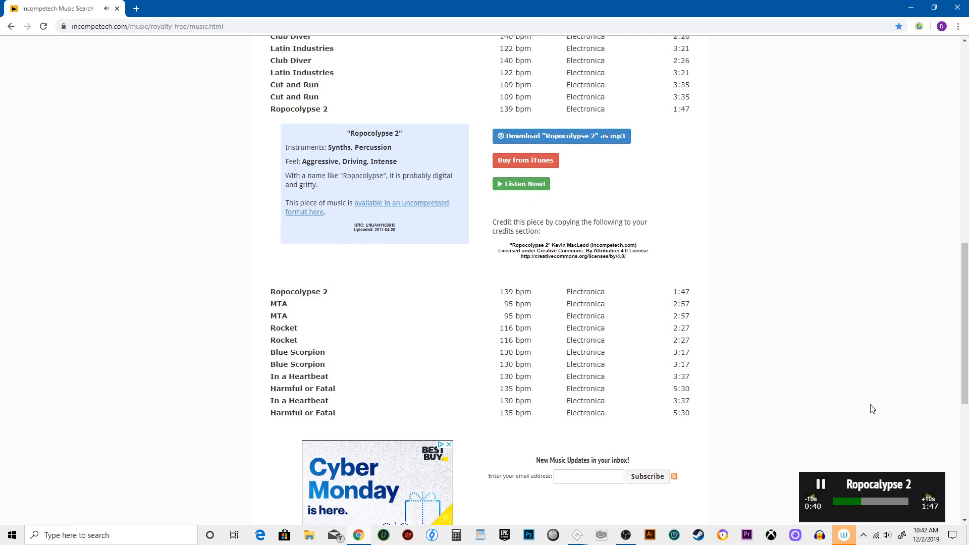
{"action": "left_click", "coordinate": [822, 483]}
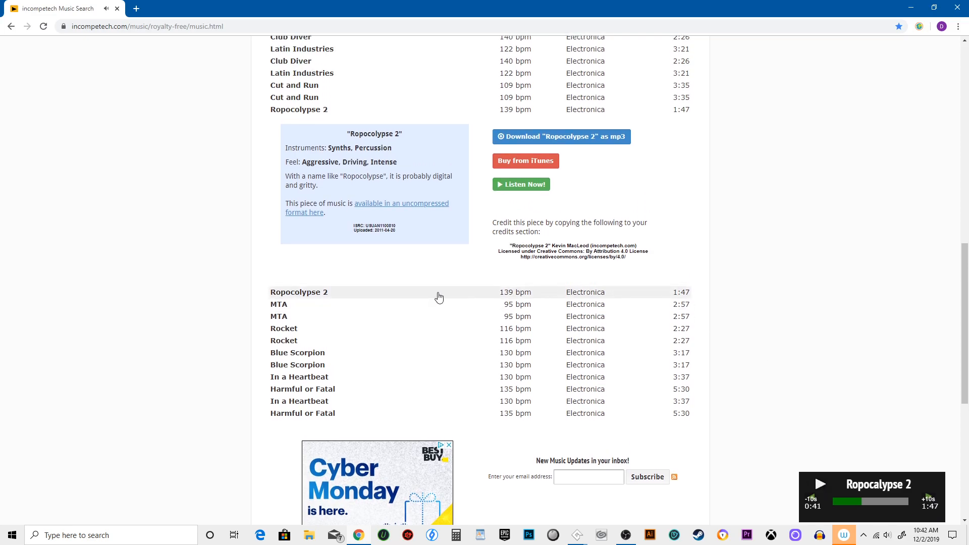
- Expand Rocket, preview it with a ten-second seek back, and pause around 0:20
{"action": "left_click", "coordinate": [284, 328]}
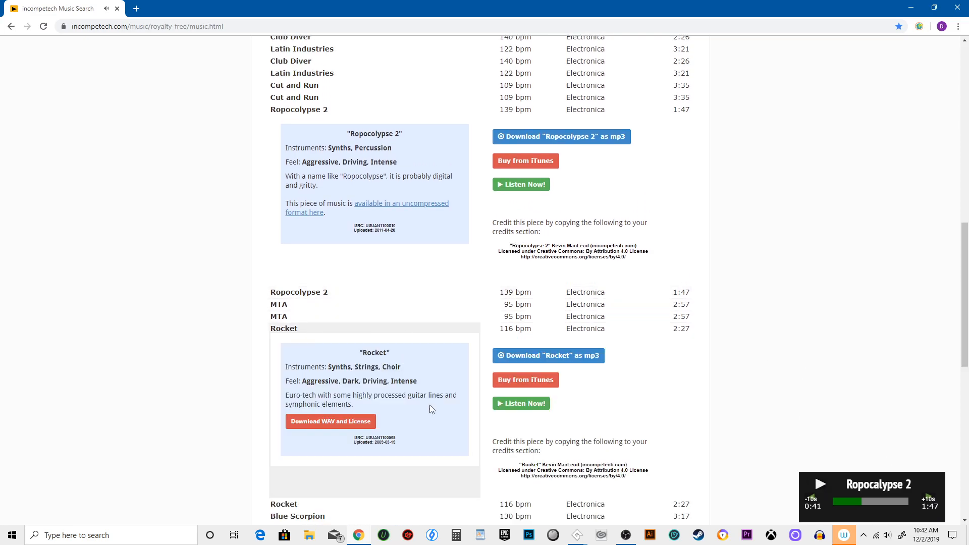
{"action": "left_click", "coordinate": [521, 403]}
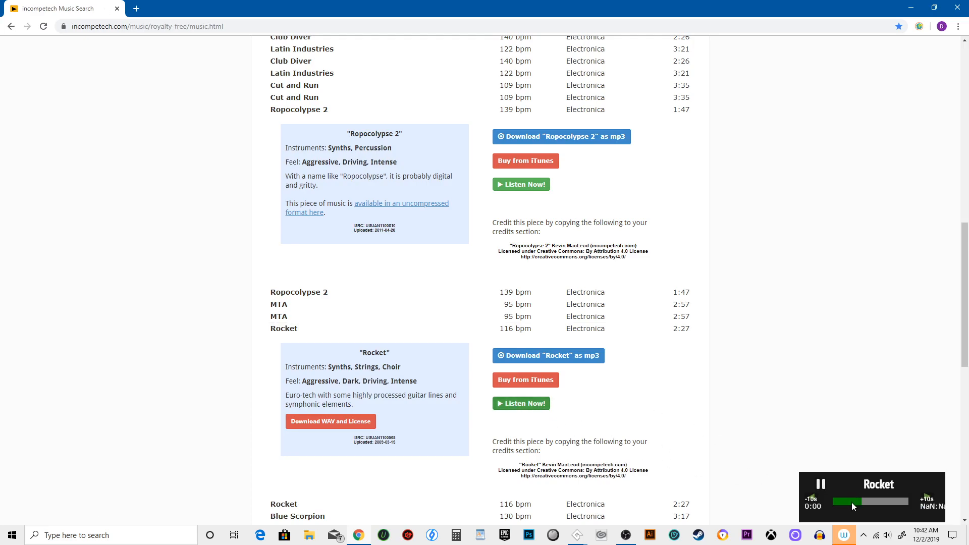
{"action": "left_click", "coordinate": [811, 499]}
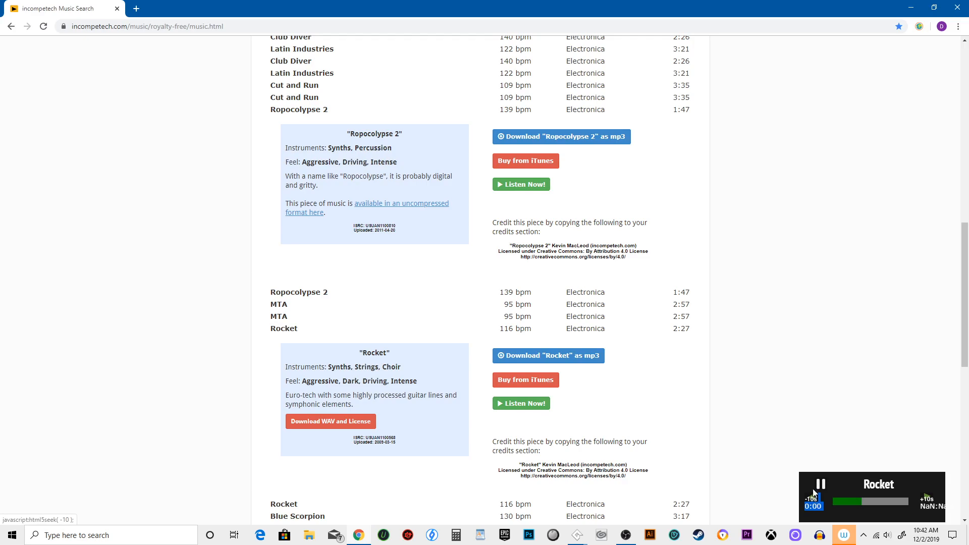
{"action": "left_click", "coordinate": [816, 484]}
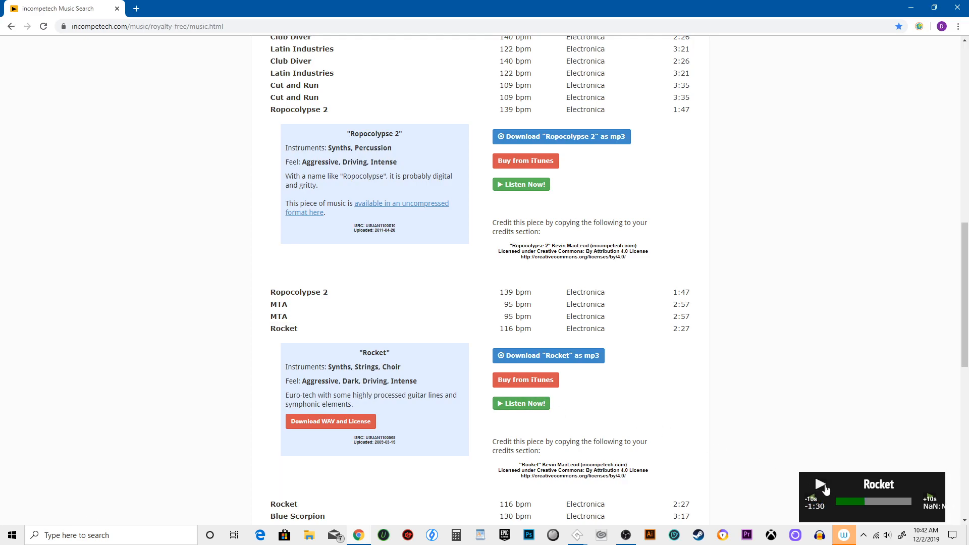
{"action": "left_click", "coordinate": [819, 485]}
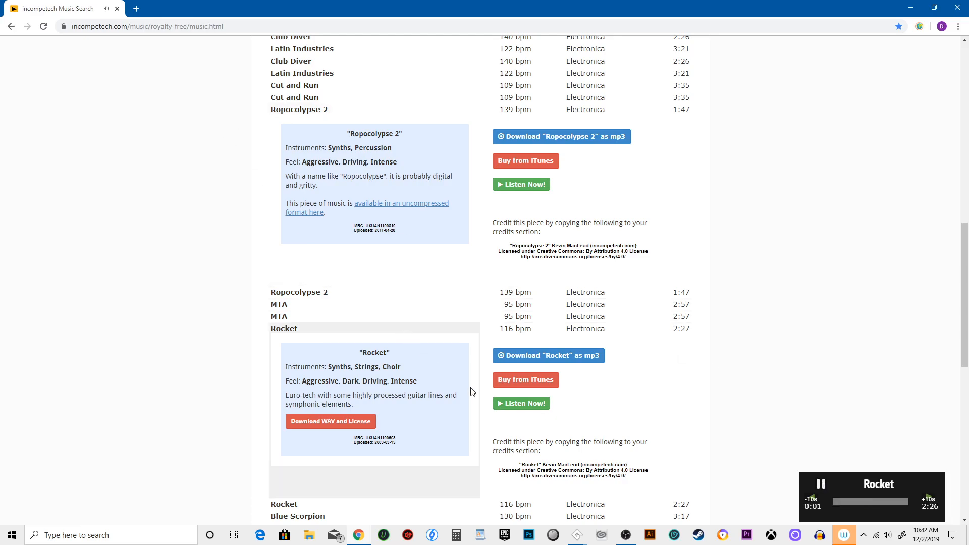
{"action": "scroll", "scroll_direction": "down", "scroll_amount": 3}
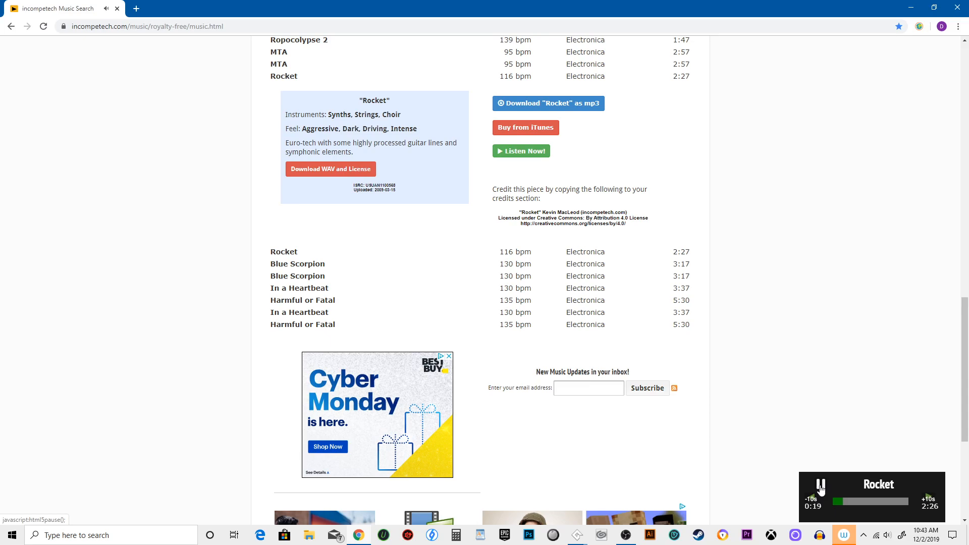
{"action": "left_click", "coordinate": [819, 483]}
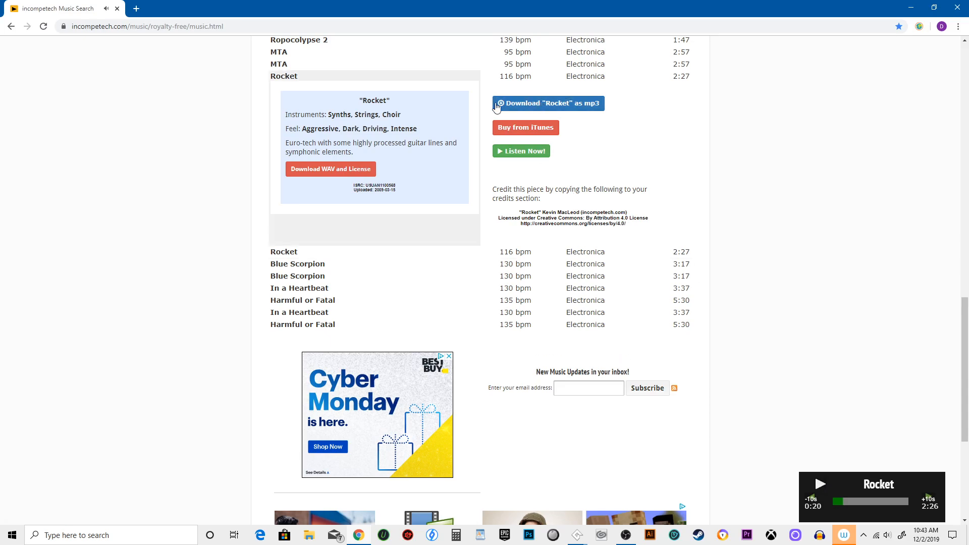
- Open Rocket's filmmusic.io song page and review its genres, moods and CC BY license
{"action": "left_click", "coordinate": [547, 103]}
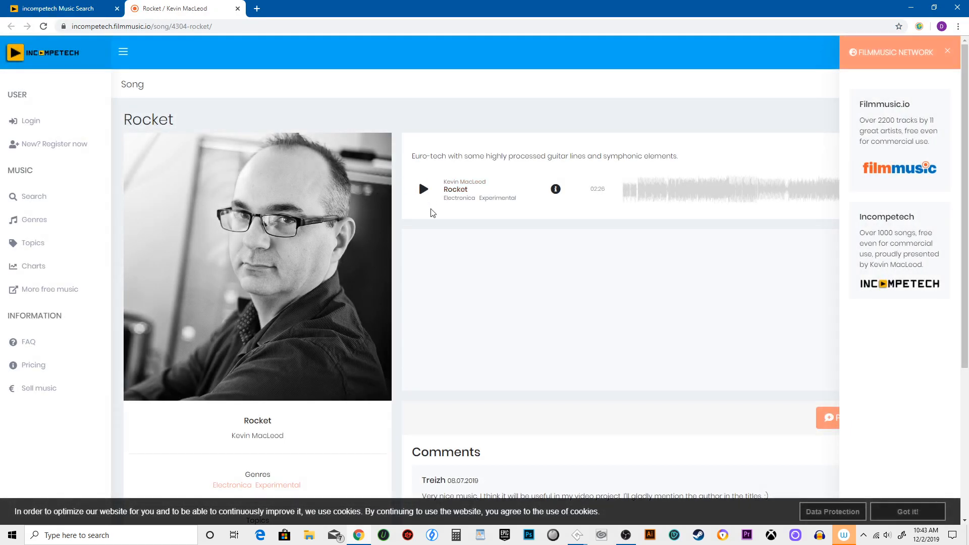
{"action": "scroll", "scroll_direction": "down", "scroll_amount": 3}
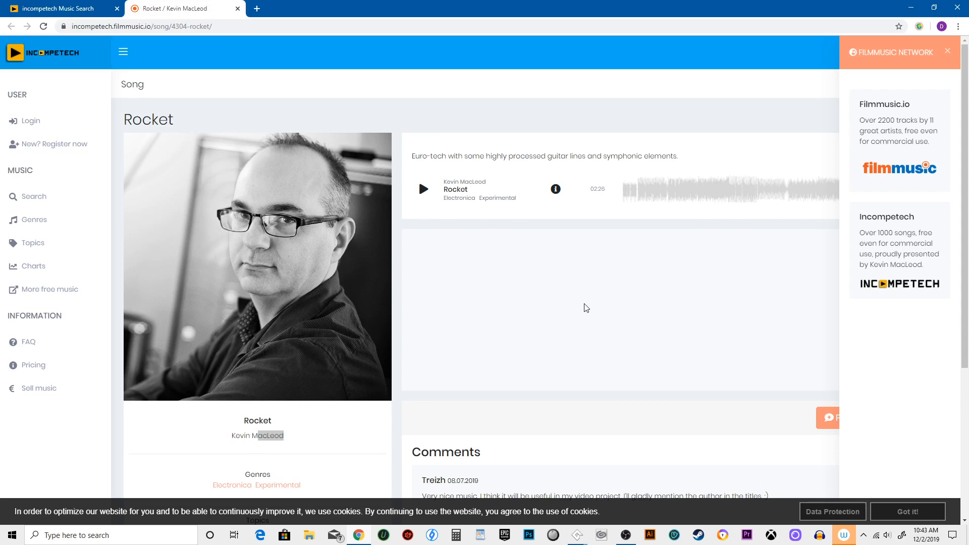
{"action": "scroll", "scroll_direction": "down", "scroll_amount": 3}
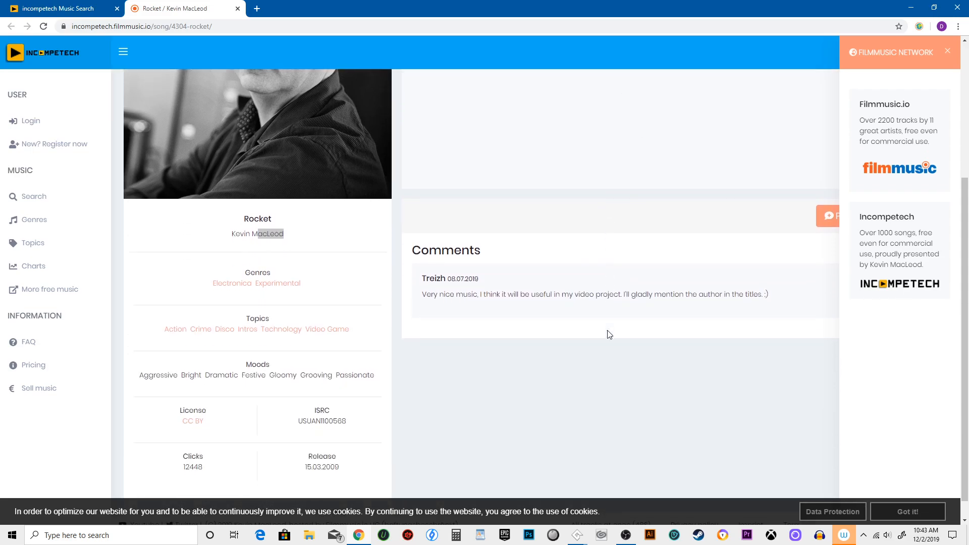
{"action": "scroll", "scroll_direction": "up", "scroll_amount": 3}
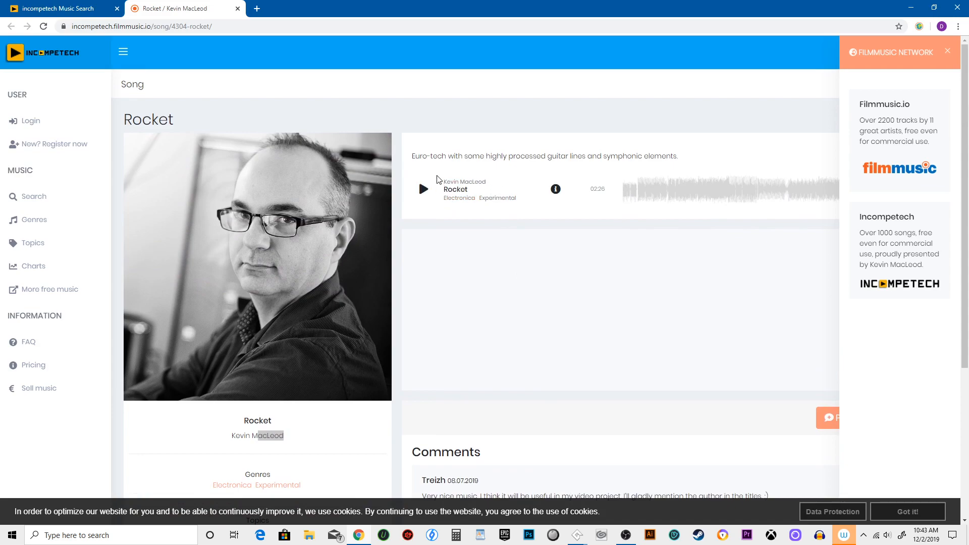
{"action": "mouse_move", "coordinate": [554, 189]}
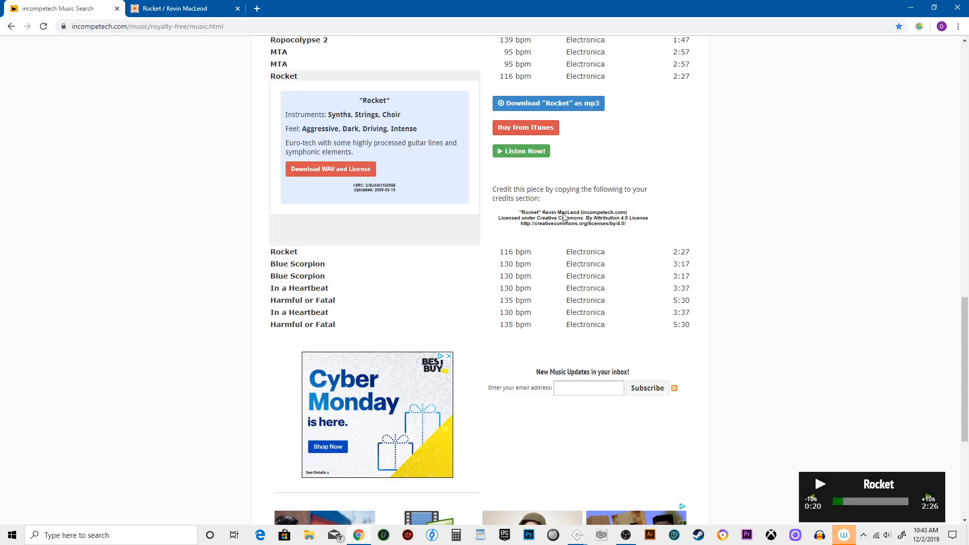
{"action": "mouse_move", "coordinate": [544, 102]}
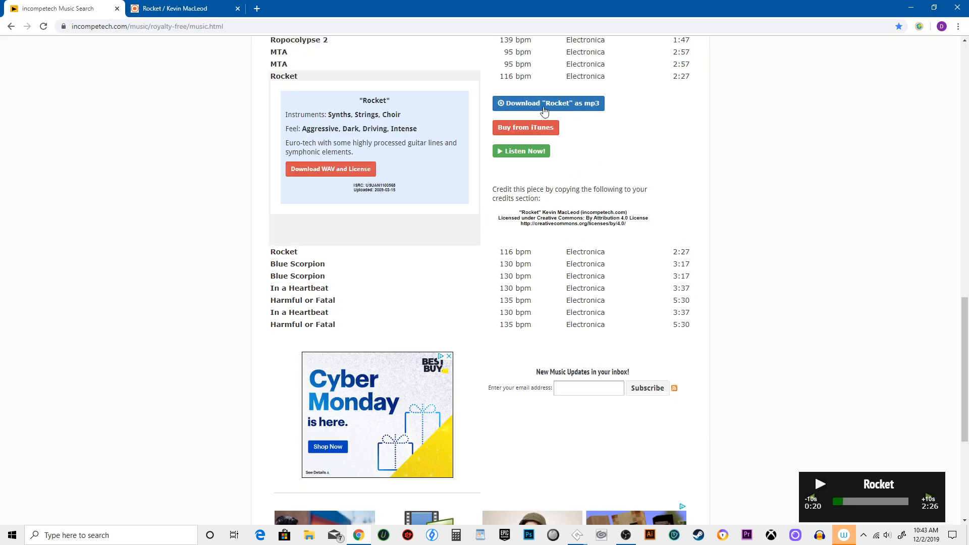
{"action": "mouse_move", "coordinate": [593, 206]}
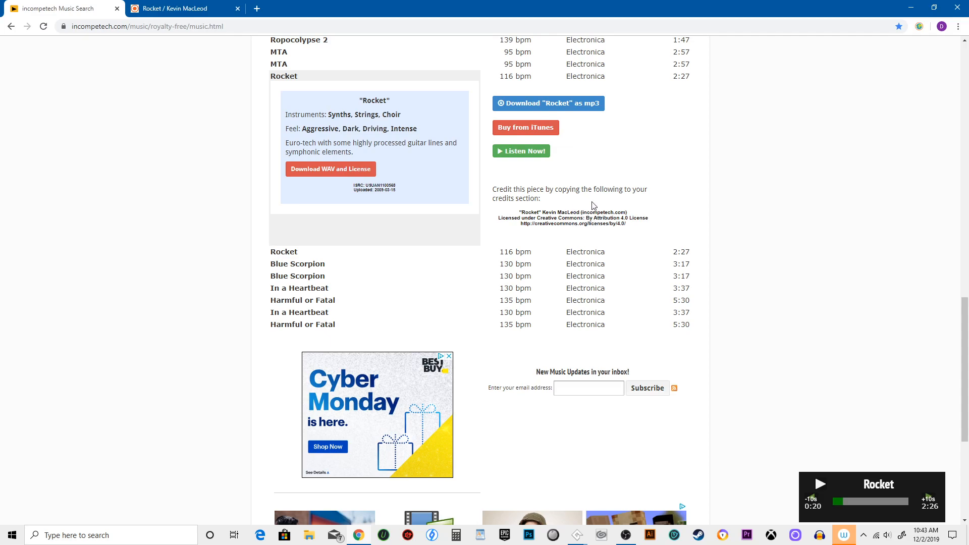
- Download Rocket.mp3 from the incompetech track list
{"action": "left_click", "coordinate": [548, 103]}
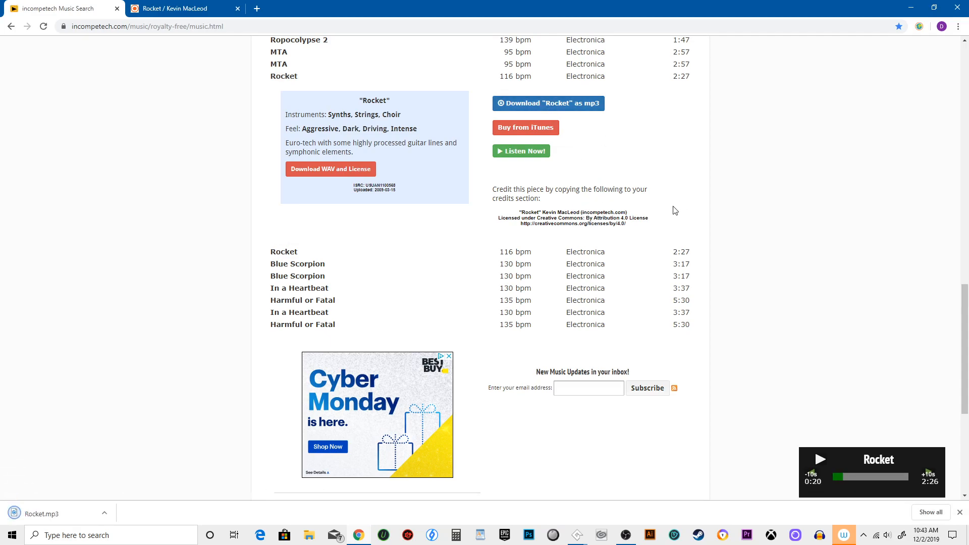
{"action": "mouse_move", "coordinate": [656, 377]}
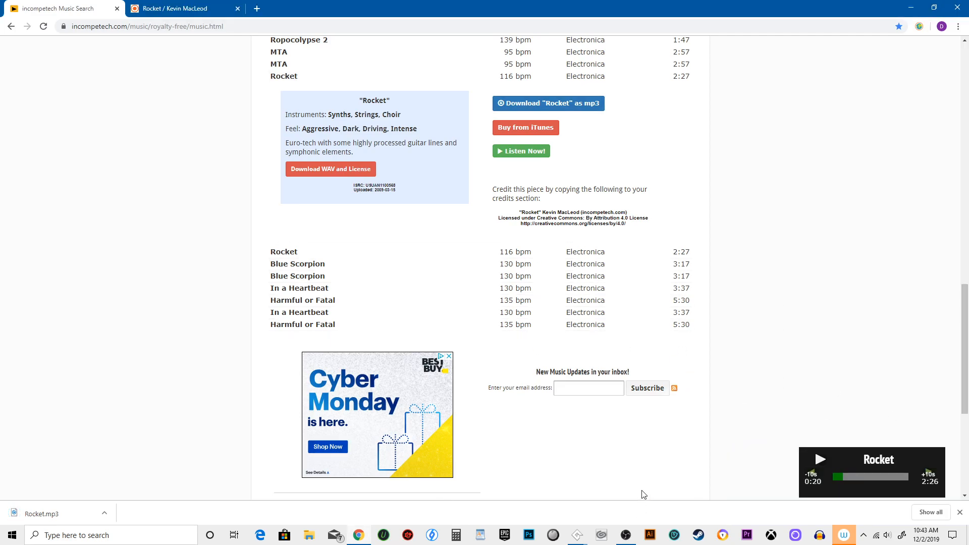
{"action": "mouse_move", "coordinate": [576, 535]}
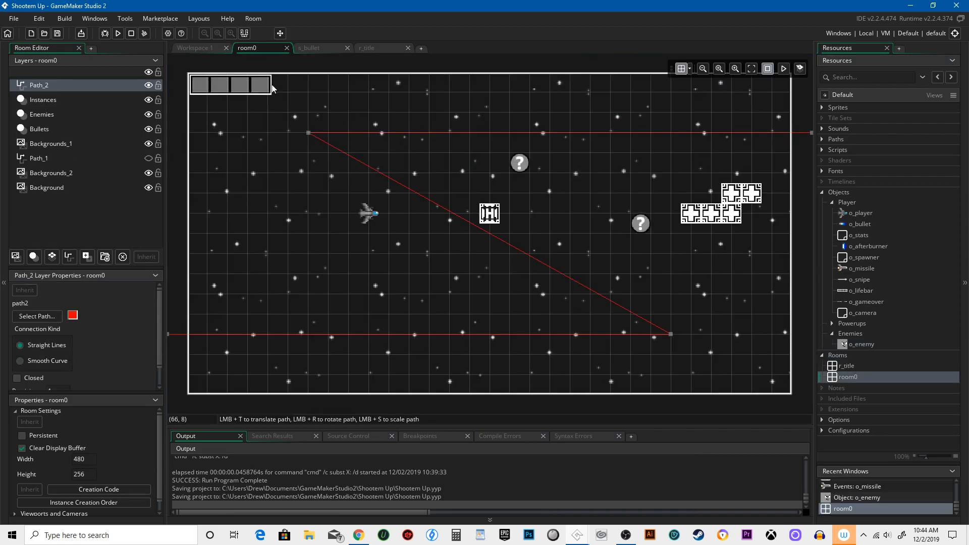
- Add an empty audio_play_sound(); call to room0's creation code
{"action": "left_click", "coordinate": [98, 488]}
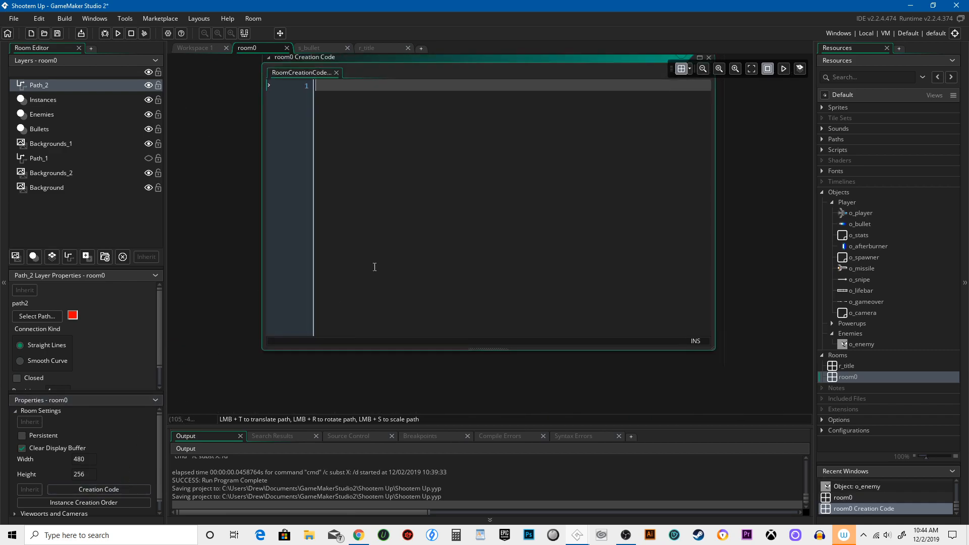
{"action": "type", "text": "play_"}
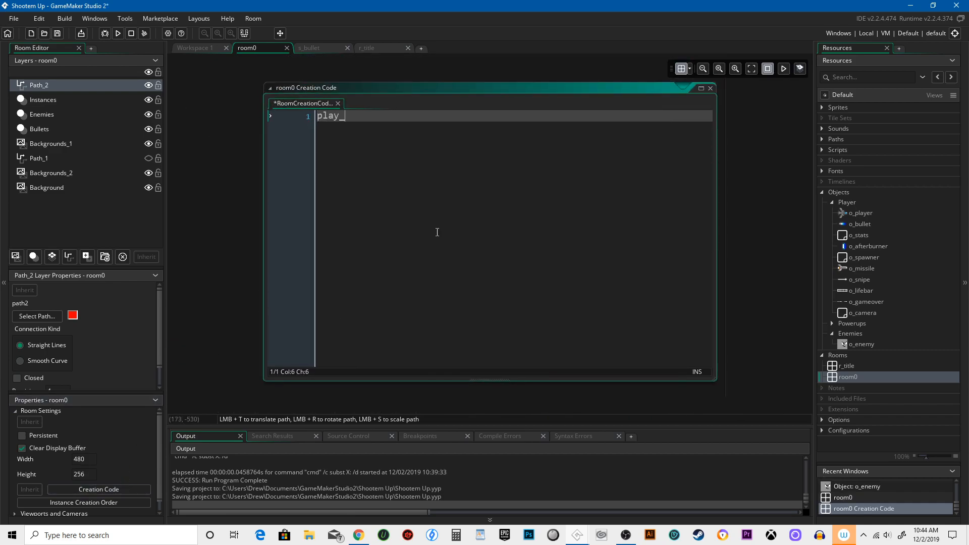
{"action": "type", "text": "audio_sound"}
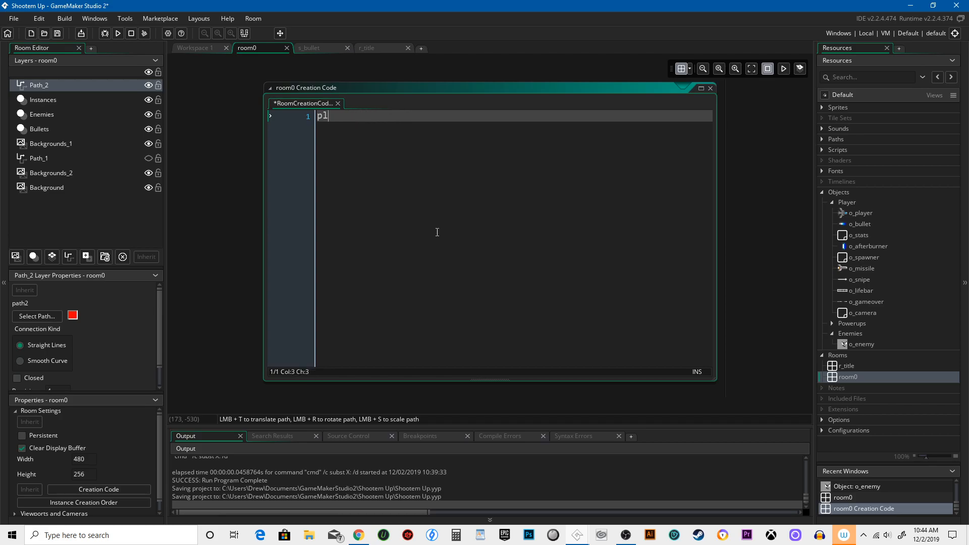
{"action": "type", "text": "audio_play"}
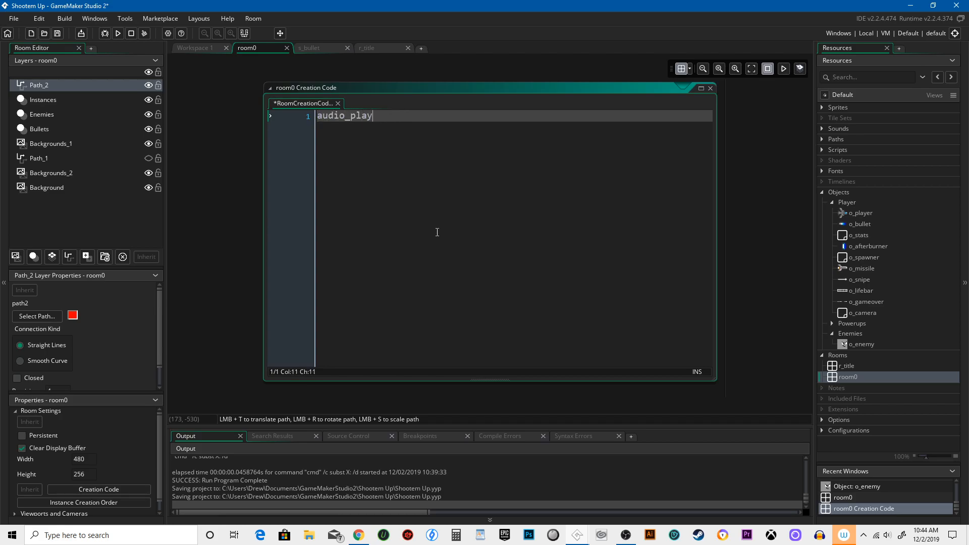
{"action": "type", "text": "_sound"}
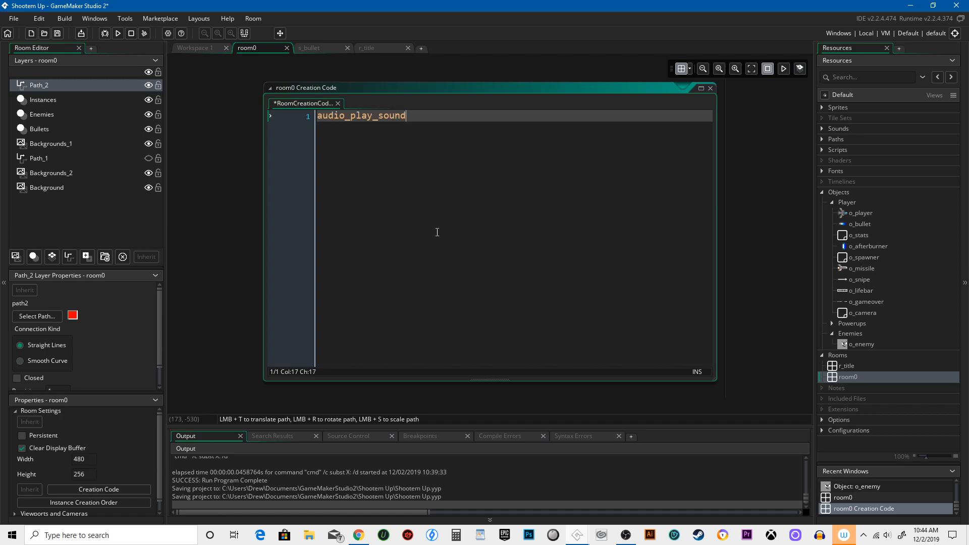
{"action": "type", "text": "();"}
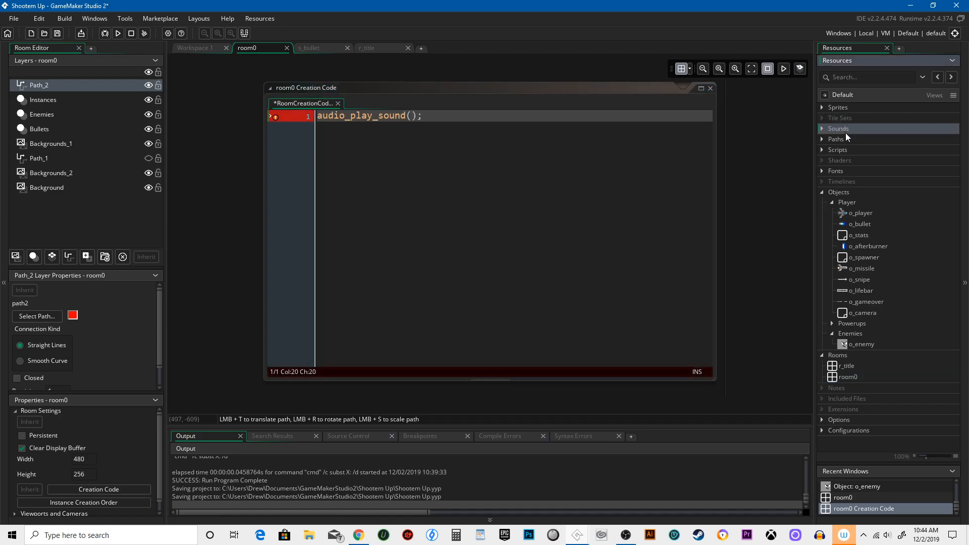
- Create a new sound resource and import the downloaded Rocket.mp3 into it
{"action": "right_click", "coordinate": [839, 128]}
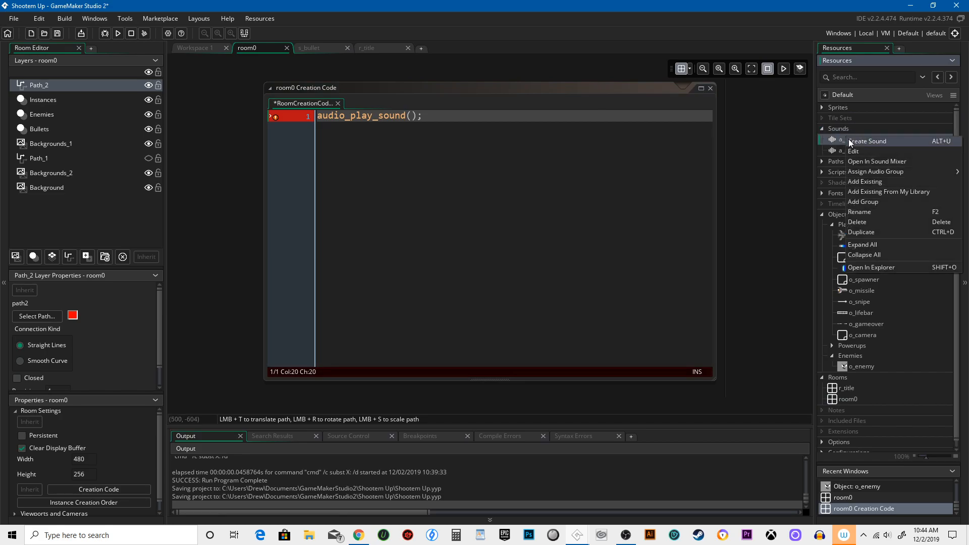
{"action": "left_click", "coordinate": [867, 141]}
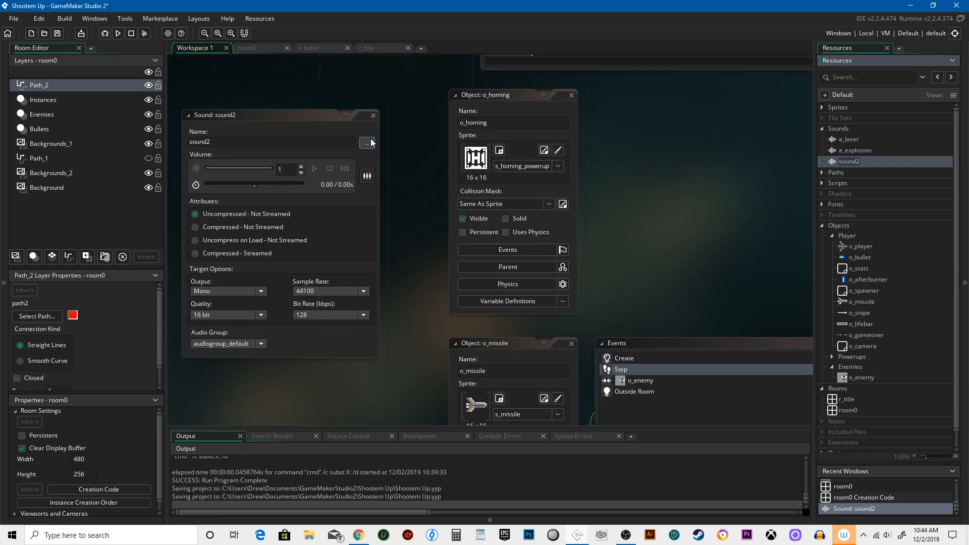
{"action": "left_click", "coordinate": [366, 143]}
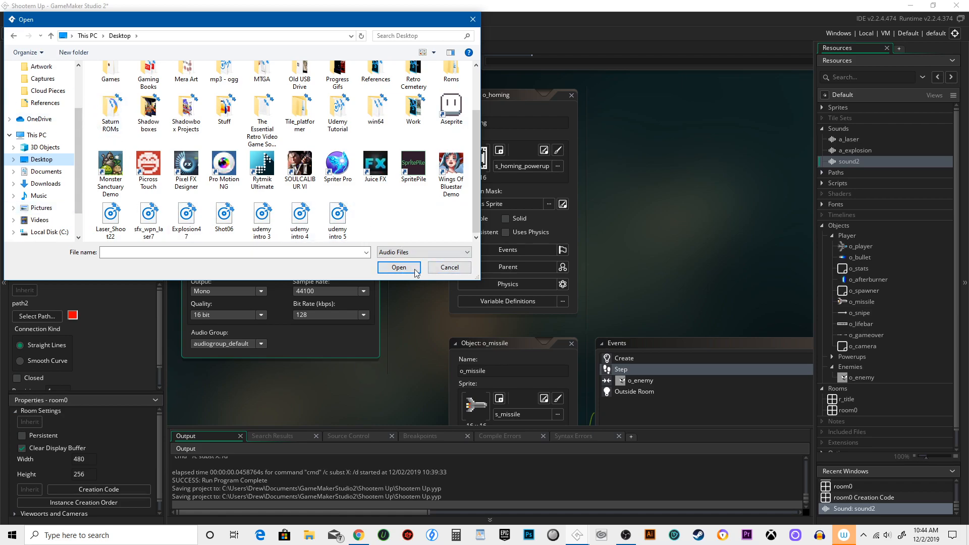
{"action": "left_click", "coordinate": [448, 267]}
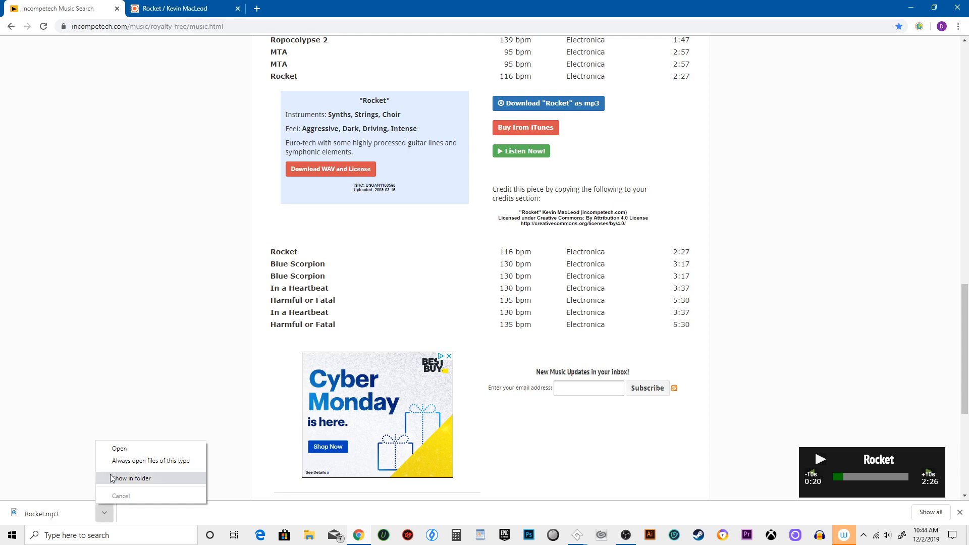
{"action": "left_click", "coordinate": [130, 477]}
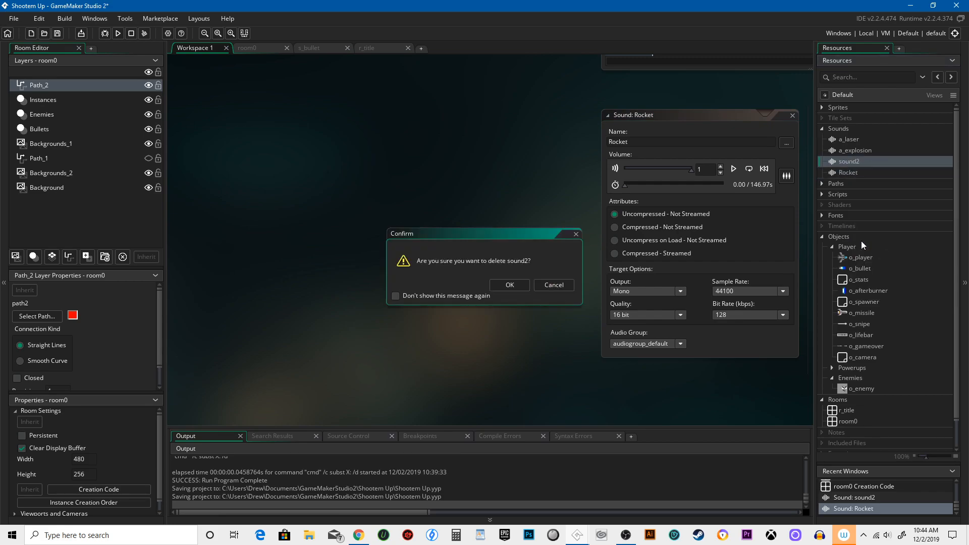
- Confirm deleting sound2, then preview the renamed a_music track and stop it
{"action": "left_click", "coordinate": [509, 284]}
{"action": "type", "text": "a_music"}
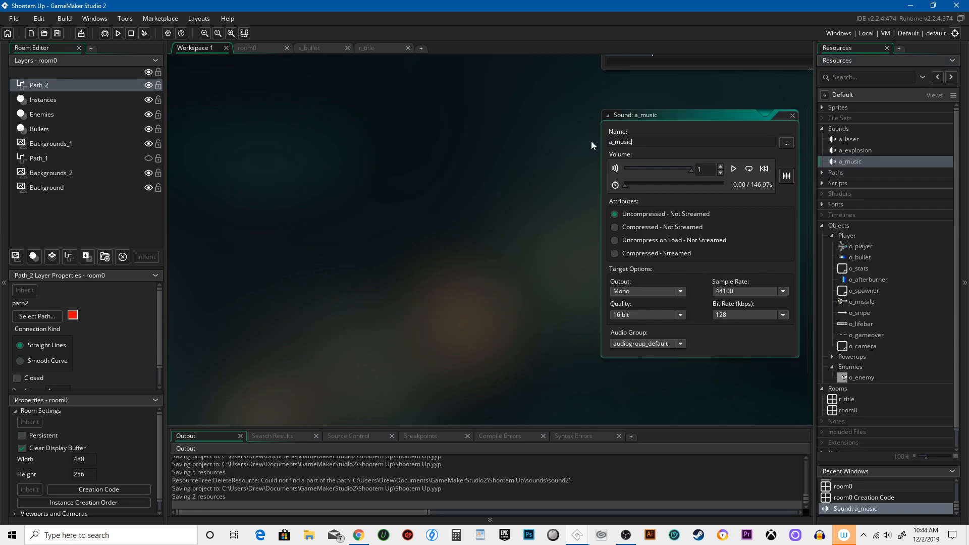
{"action": "left_click", "coordinate": [734, 168]}
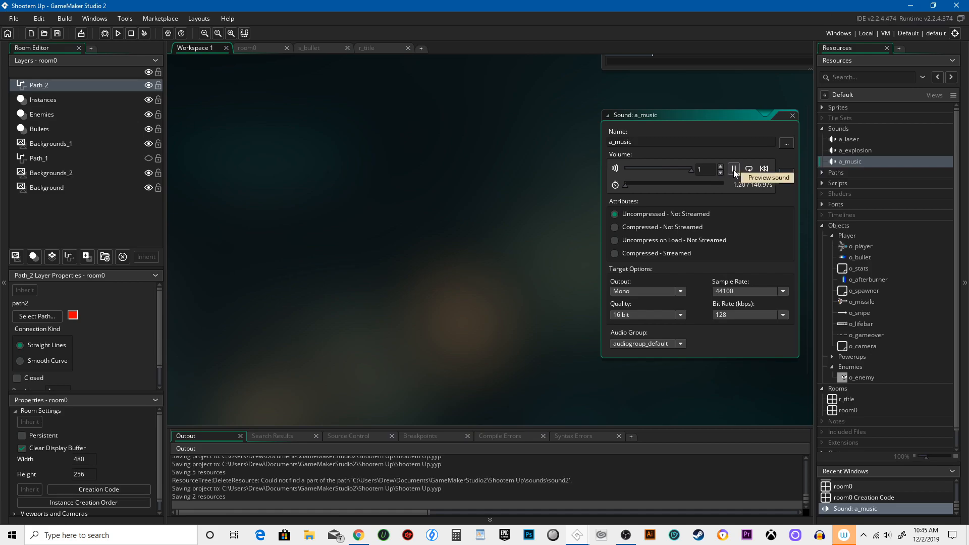
{"action": "left_click", "coordinate": [734, 168]}
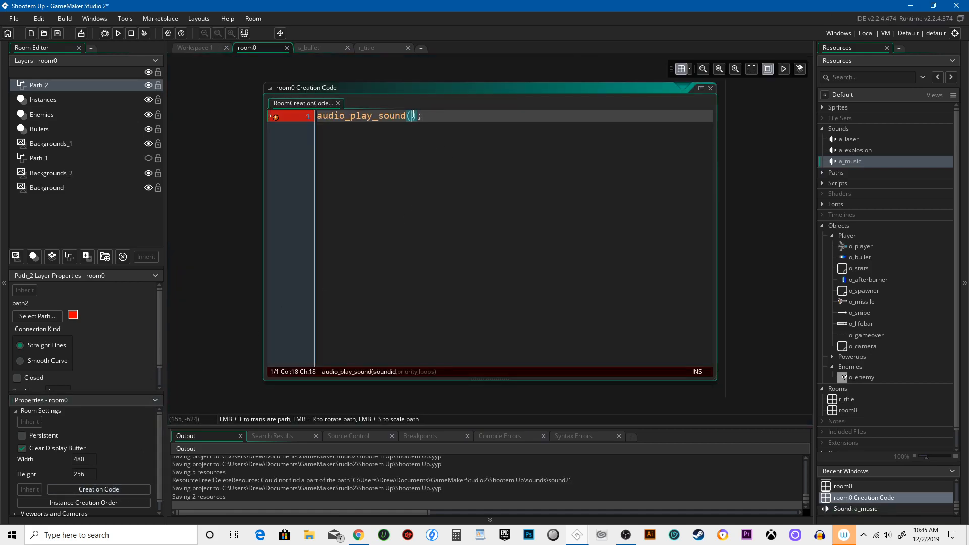
- Fill the call as audio_play_sound(a_music, 3, true)
{"action": "type", "text": "a_"}
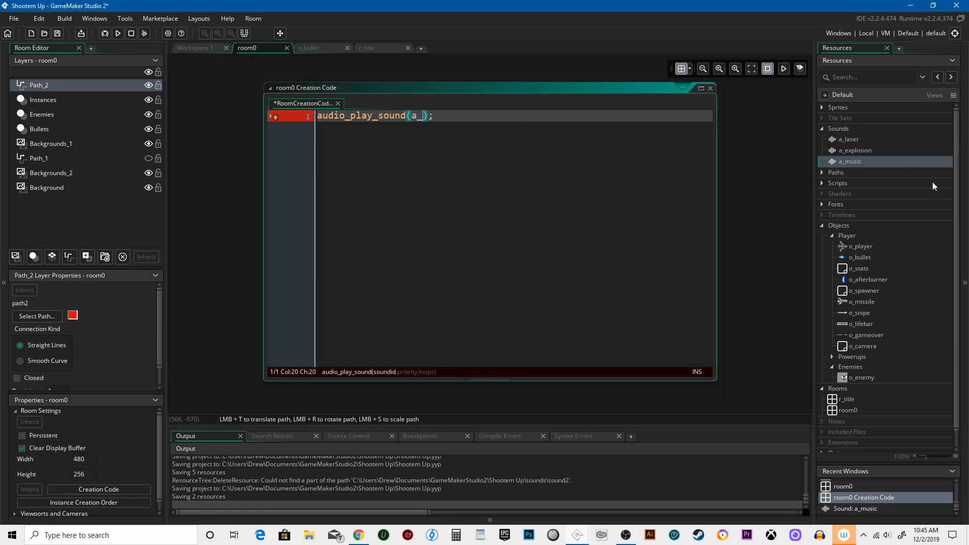
{"action": "type", "text": "music,"}
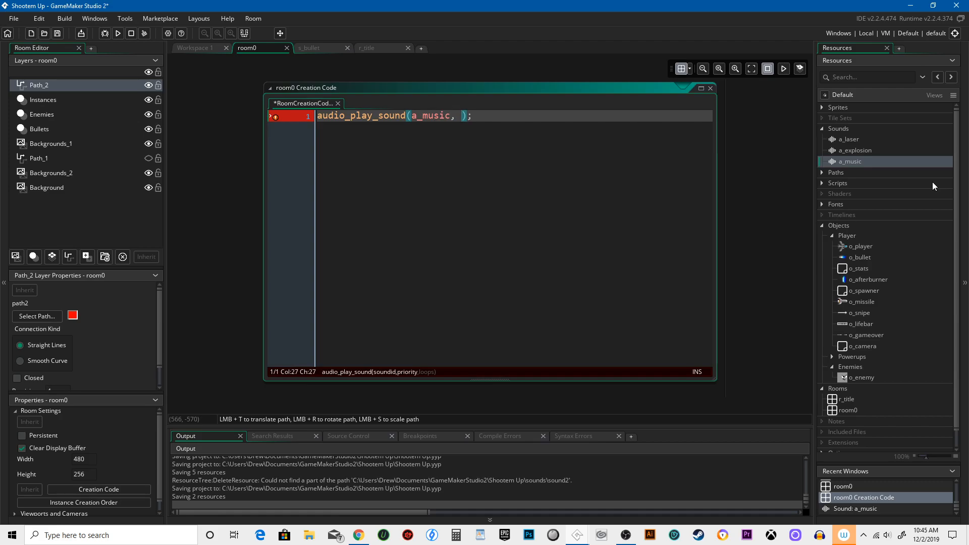
{"action": "type", "text": "3,"}
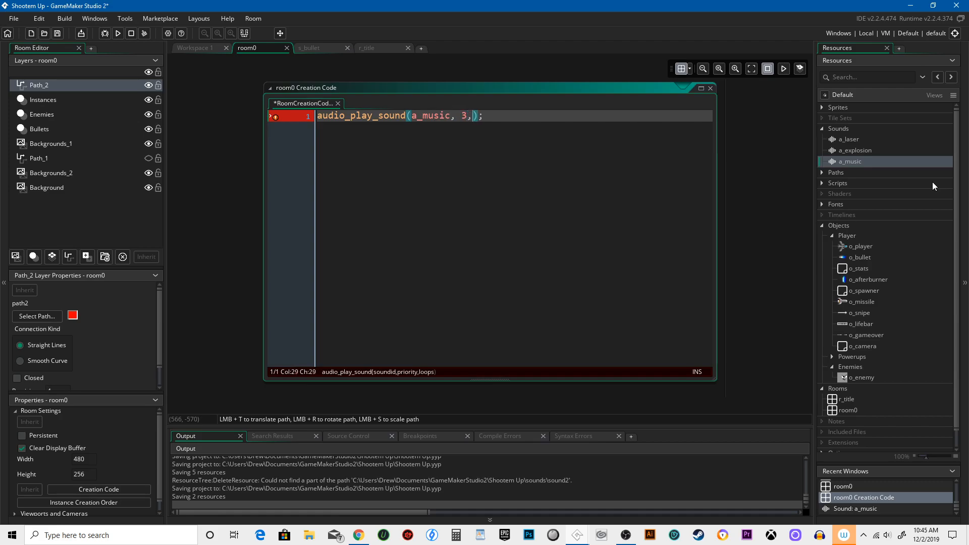
{"action": "type", "text": "true"}
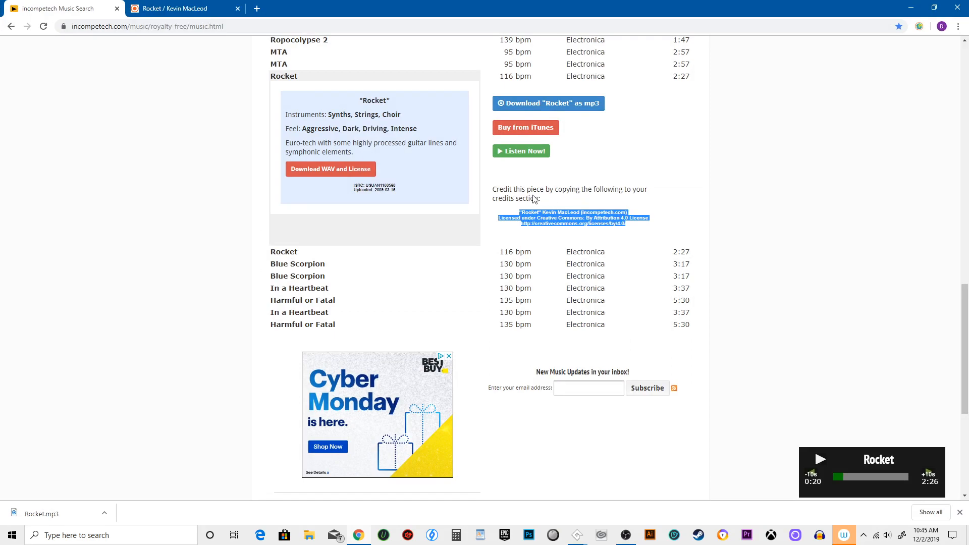
{"action": "mouse_move", "coordinate": [588, 197]}
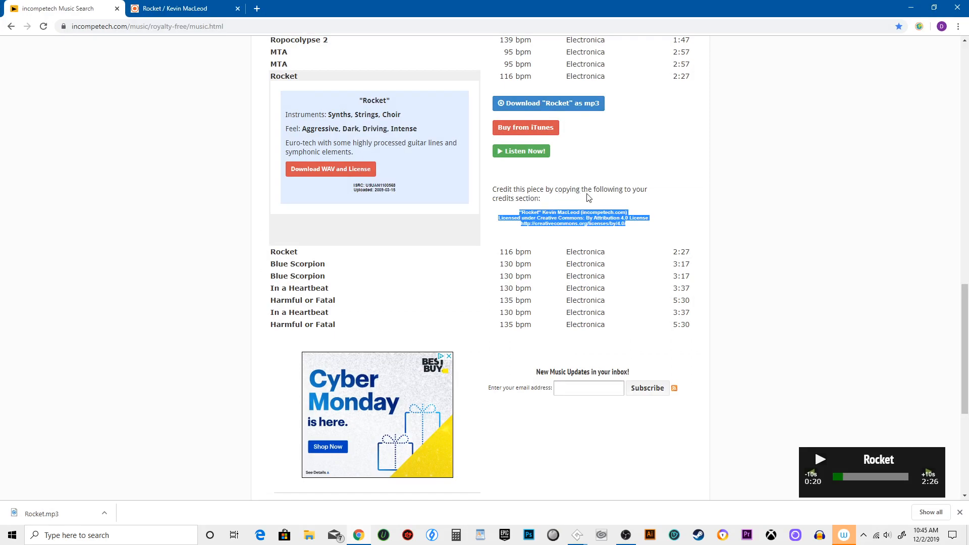
{"action": "mouse_move", "coordinate": [685, 178]}
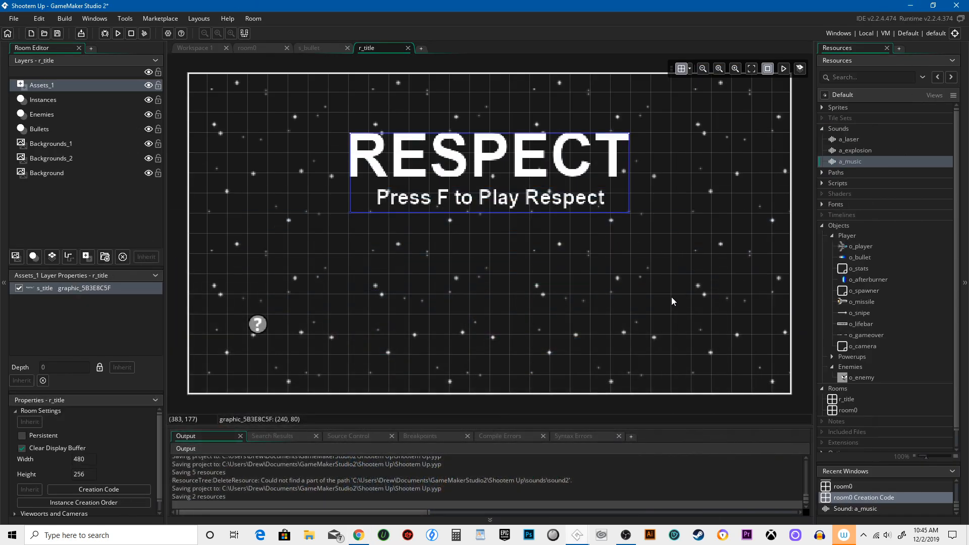
{"action": "mouse_move", "coordinate": [483, 122]}
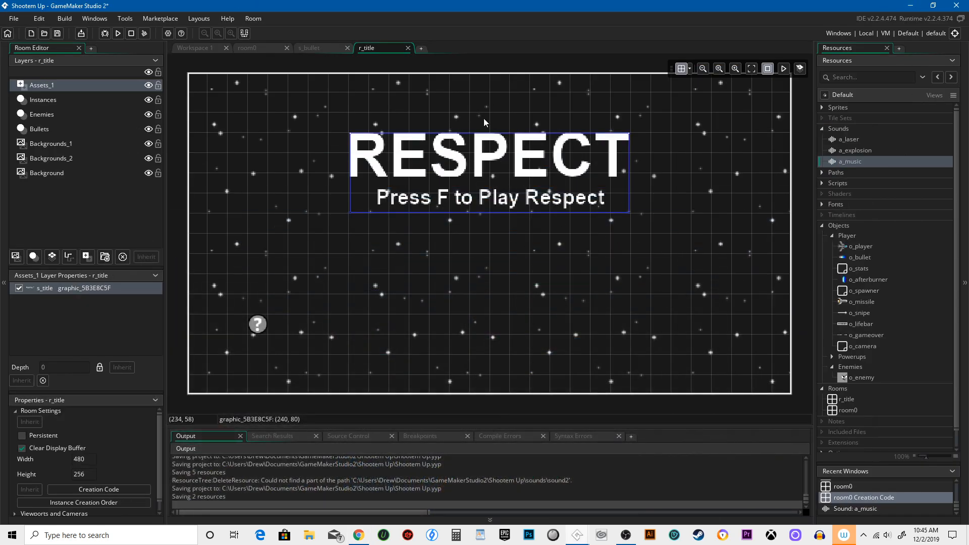
{"action": "mouse_move", "coordinate": [713, 264]}
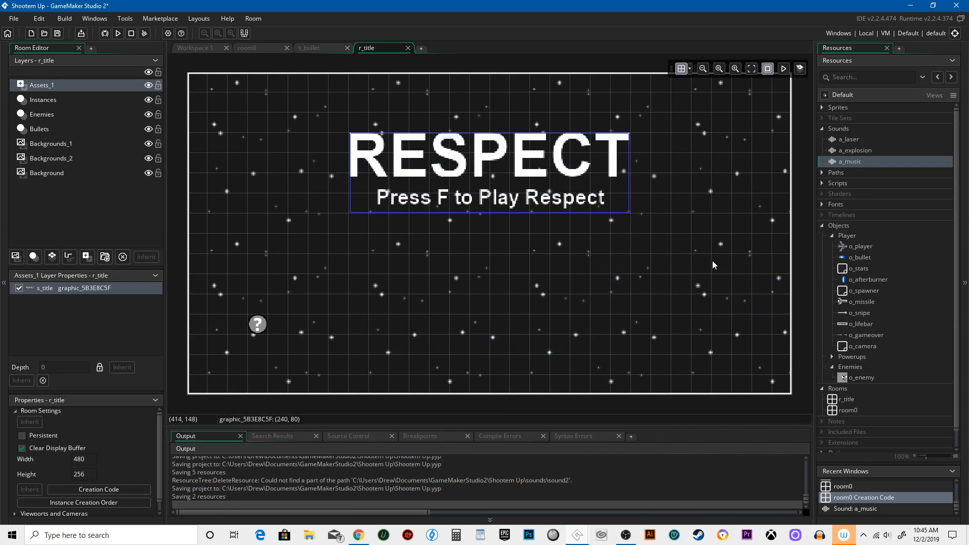
{"action": "mouse_move", "coordinate": [753, 307]}
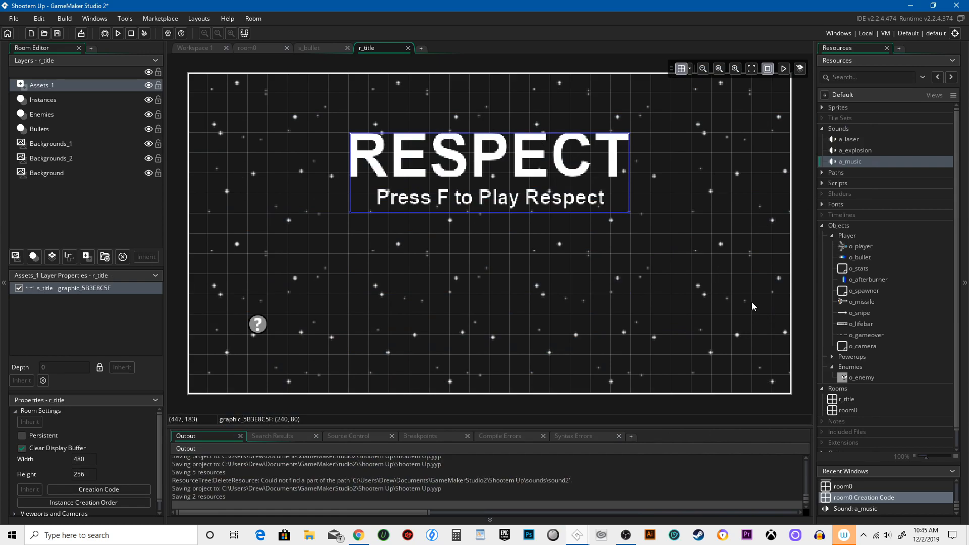
{"action": "mouse_move", "coordinate": [731, 184]}
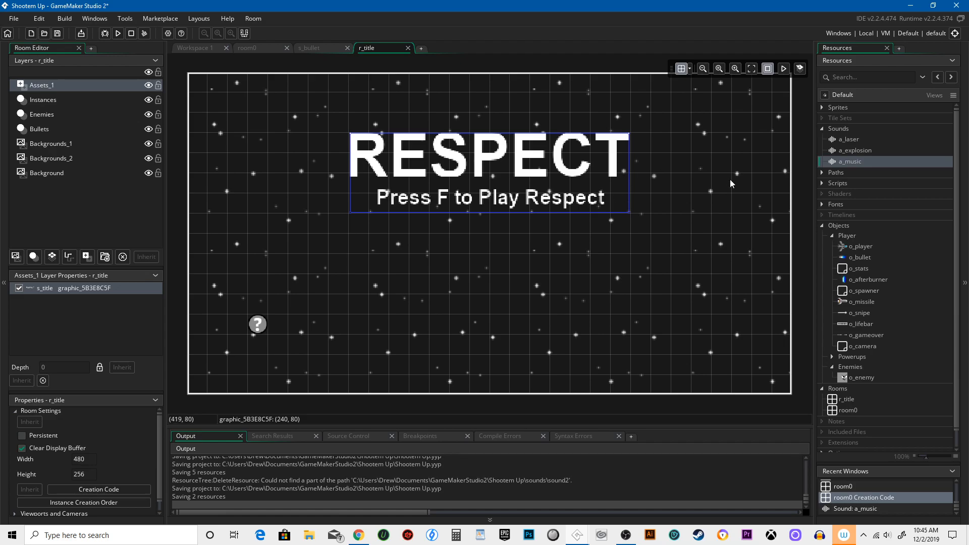
{"action": "mouse_move", "coordinate": [417, 307]}
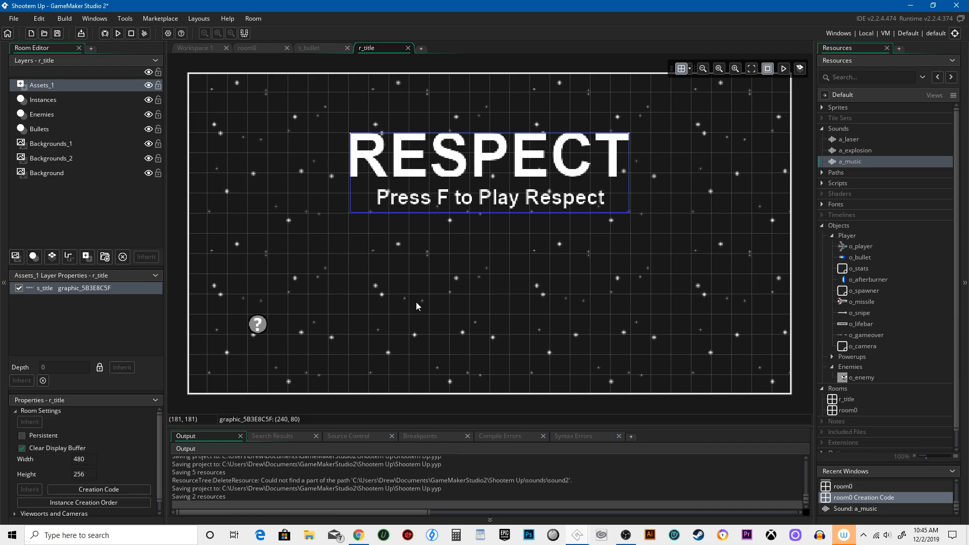
{"action": "mouse_move", "coordinate": [304, 406]}
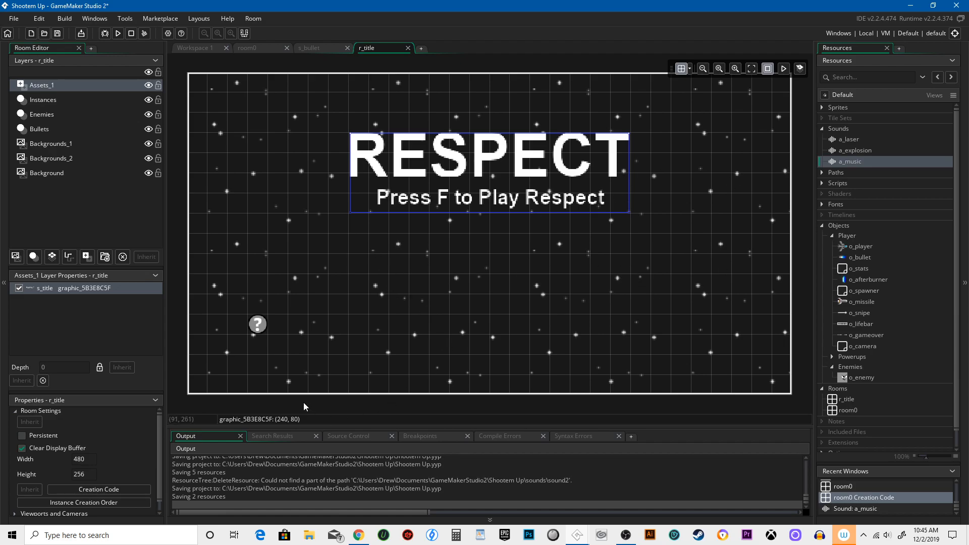
{"action": "mouse_move", "coordinate": [605, 331]}
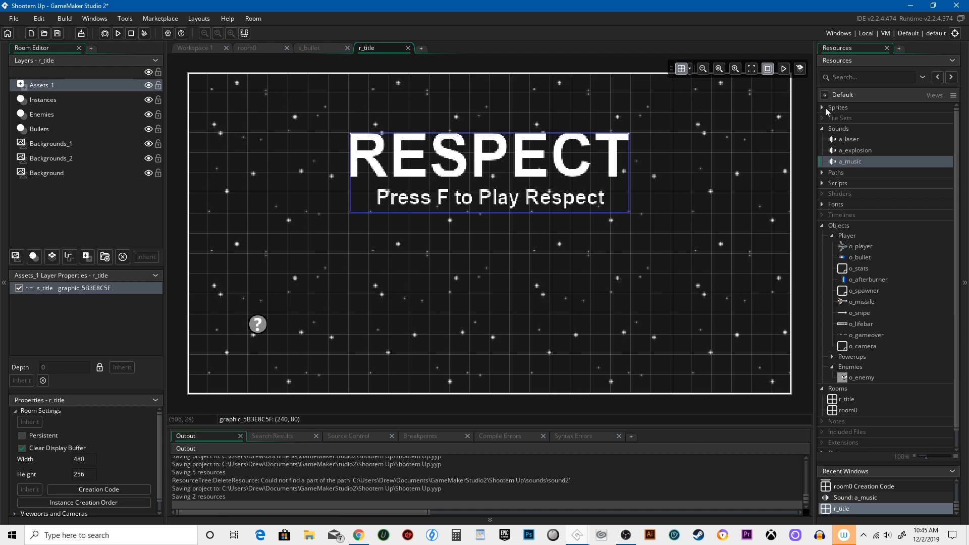
{"action": "left_click", "coordinate": [827, 107]}
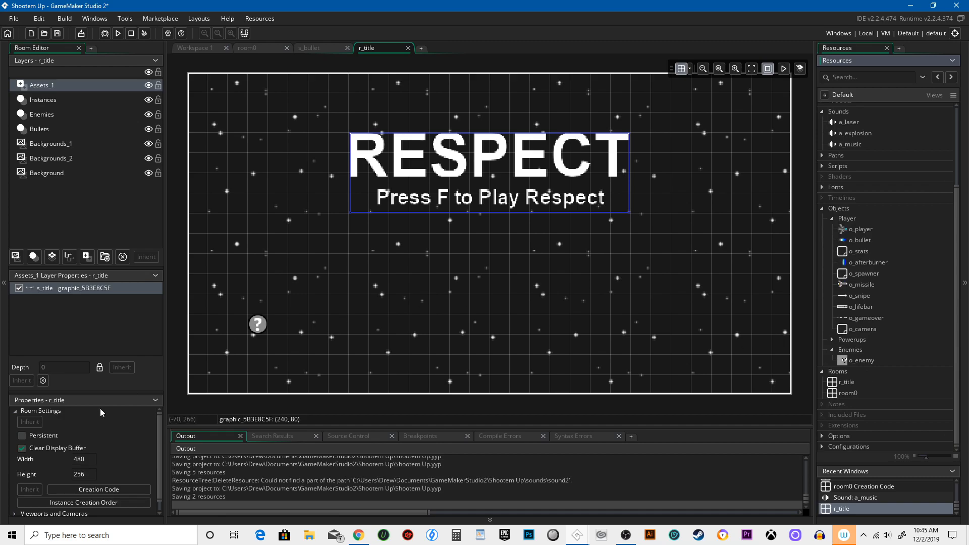
{"action": "mouse_move", "coordinate": [790, 364]}
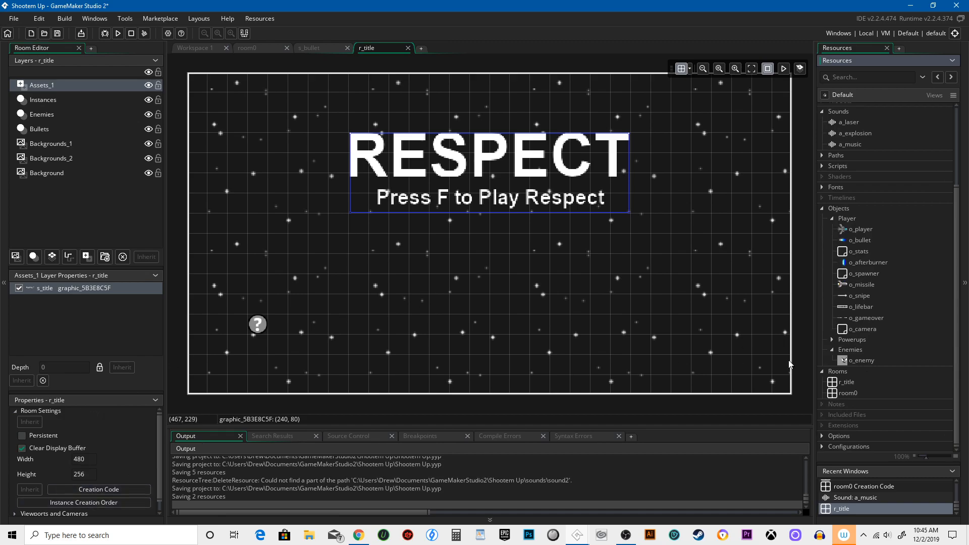
{"action": "mouse_move", "coordinate": [861, 283]}
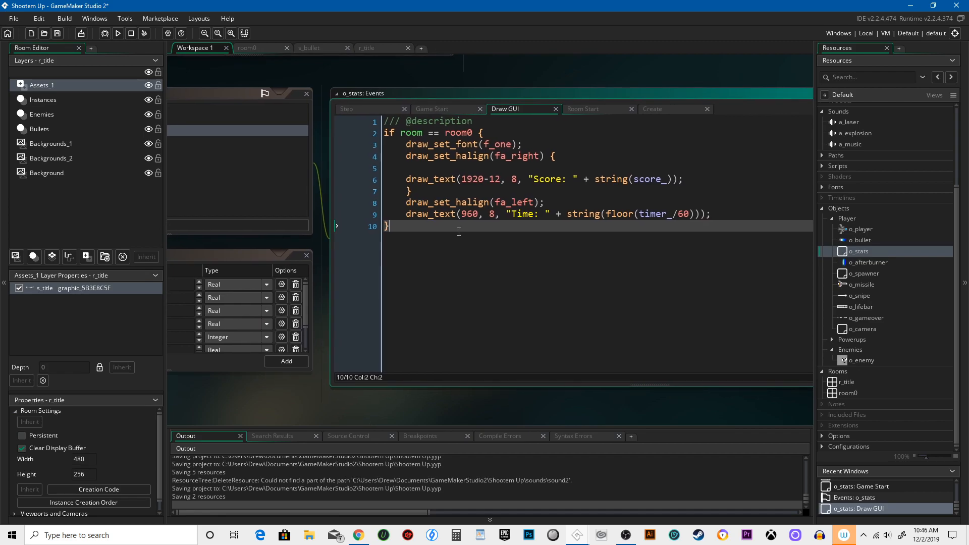
- Write an if room == r_title branch with draw_text(400, begun, then view the r_title room
{"action": "type", "text": "if room == r_title {"}
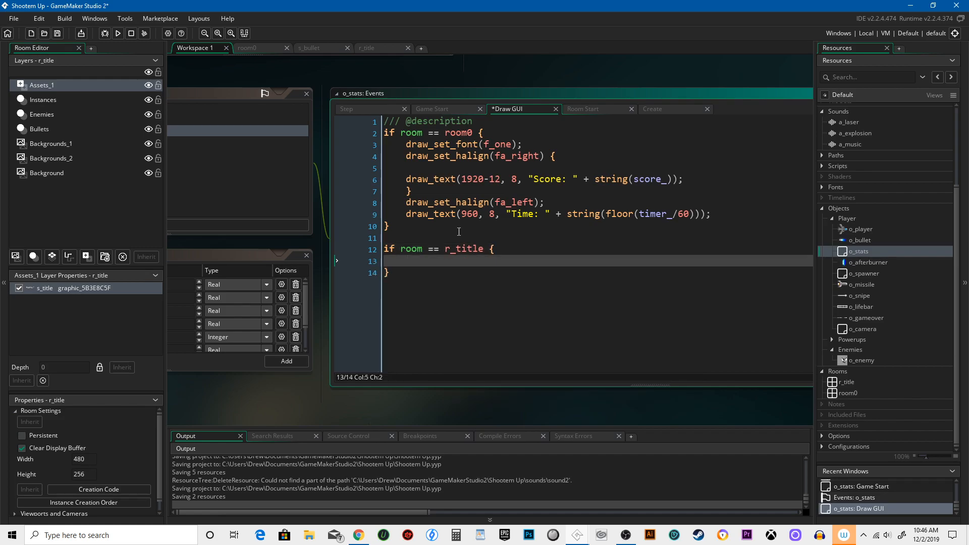
{"action": "type", "text": "draw_text"}
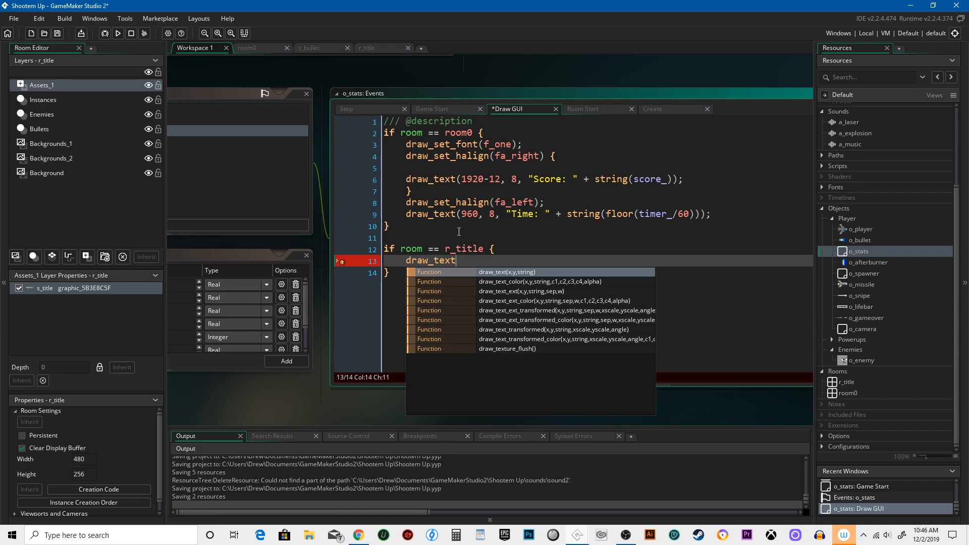
{"action": "type", "text": "("}
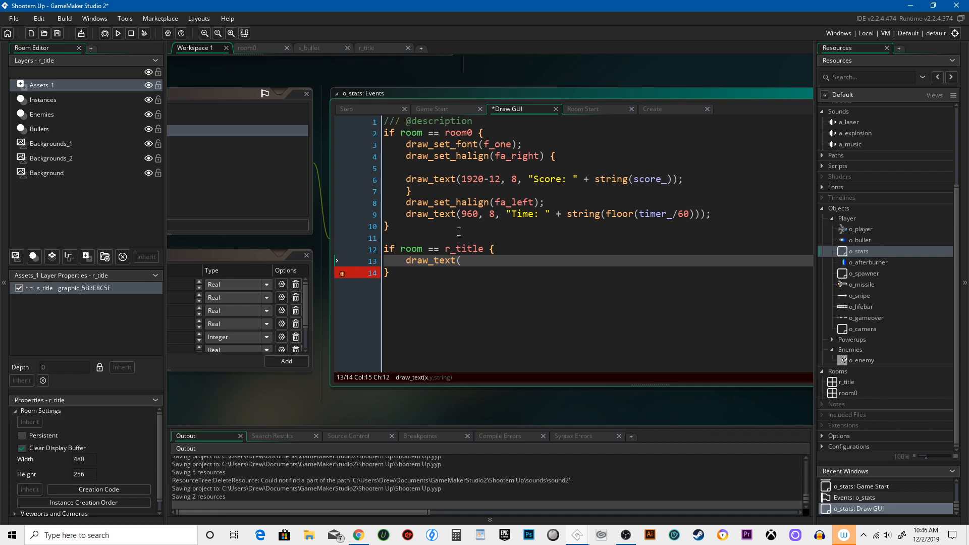
{"action": "type", "text": "400"}
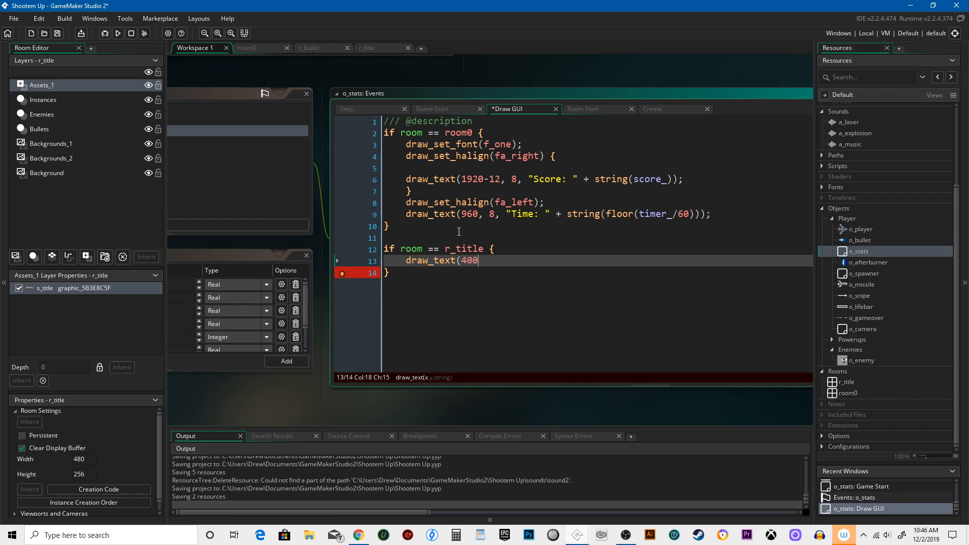
{"action": "type", "text": ","}
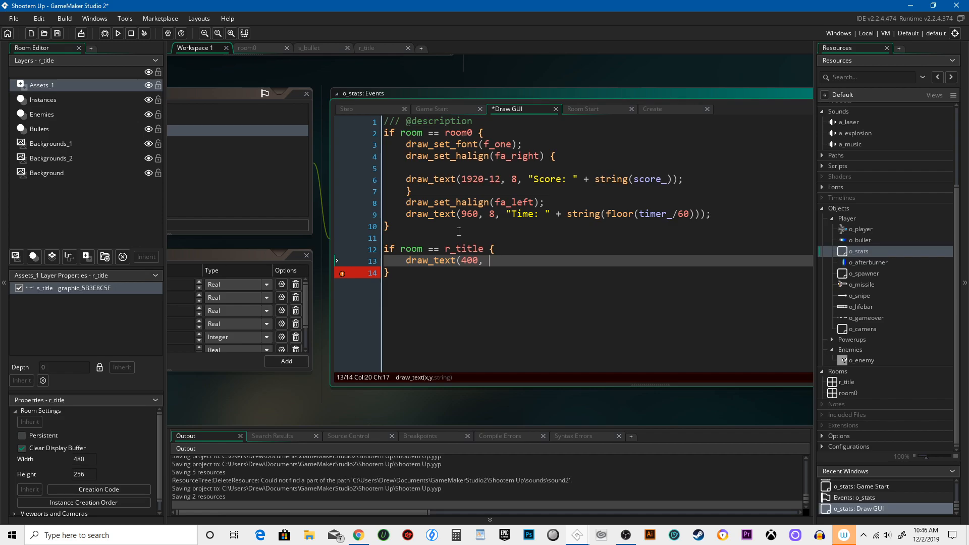
{"action": "type", "text": "ro"}
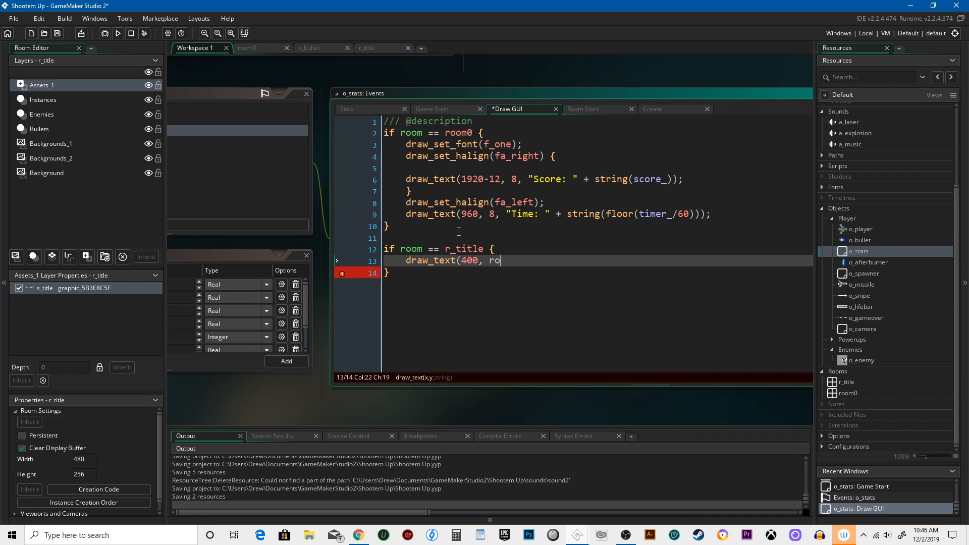
{"action": "key", "text": "Backspace"}
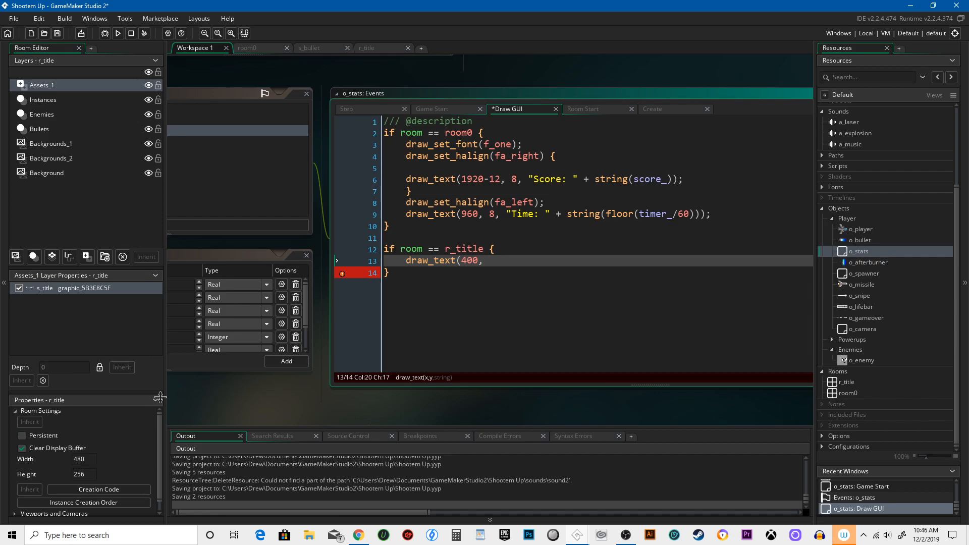
{"action": "left_click", "coordinate": [367, 48]}
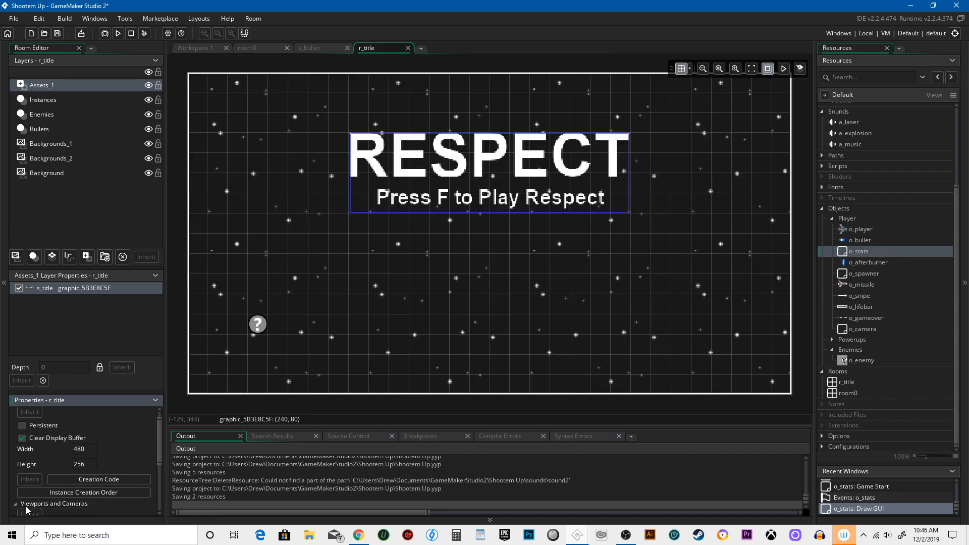
- Return from the r_title room to the o_stats Draw GUI code
{"action": "left_click", "coordinate": [54, 503]}
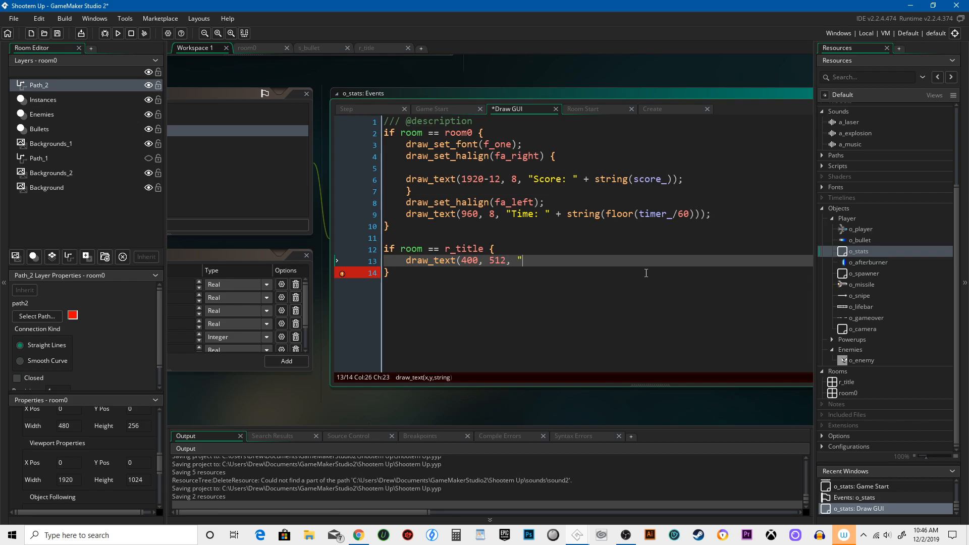
- Paste "Rocket" Kevin MacLeod (incompetech.com) as the draw_text string and fix its quotes
{"action": "type", "text": "\"Rocket\" Kevin MacLeod (incompetech.com)"}
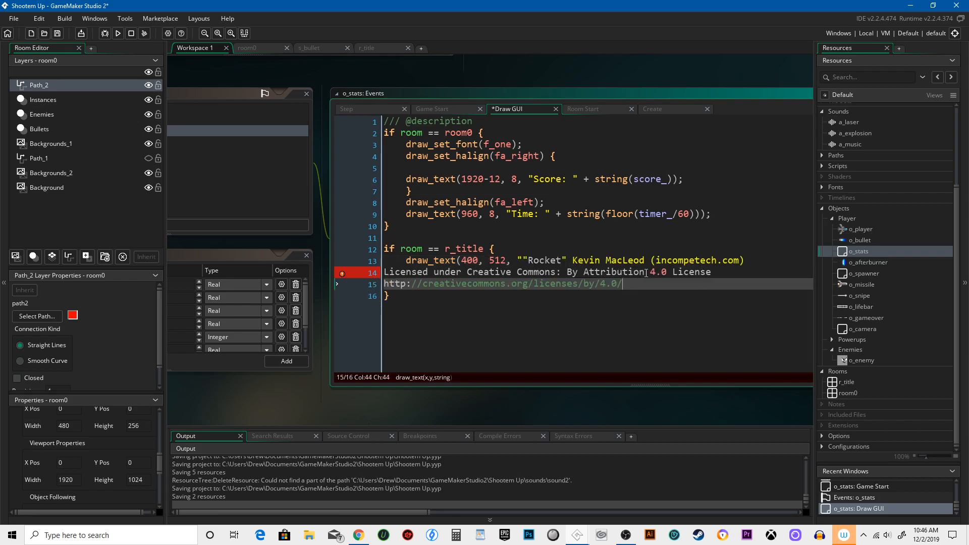
{"action": "type", "text": "\""}
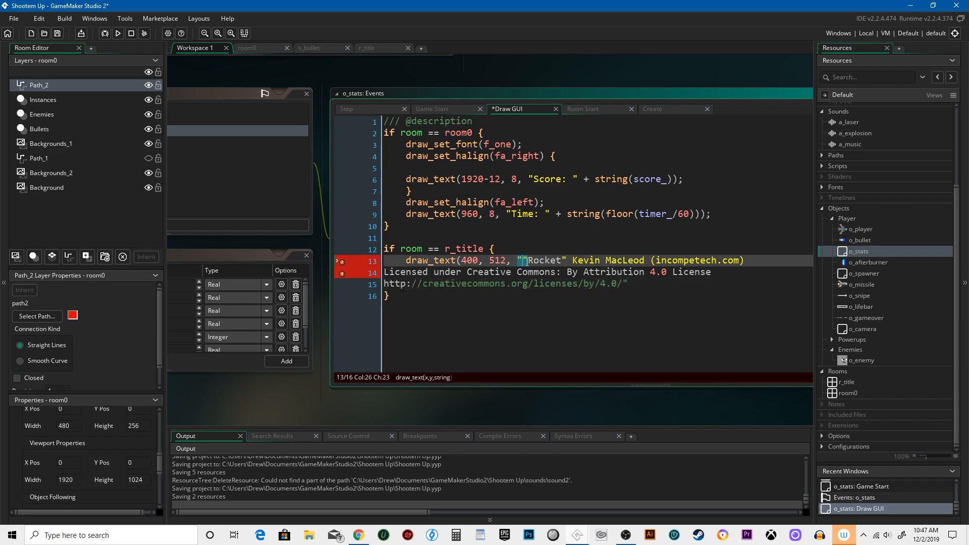
{"action": "type", "text": "\" \""}
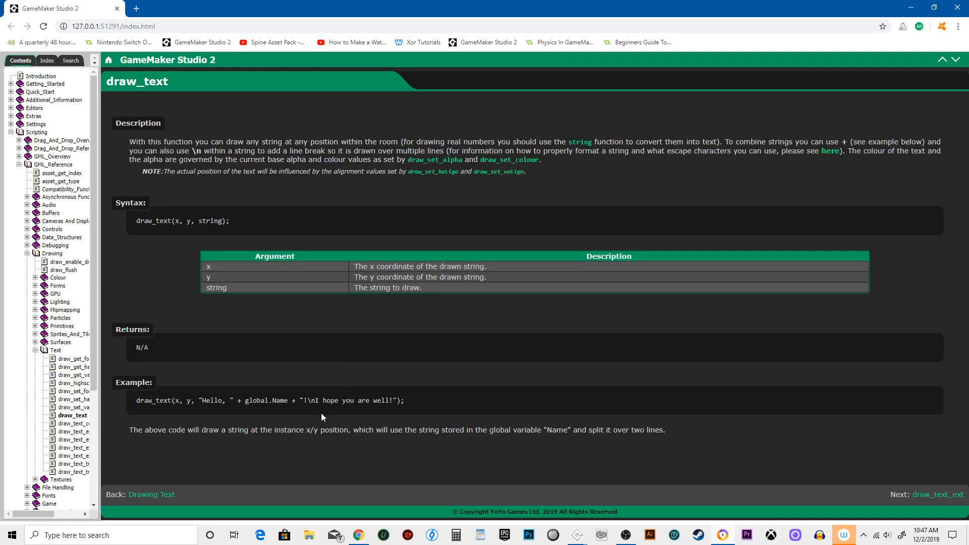
{"action": "mouse_move", "coordinate": [286, 414]}
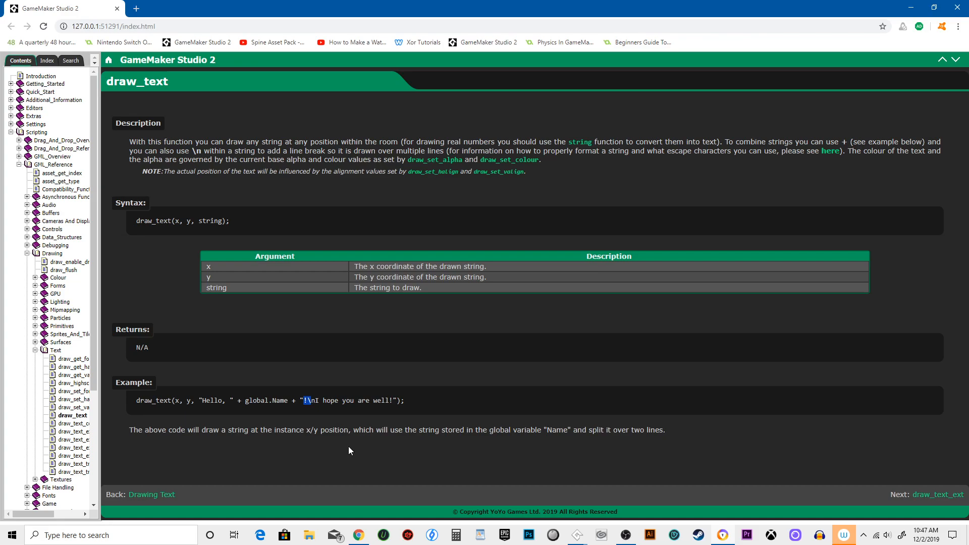
{"action": "mouse_move", "coordinate": [339, 410]}
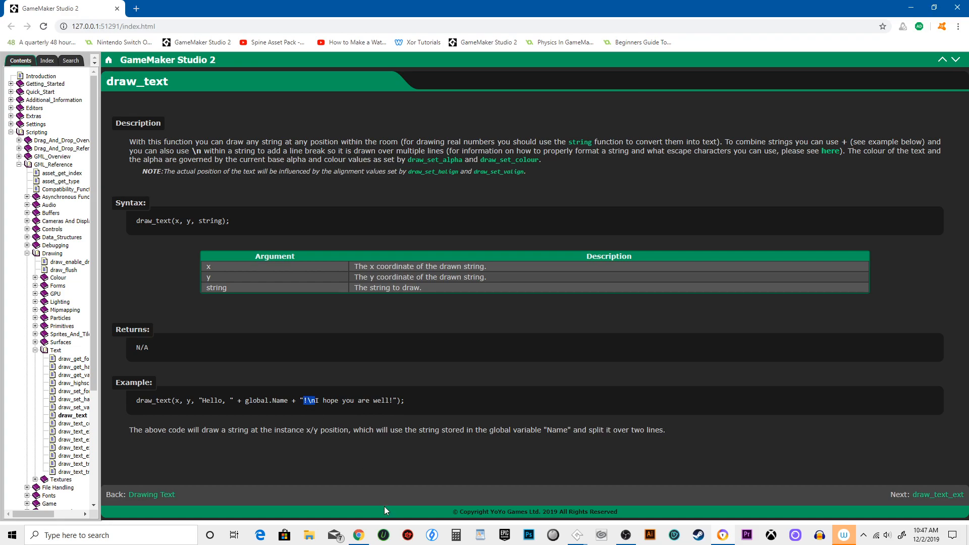
{"action": "mouse_move", "coordinate": [382, 507]}
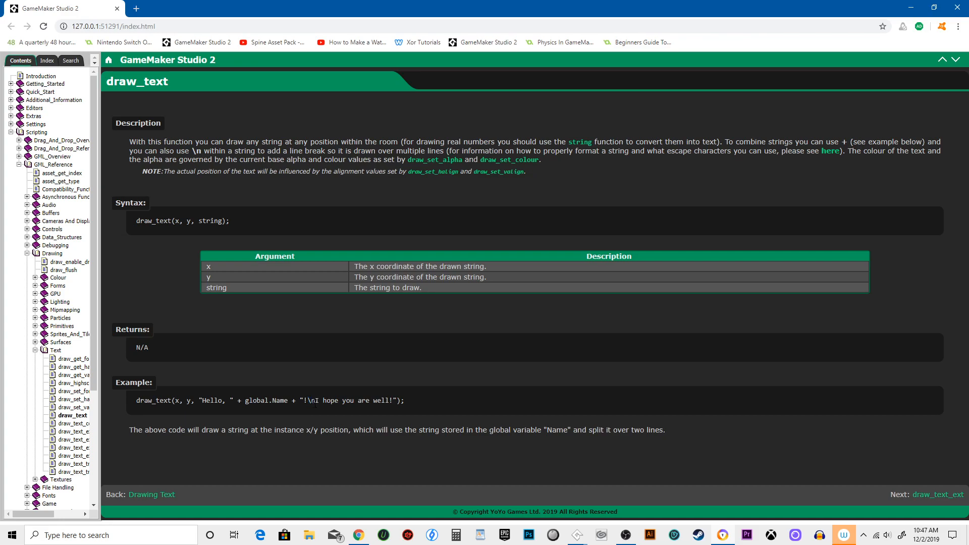
{"action": "mouse_move", "coordinate": [715, 532]}
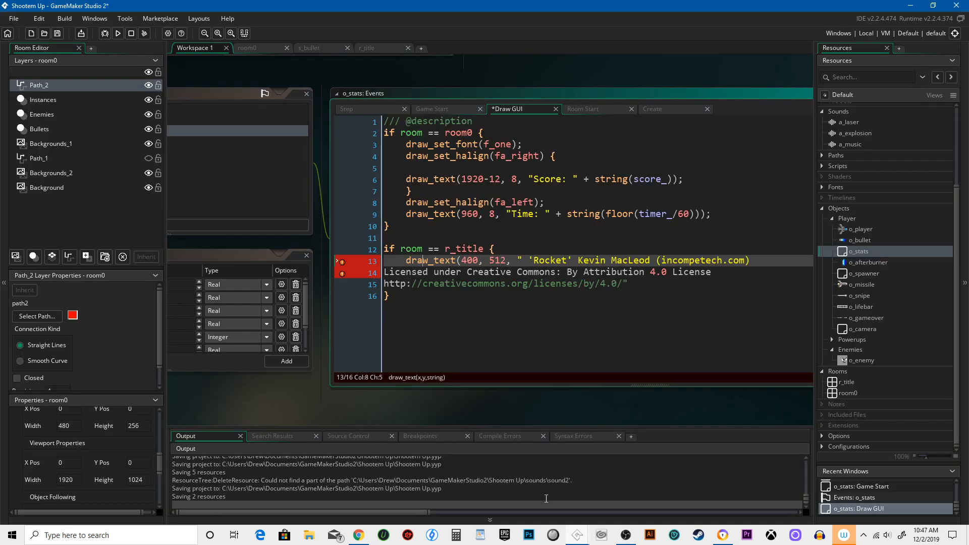
- Insert !\n breaks into the credit and merge the license line onto the Rocket line
{"action": "left_click", "coordinate": [507, 284]}
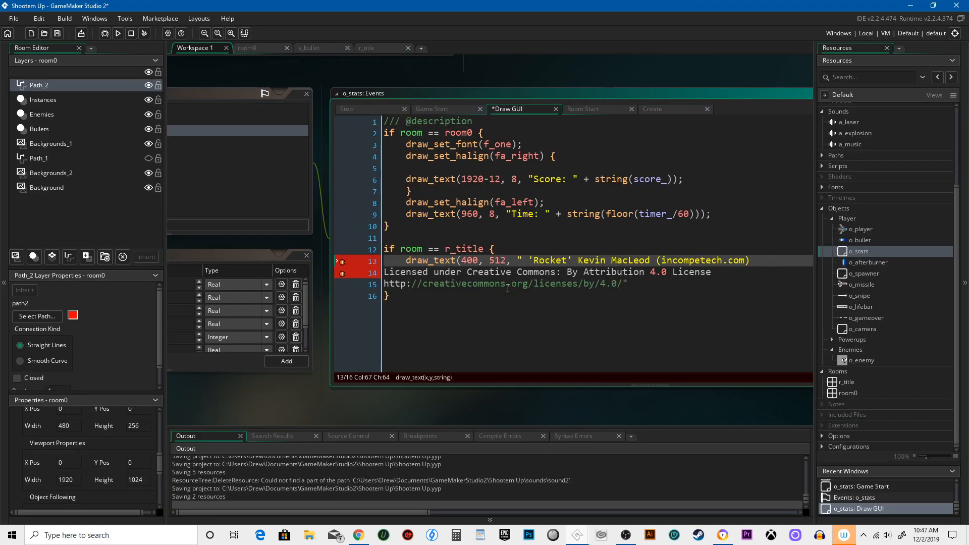
{"action": "type", "text": "!\\n"}
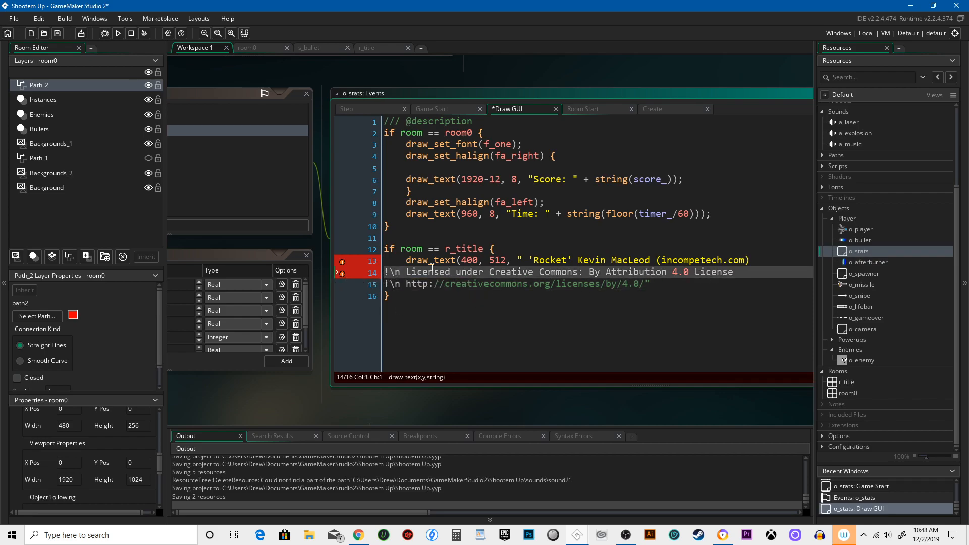
{"action": "key", "text": "Backspace"}
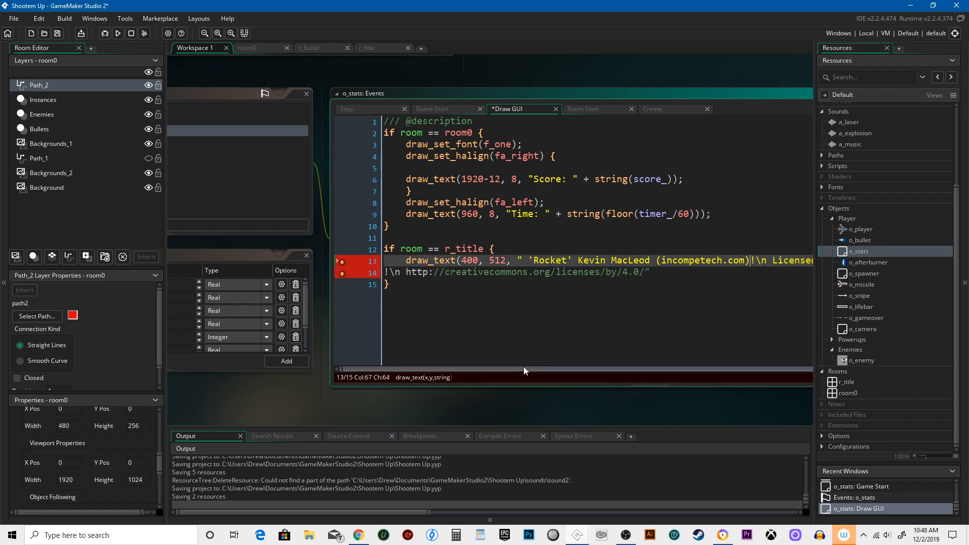
{"action": "scroll", "scroll_direction": "right", "scroll_amount": 3}
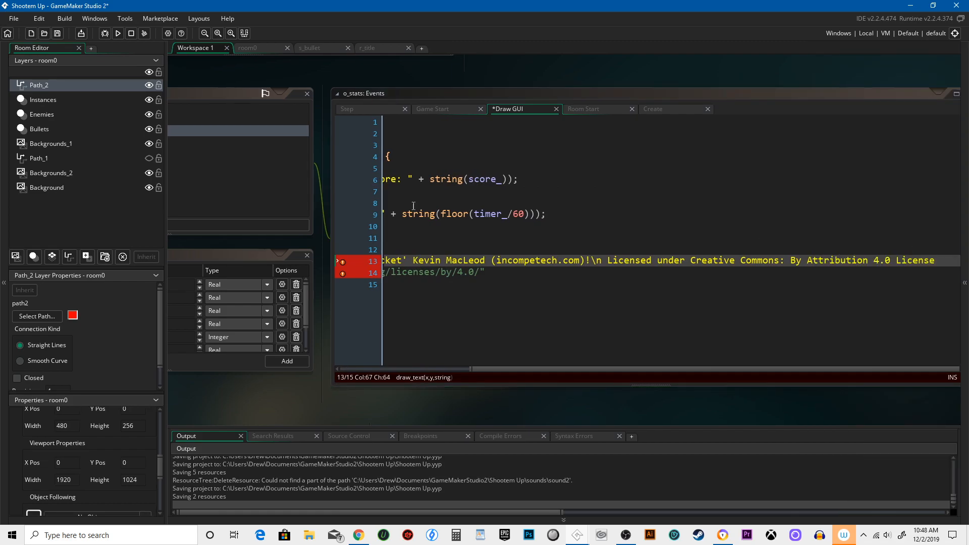
{"action": "left_click", "coordinate": [79, 48]}
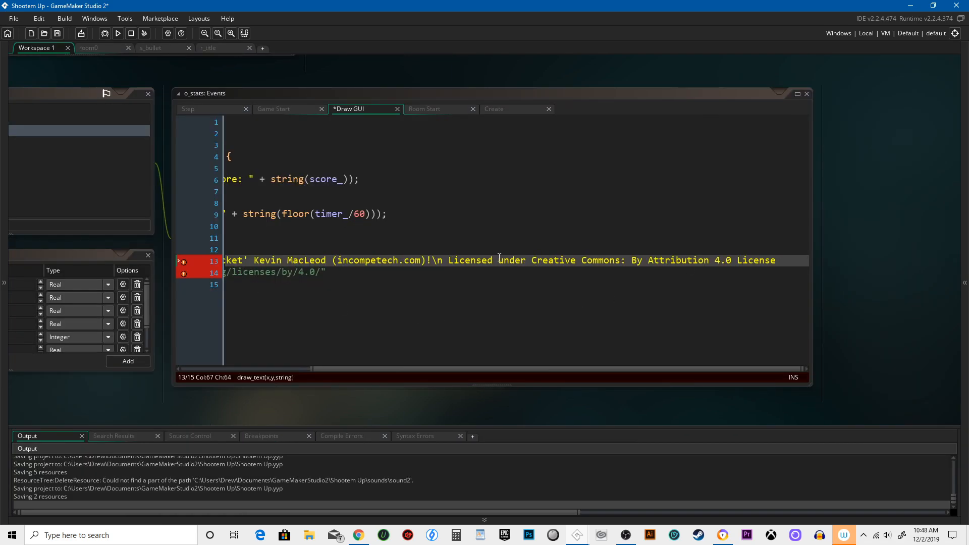
- Merge the URL into one line, remove the stray quote and close the draw_text call with );
{"action": "left_click_drag", "start_coordinate": [312, 369], "coordinate": [256, 370]}
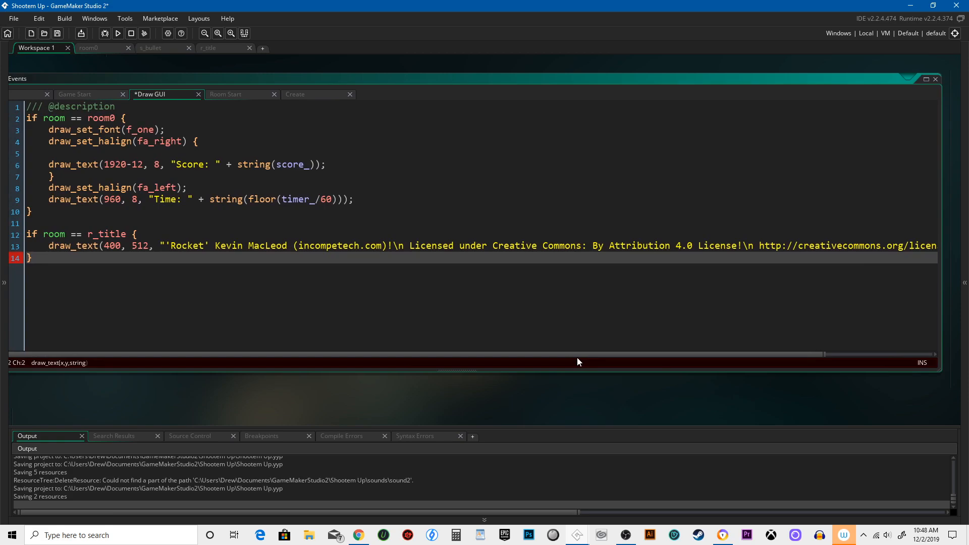
{"action": "left_click", "coordinate": [32, 257]}
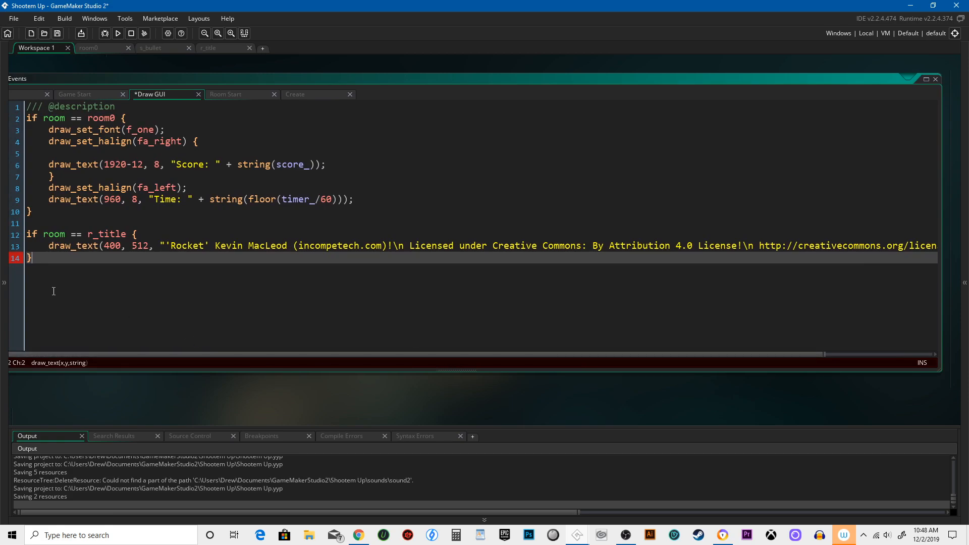
{"action": "mouse_move", "coordinate": [49, 270]}
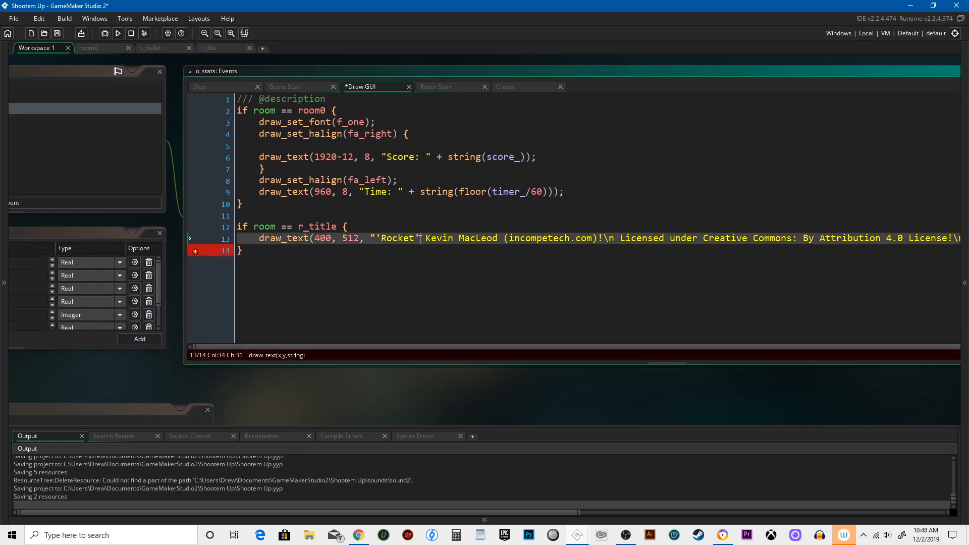
{"action": "left_click", "coordinate": [255, 250]}
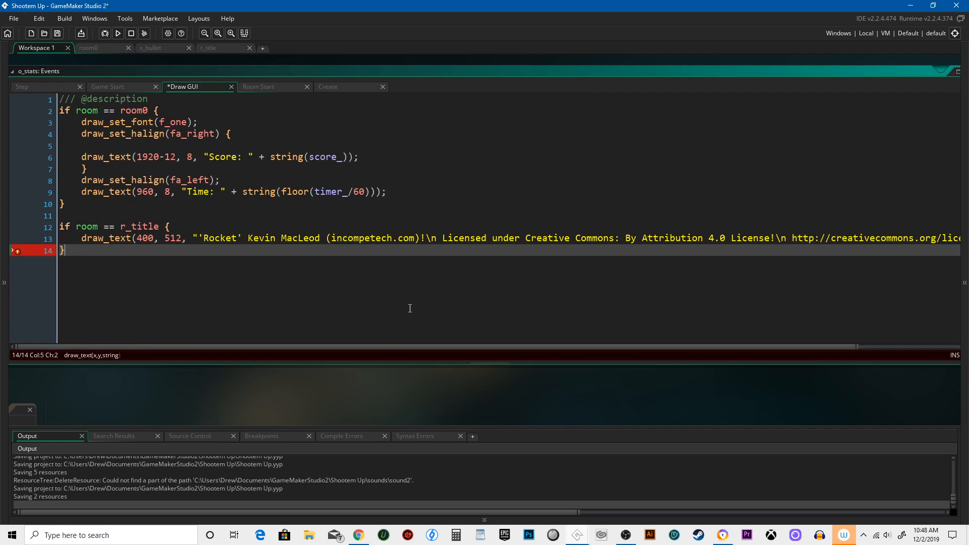
{"action": "mouse_move", "coordinate": [246, 248]}
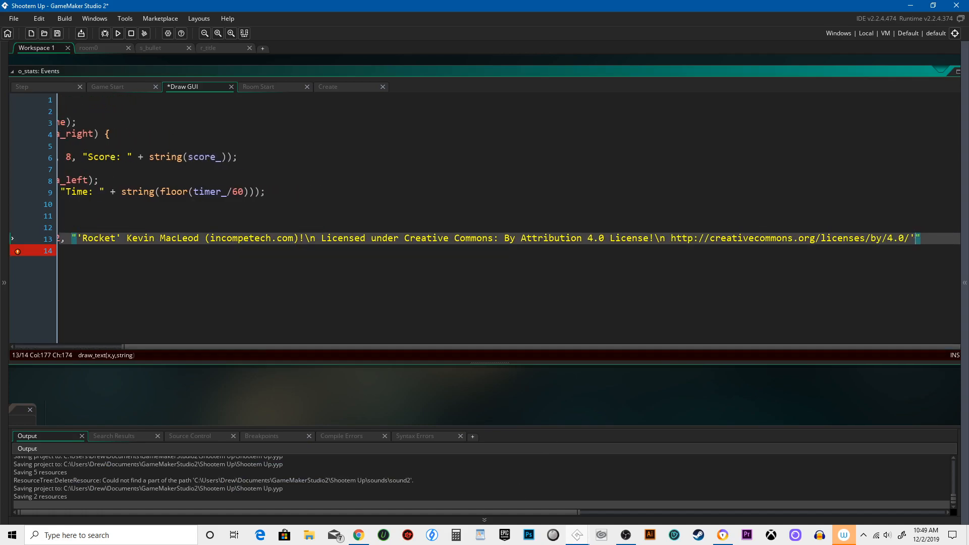
{"action": "key", "text": "Backspace"}
{"action": "type", "text": ")"}
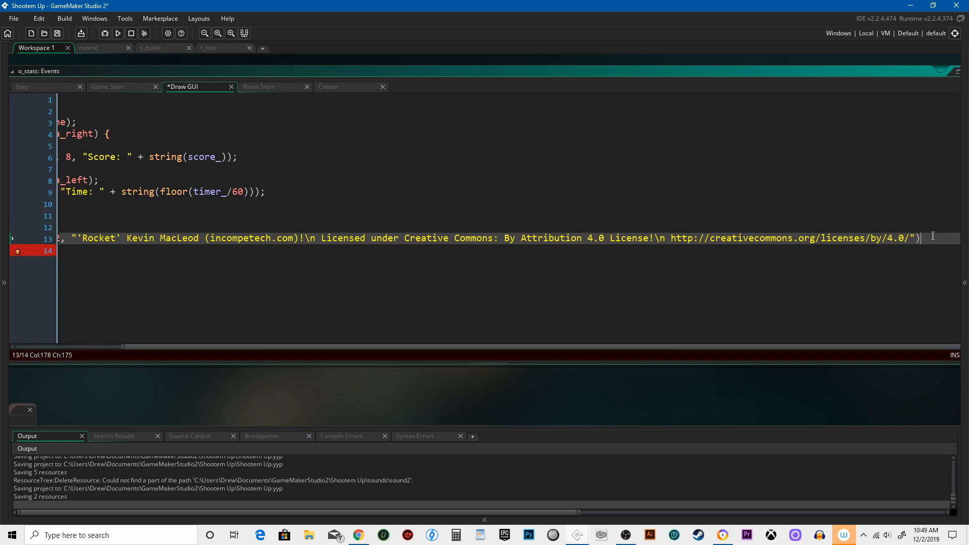
{"action": "type", "text": ";"}
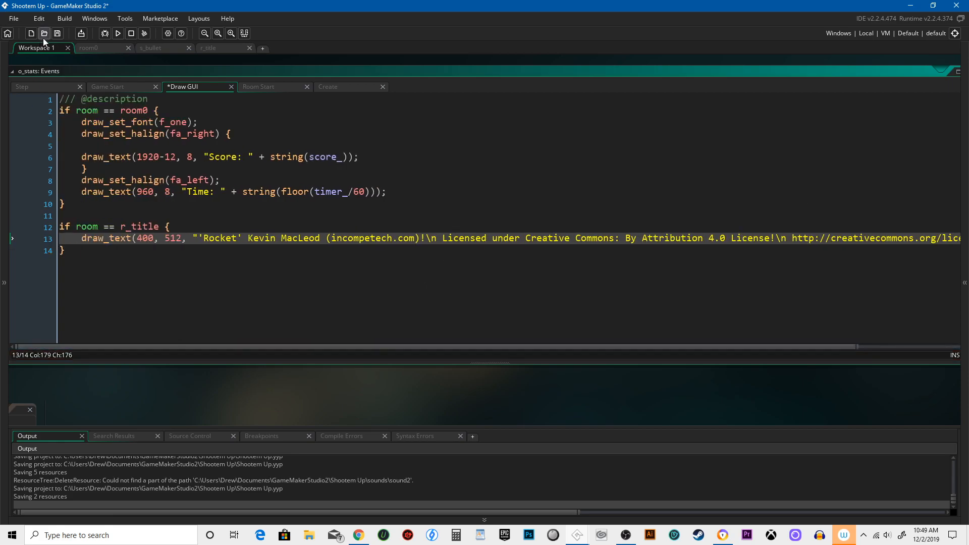
- Save the project and run the game to test the title-screen credit
{"action": "left_click", "coordinate": [117, 34]}
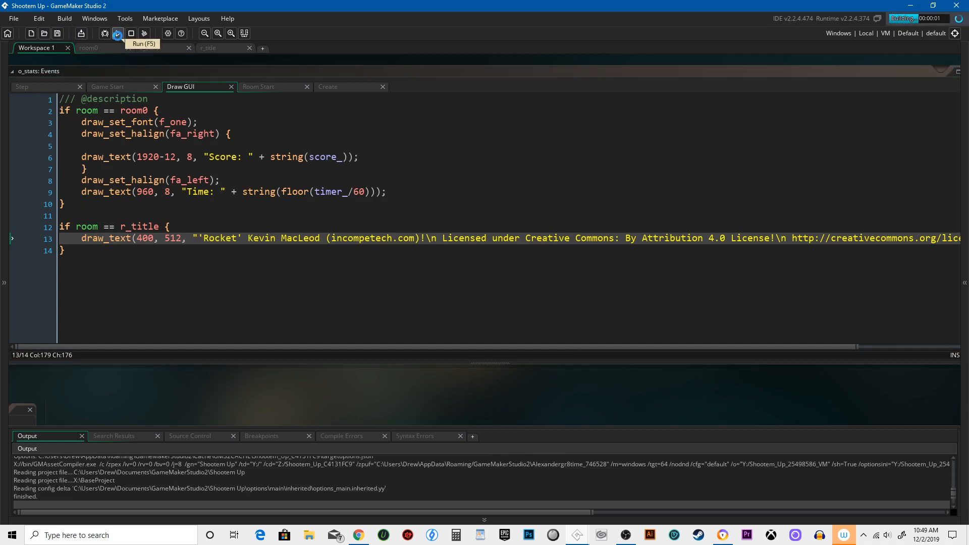
{"action": "left_click", "coordinate": [117, 33]}
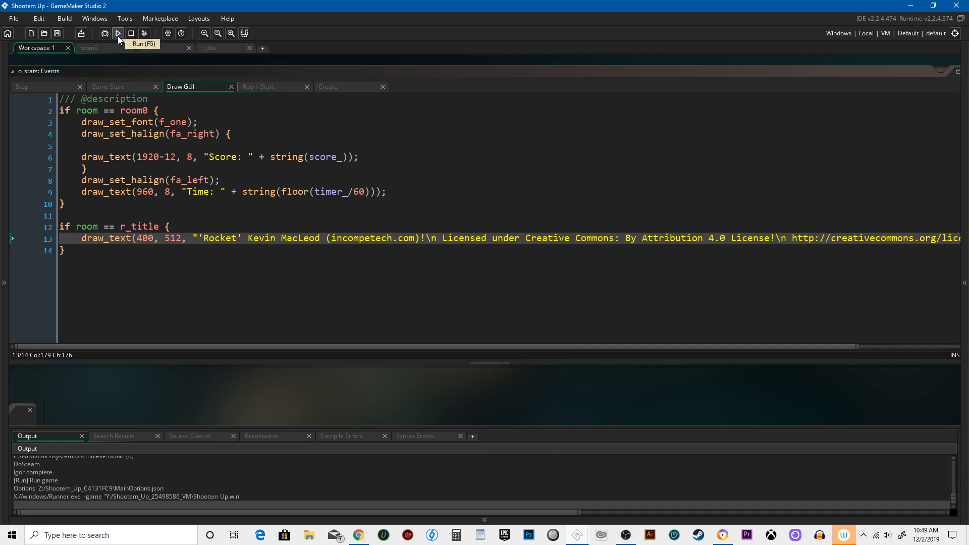
{"action": "left_click", "coordinate": [118, 34]}
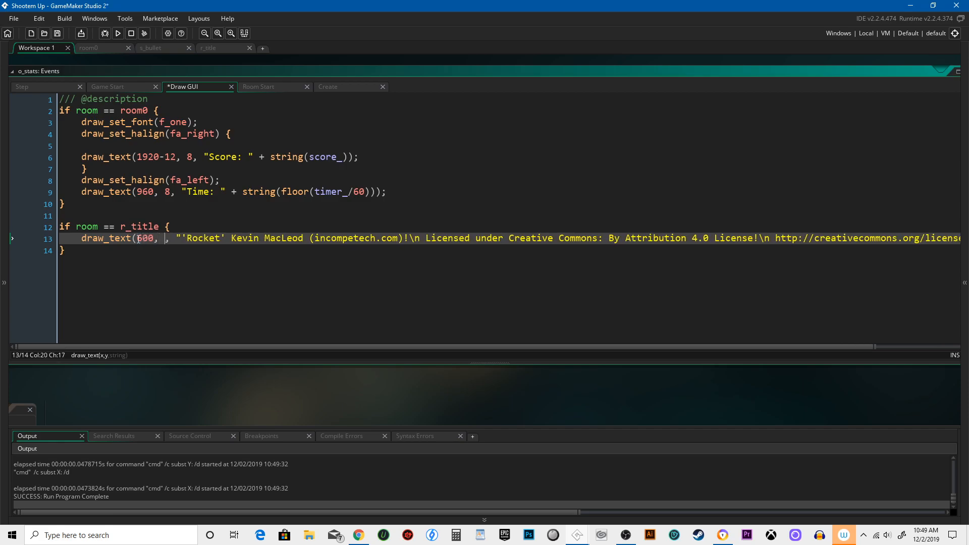
- Change the credit position to x 600, y 900 and run the game again
{"action": "type", "text": "900"}
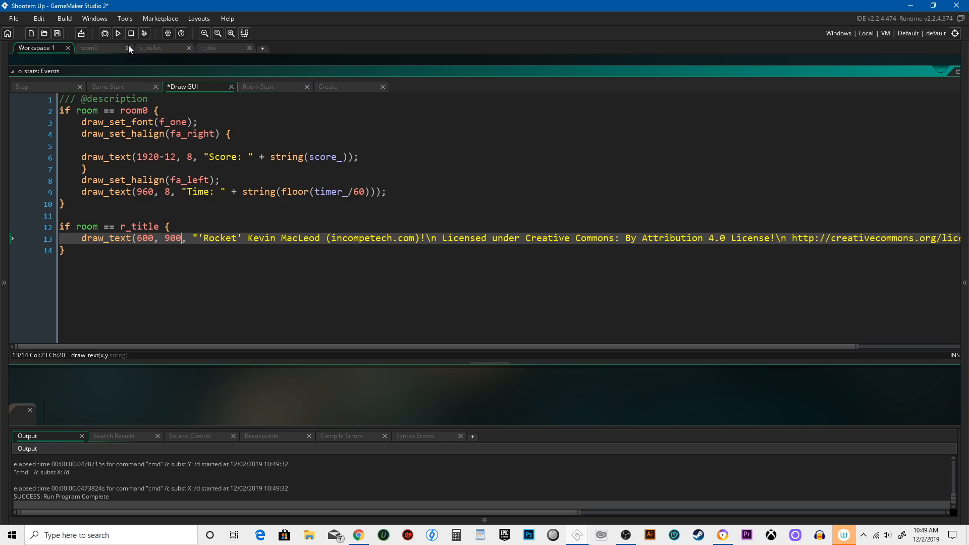
{"action": "left_click", "coordinate": [117, 33]}
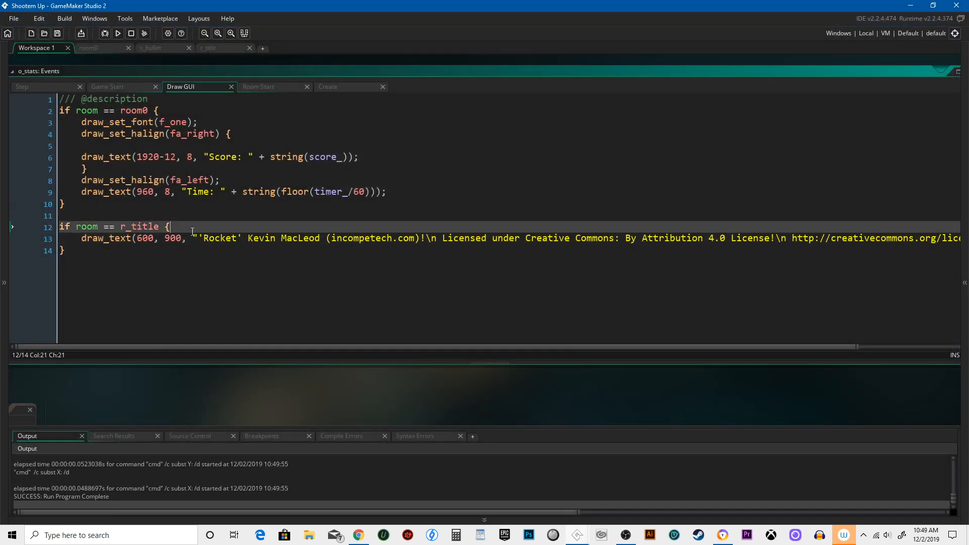
- Set horizontal text alignment to fa_center before drawing the credit string
{"action": "type", "text": "draw_set_h"}
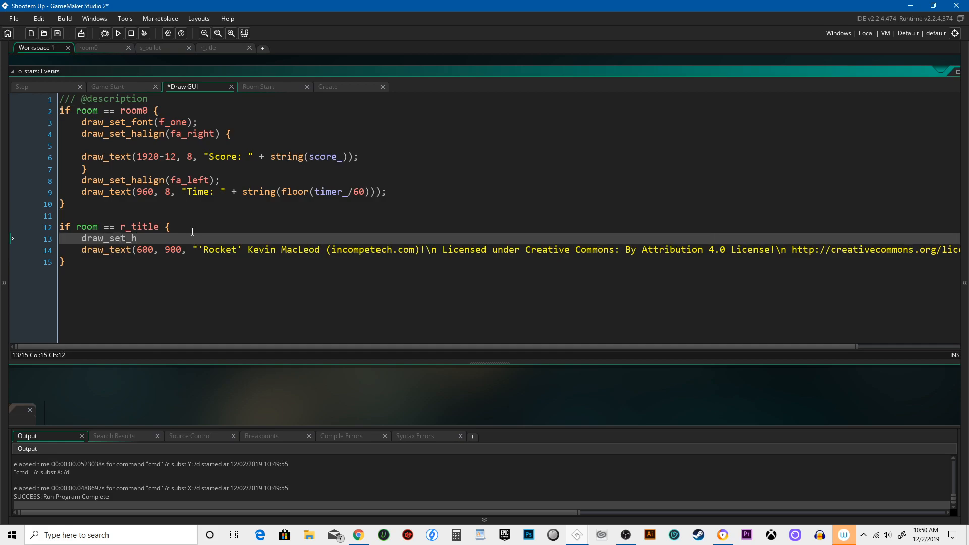
{"action": "type", "text": "align("}
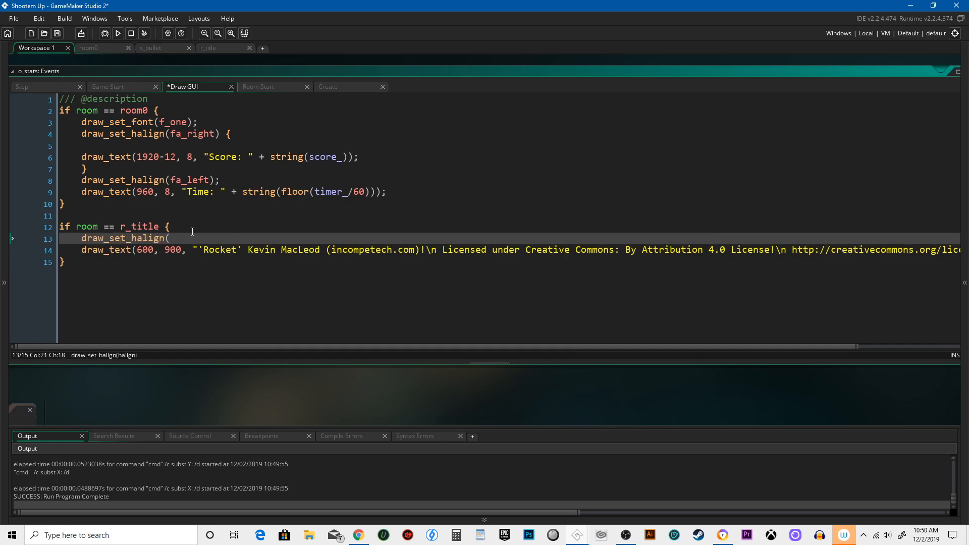
{"action": "type", "text": "fa_center);"}
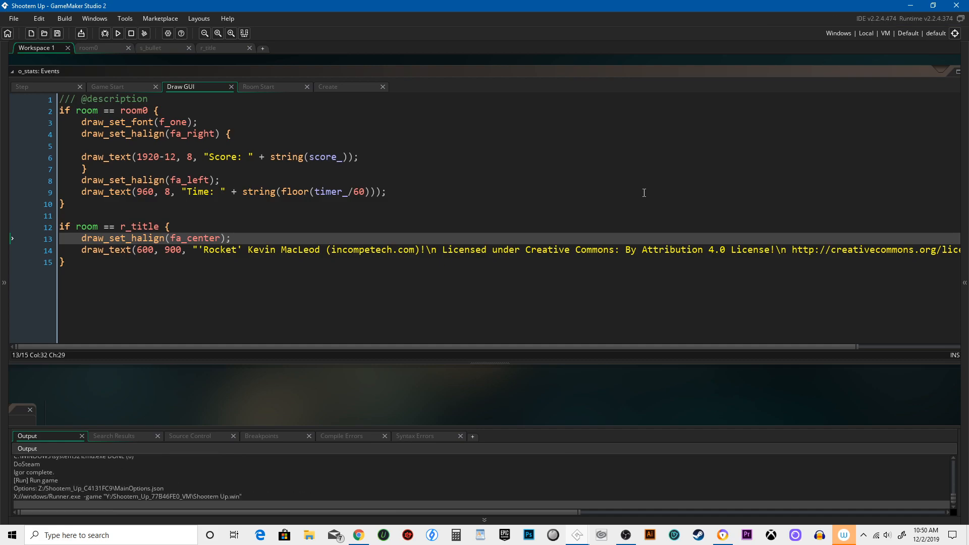
- Change the credit draw_text x position from 600 to 960
{"action": "left_click", "coordinate": [117, 32]}
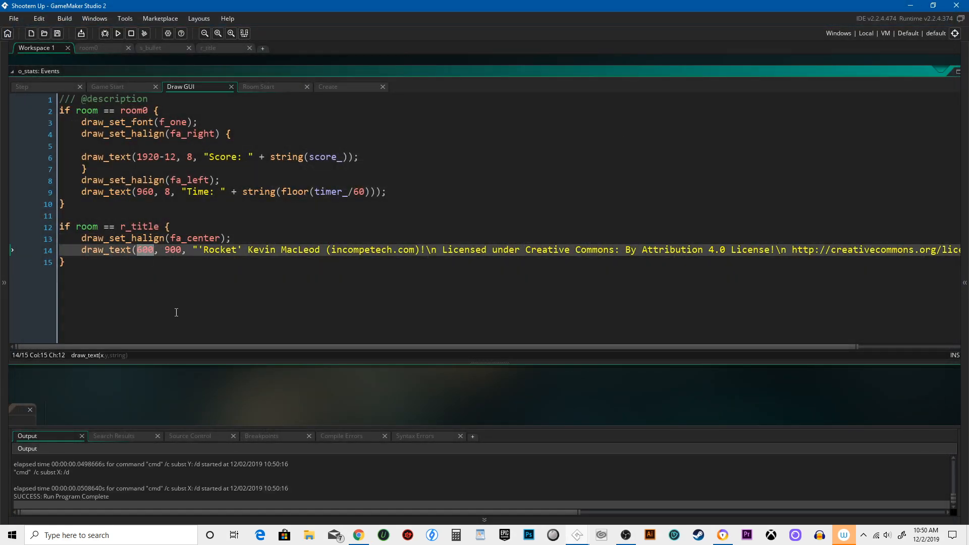
{"action": "type", "text": "960"}
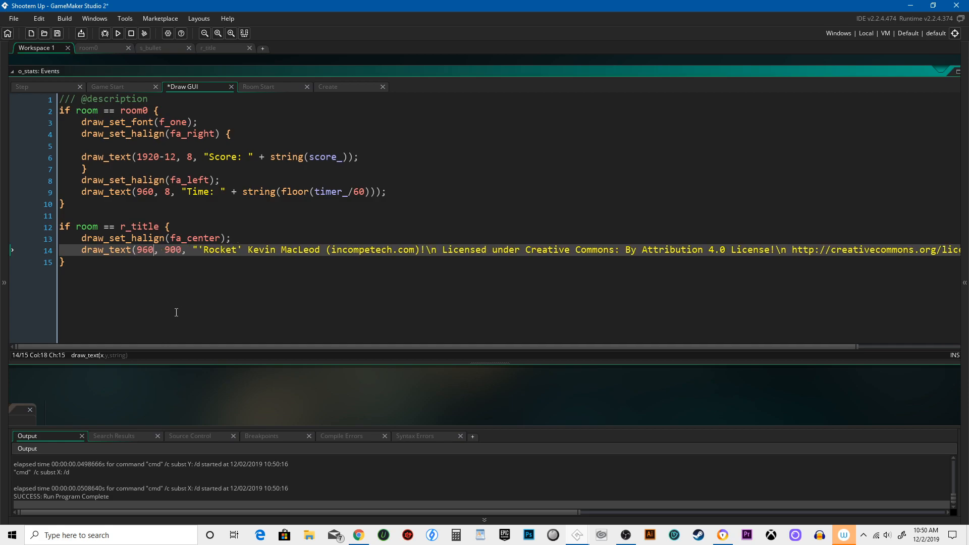
{"action": "left_click", "coordinate": [117, 34]}
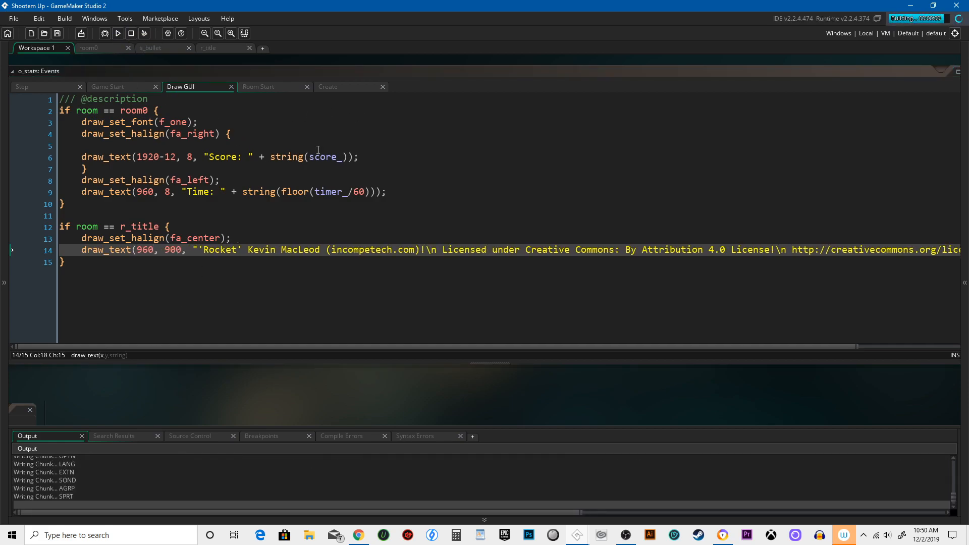
{"action": "left_click", "coordinate": [117, 33]}
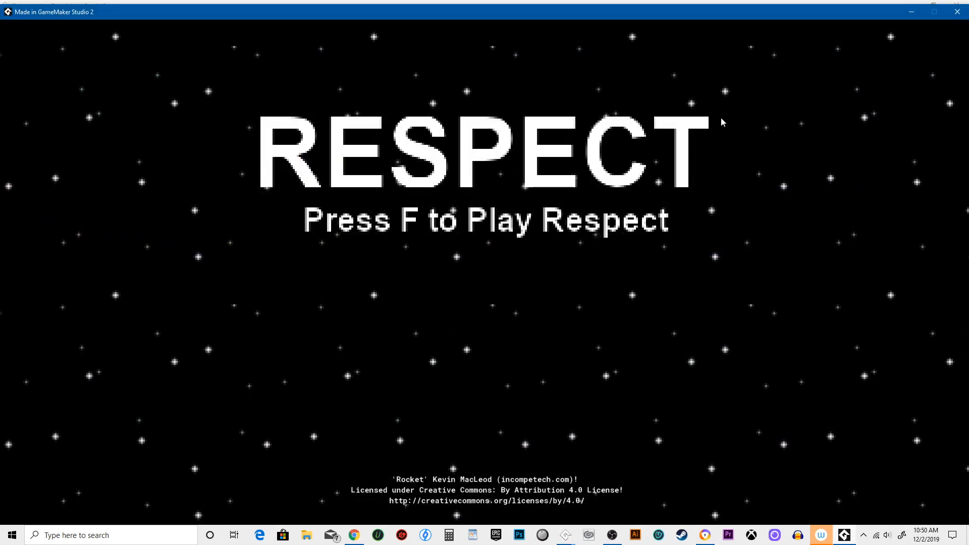
{"action": "key", "text": "f"}
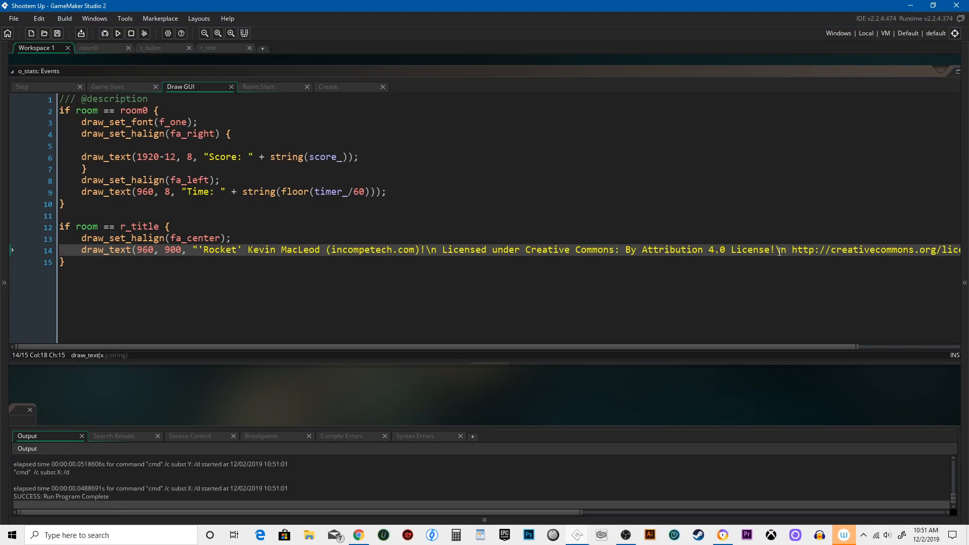
- Restore the Room Editor and Resources panels around the code editor
{"action": "left_click", "coordinate": [56, 33]}
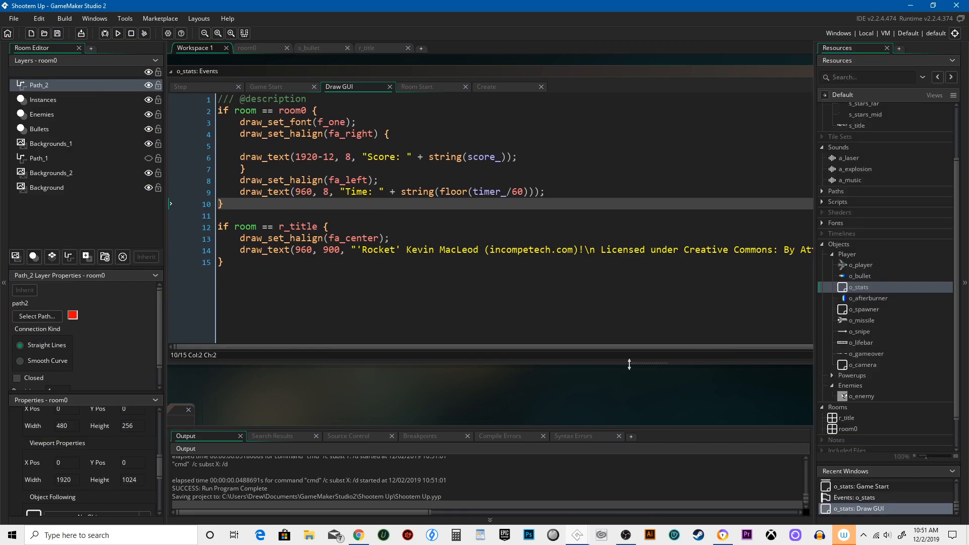
{"action": "mouse_move", "coordinate": [437, 501]}
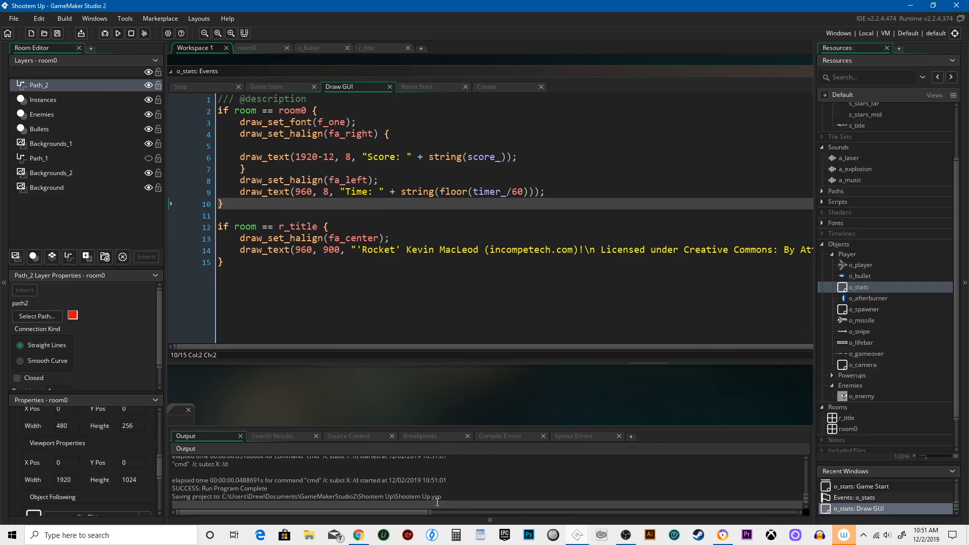
{"action": "mouse_move", "coordinate": [506, 452]}
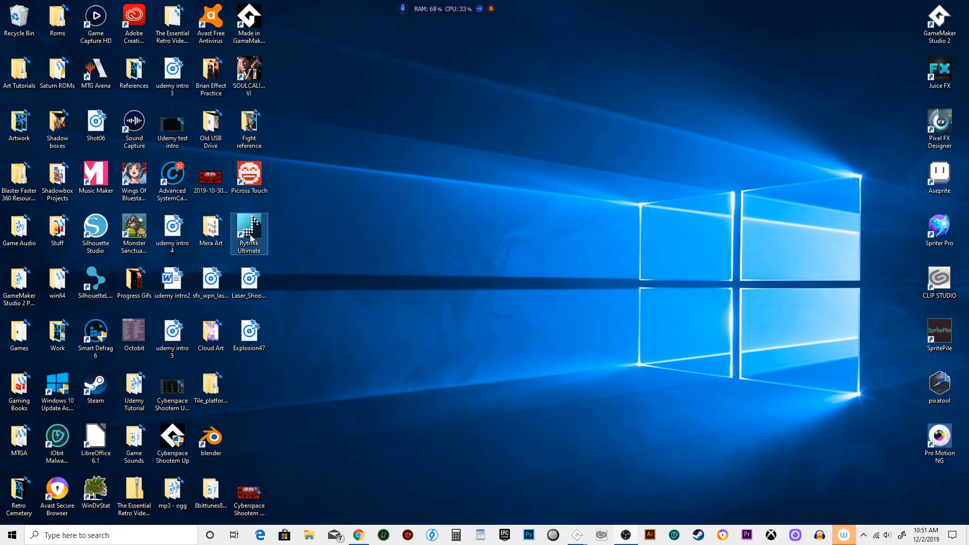
{"action": "mouse_move", "coordinate": [576, 535]}
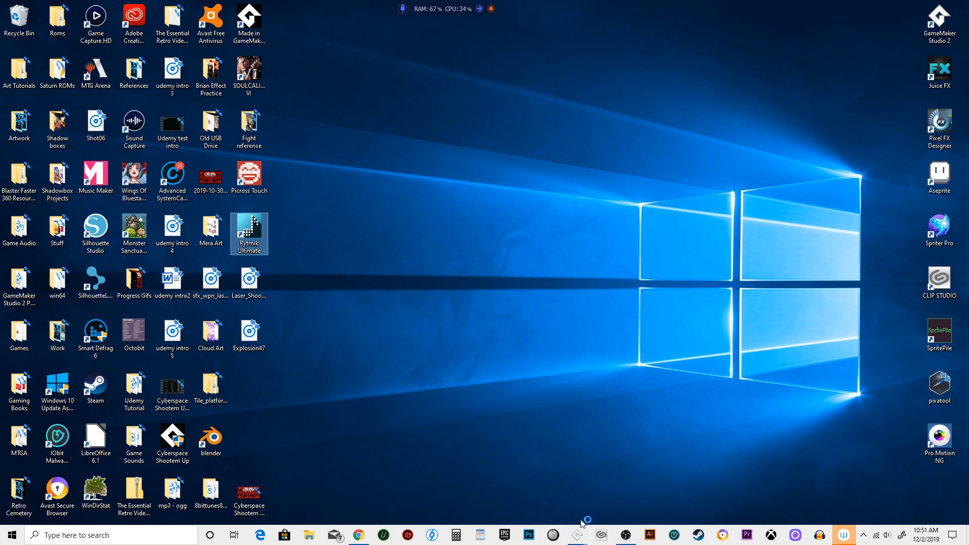
- Launch Rytmik Ultimate from its desktop shortcut
{"action": "double_click", "coordinate": [248, 234]}
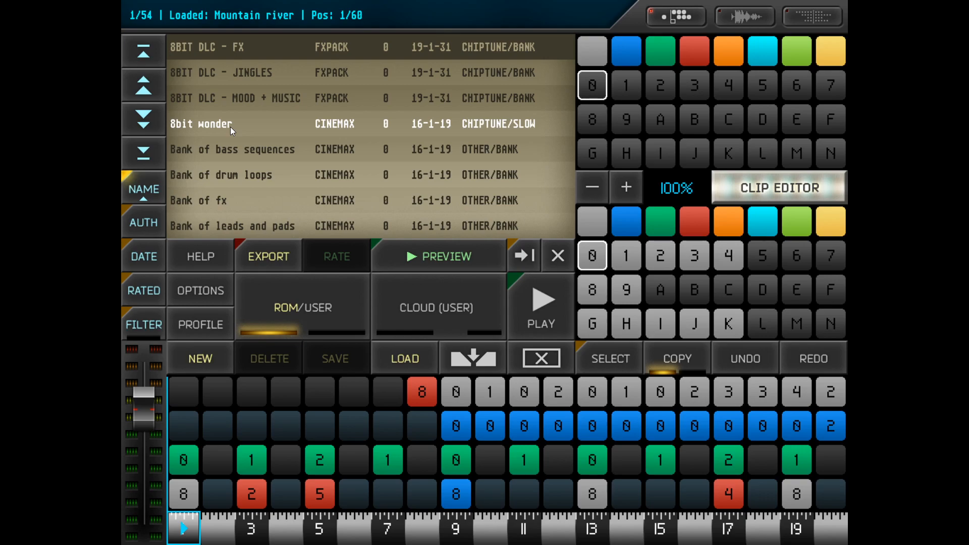
{"action": "mouse_move", "coordinate": [532, 315]}
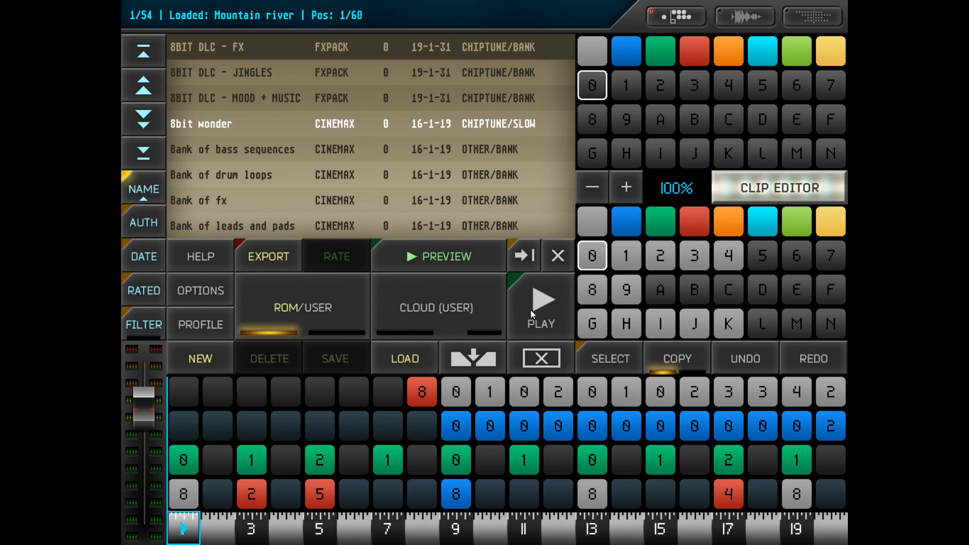
- Play the Mountain river song and tap palette clips into empty track slots
{"action": "left_click", "coordinate": [539, 303]}
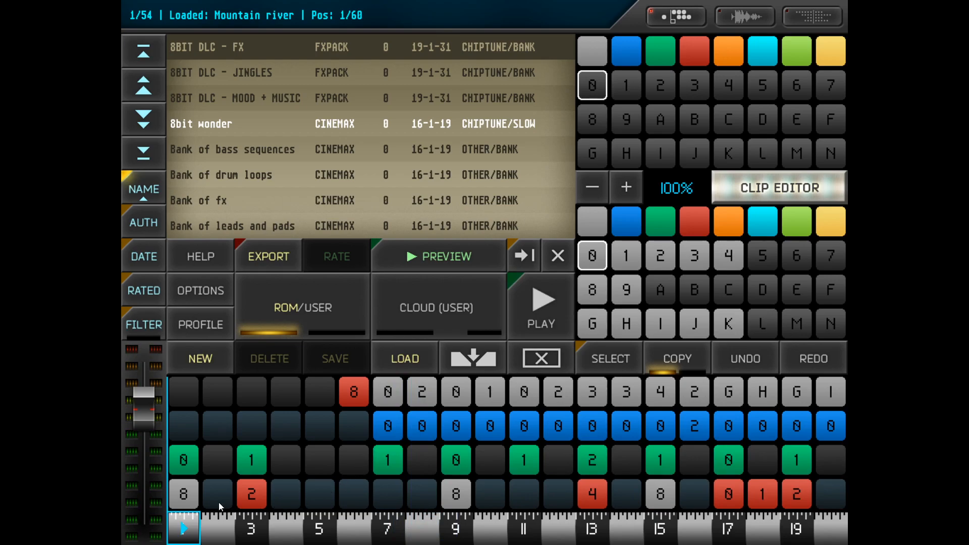
{"action": "left_click", "coordinate": [414, 527]}
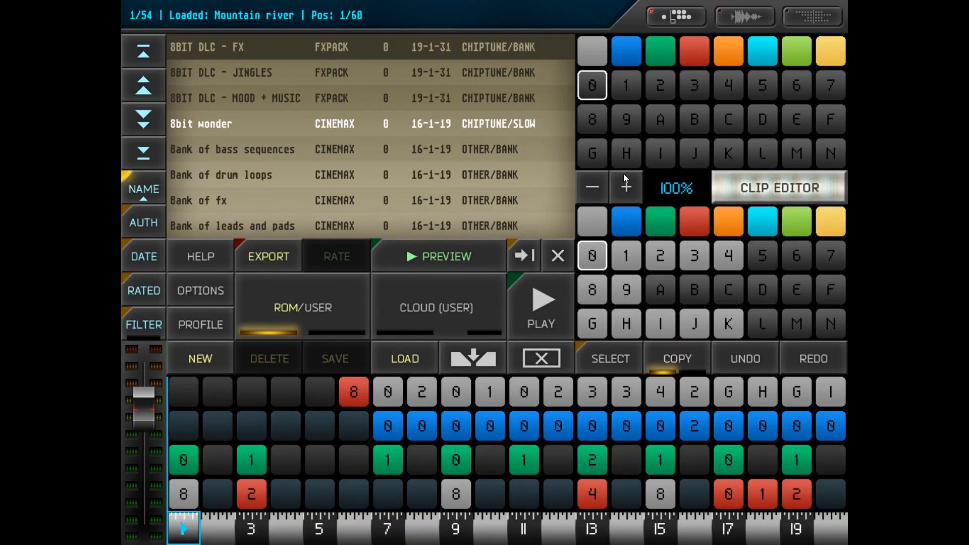
{"action": "left_click", "coordinate": [625, 256]}
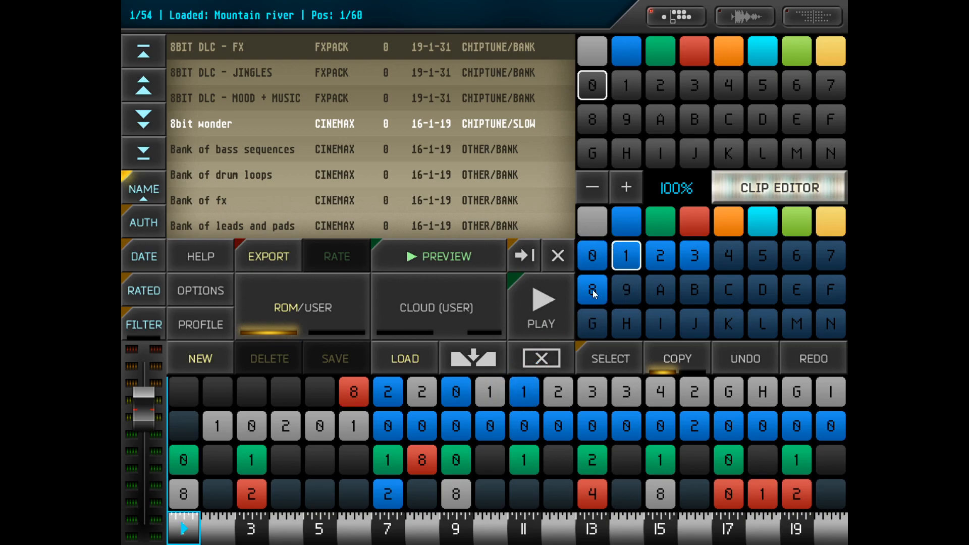
- Place clip 3 into the top track and start playback
{"action": "left_click", "coordinate": [695, 256]}
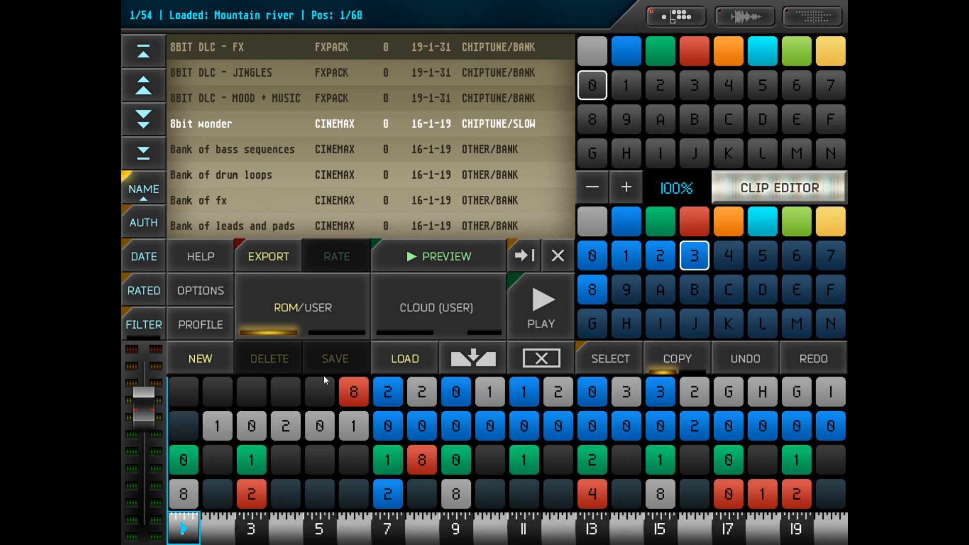
{"action": "left_click", "coordinate": [539, 303]}
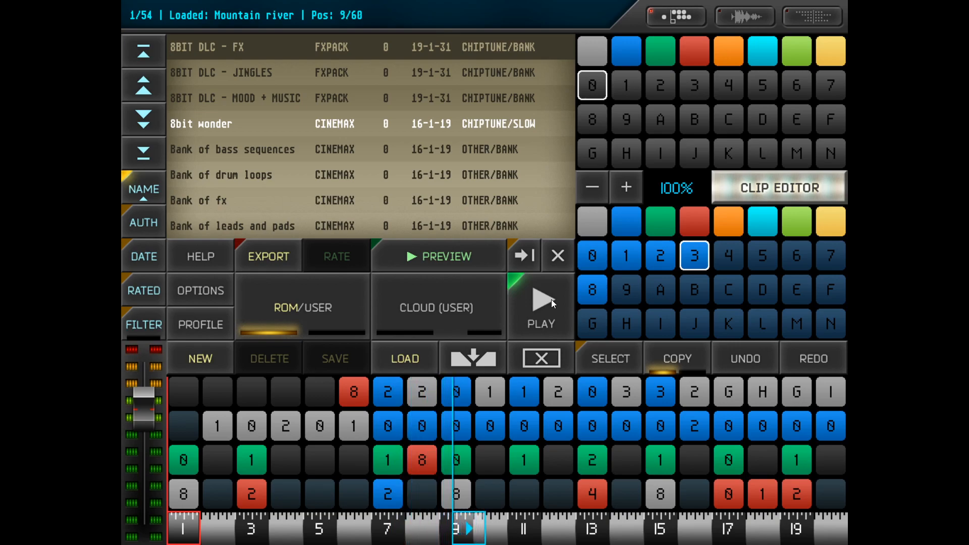
- Stop the Mountain river song playback
{"action": "left_click", "coordinate": [539, 303]}
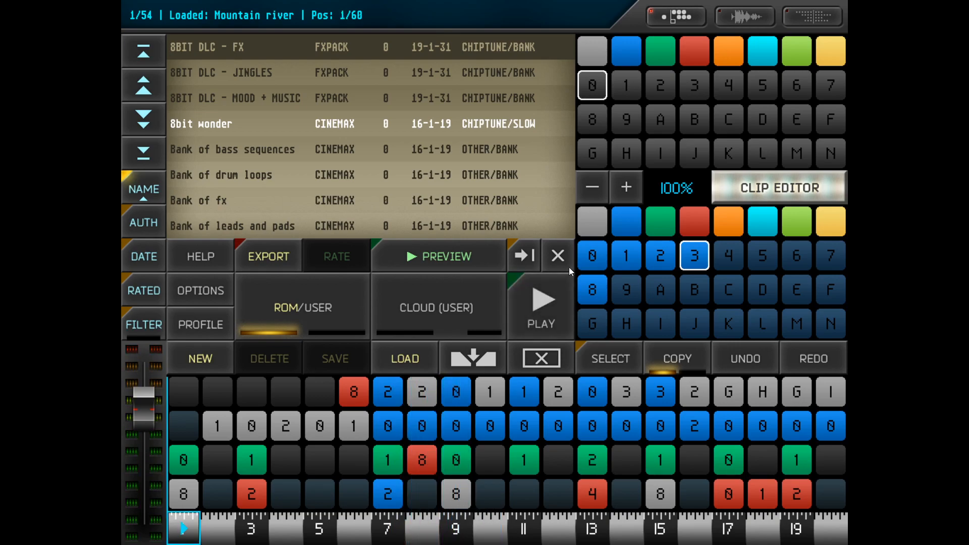
{"action": "mouse_move", "coordinate": [649, 281]}
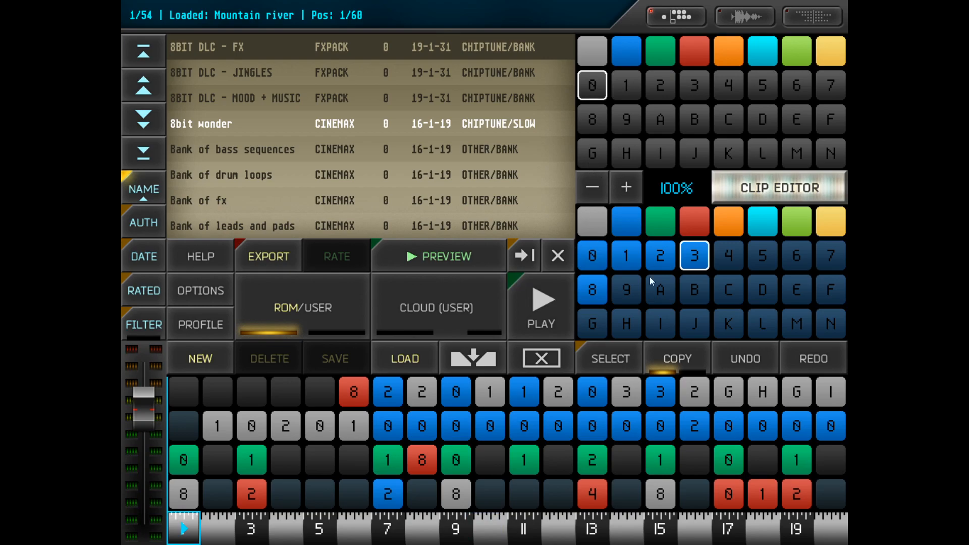
{"action": "mouse_move", "coordinate": [466, 431]}
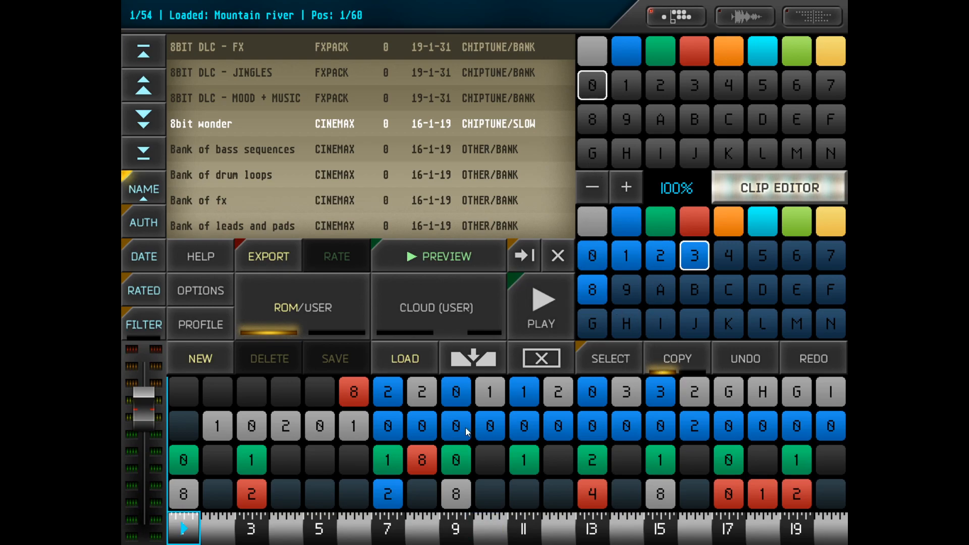
{"action": "mouse_move", "coordinate": [569, 335]}
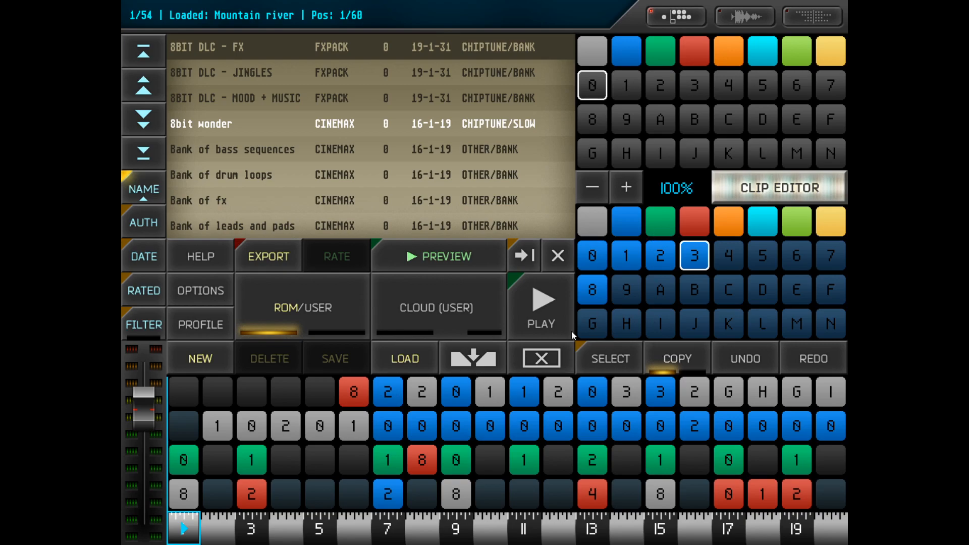
{"action": "mouse_move", "coordinate": [210, 409]}
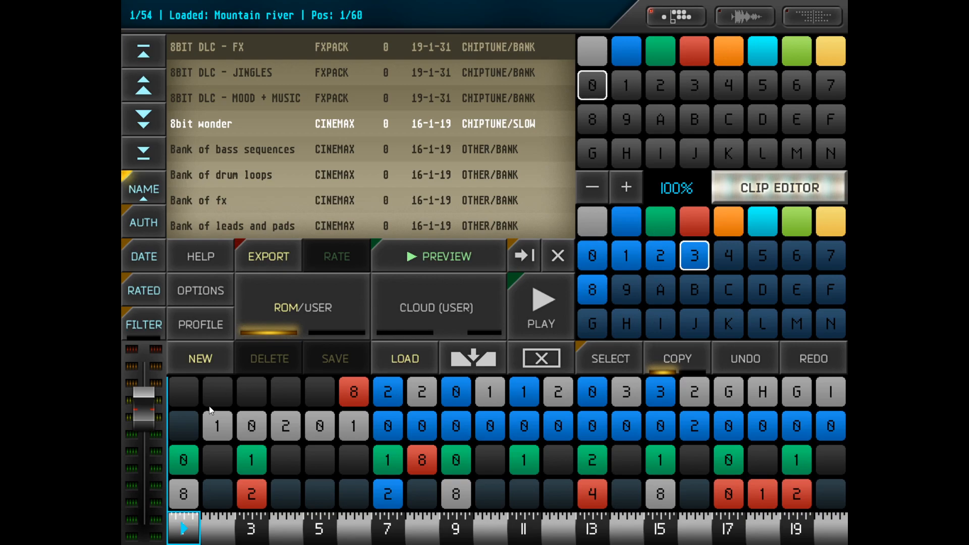
{"action": "mouse_move", "coordinate": [380, 44]}
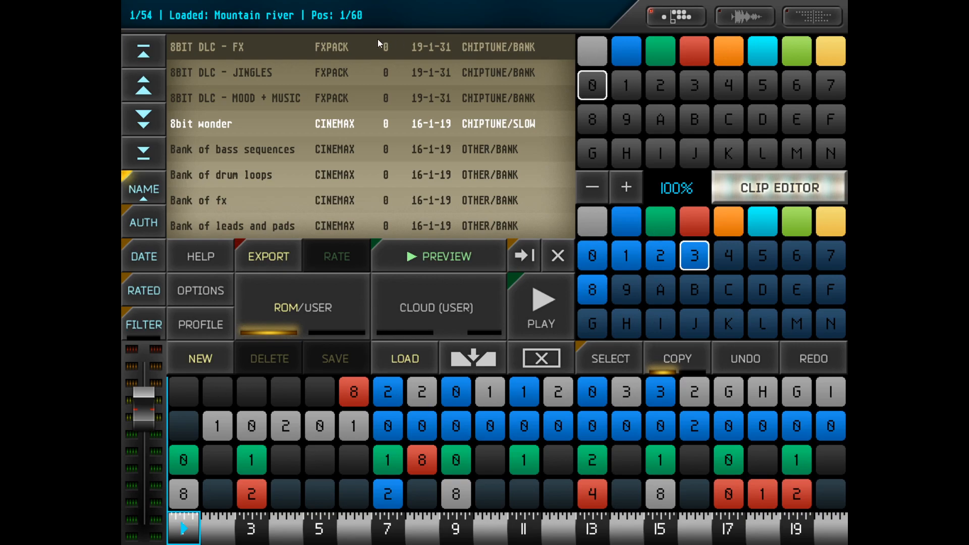
{"action": "mouse_move", "coordinate": [447, 197]}
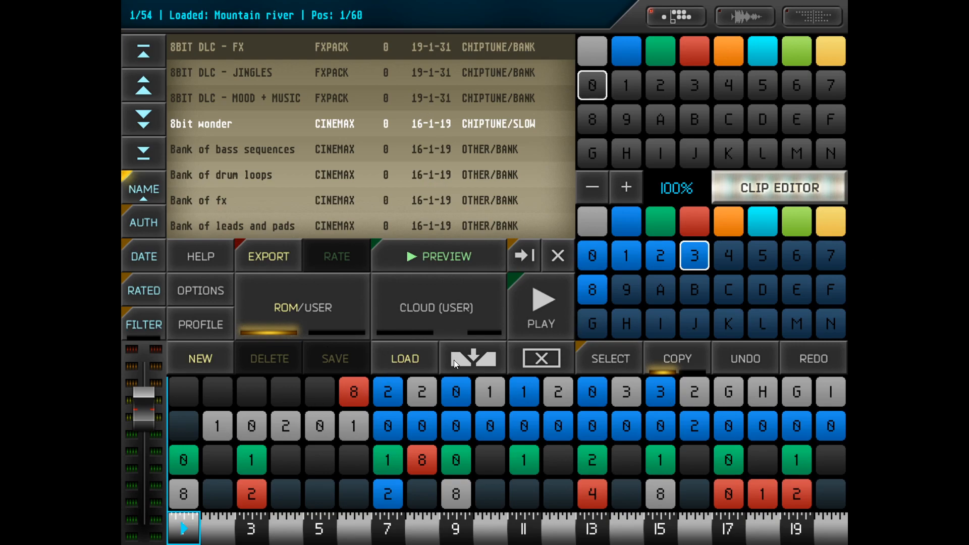
{"action": "mouse_move", "coordinate": [495, 305]}
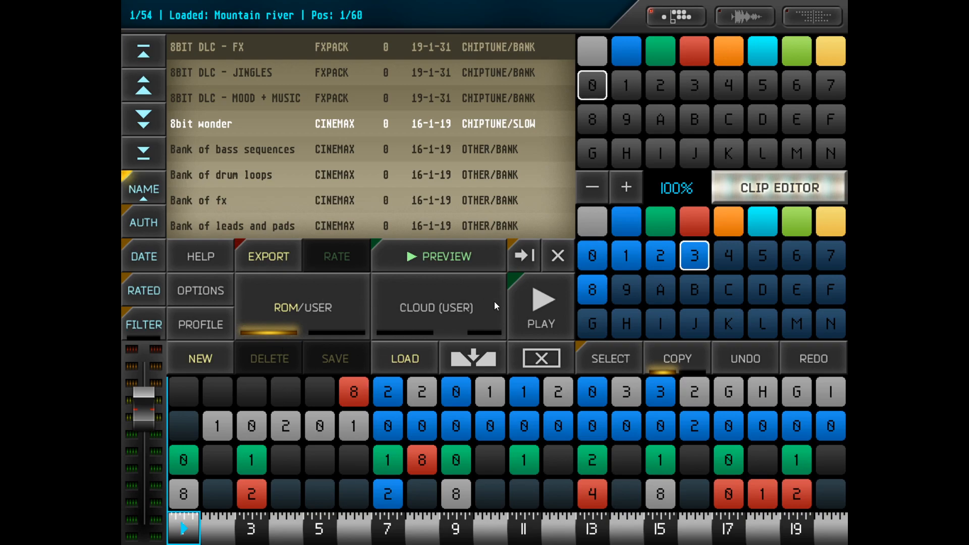
{"action": "mouse_move", "coordinate": [945, 16]}
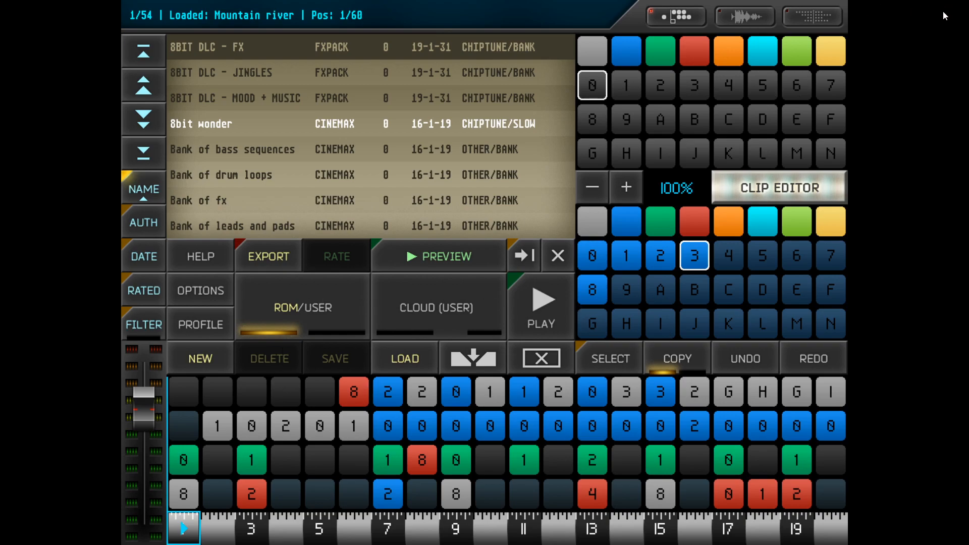
{"action": "mouse_move", "coordinate": [498, 206]}
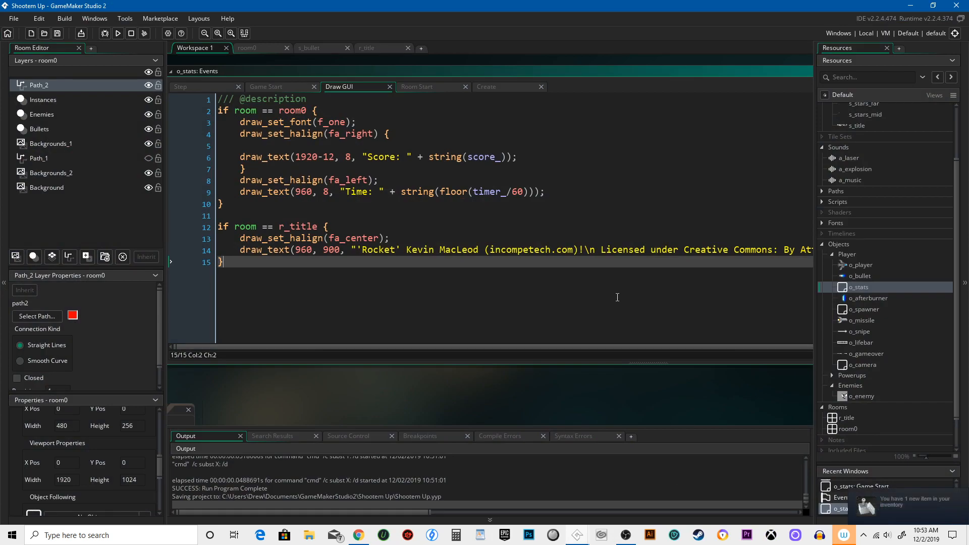
{"action": "mouse_move", "coordinate": [632, 273]}
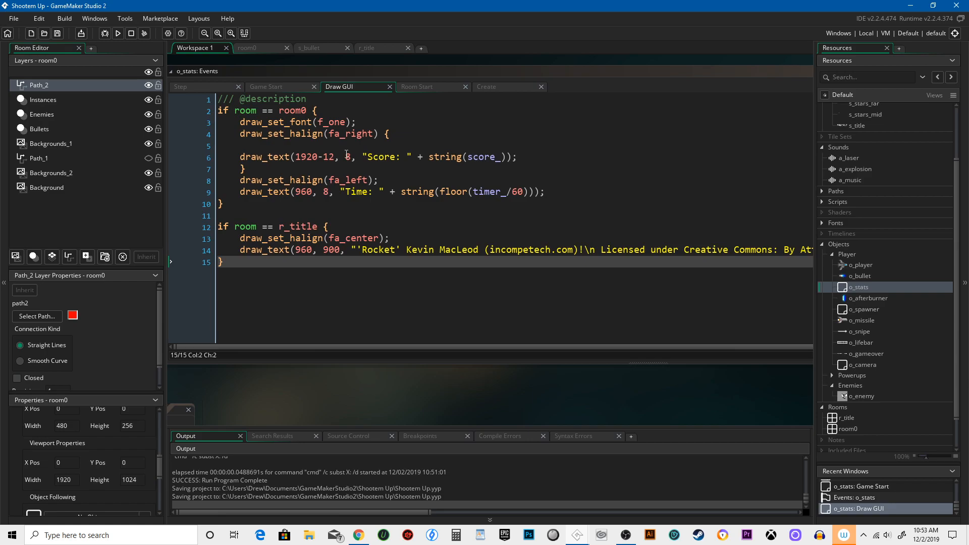
- Return focus to the Draw GUI code editor and save the project unchanged
{"action": "left_click", "coordinate": [356, 145]}
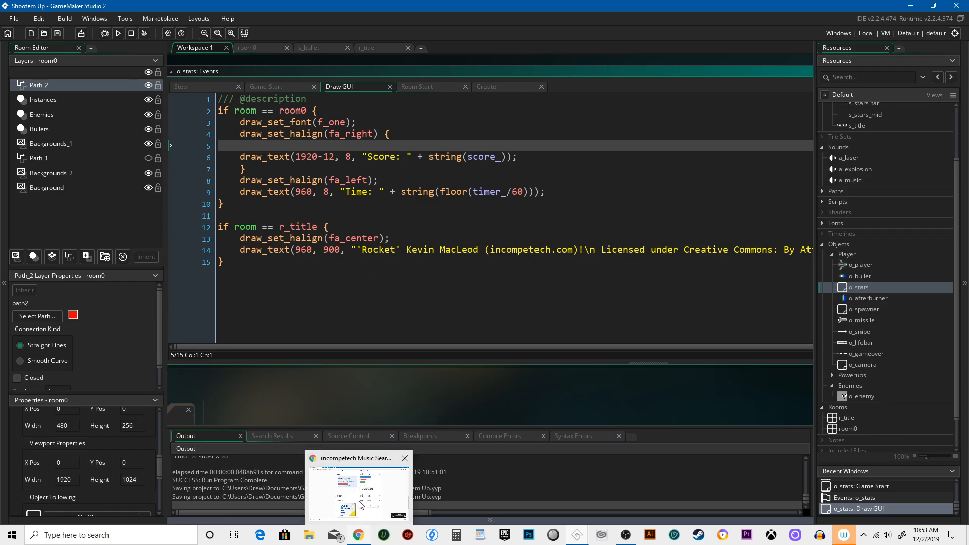
{"action": "left_click", "coordinate": [358, 489]}
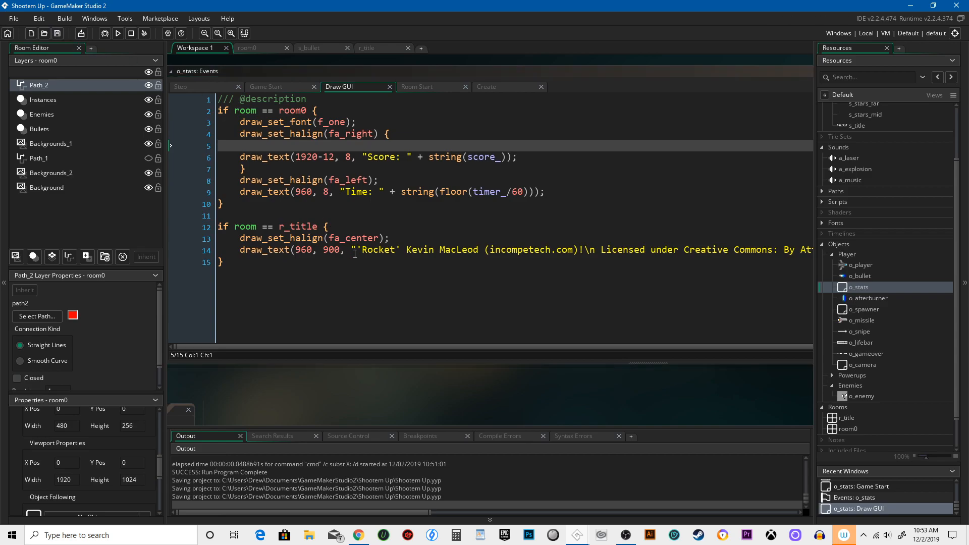
{"action": "mouse_move", "coordinate": [728, 538]}
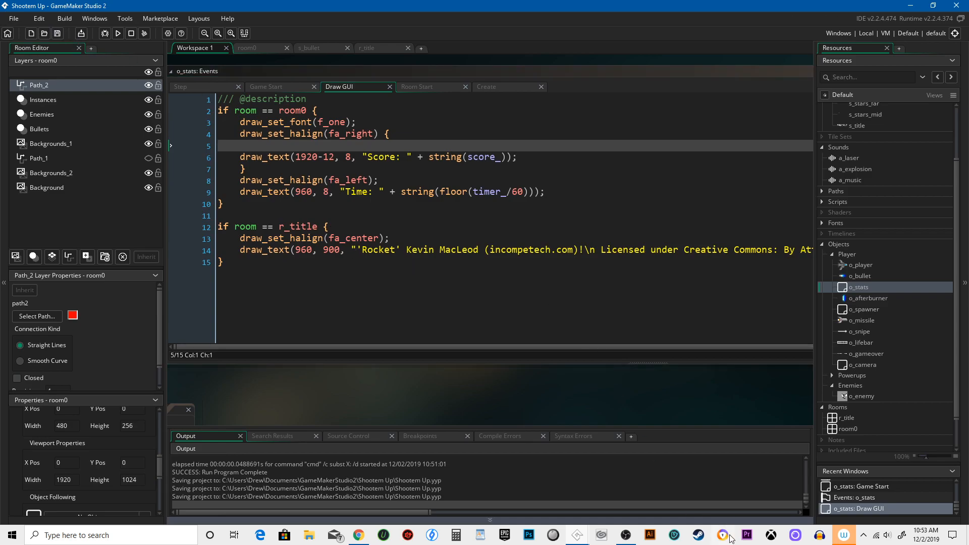